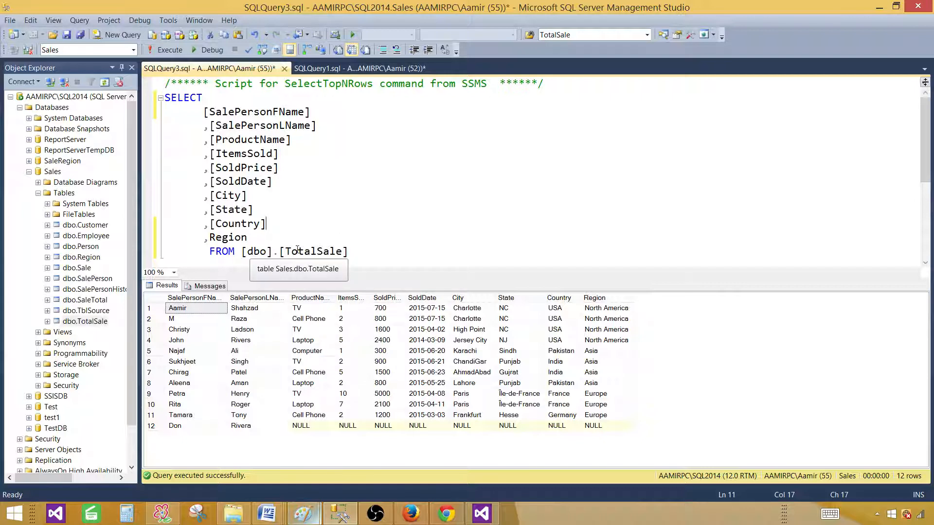
mouse_move(584, 313)
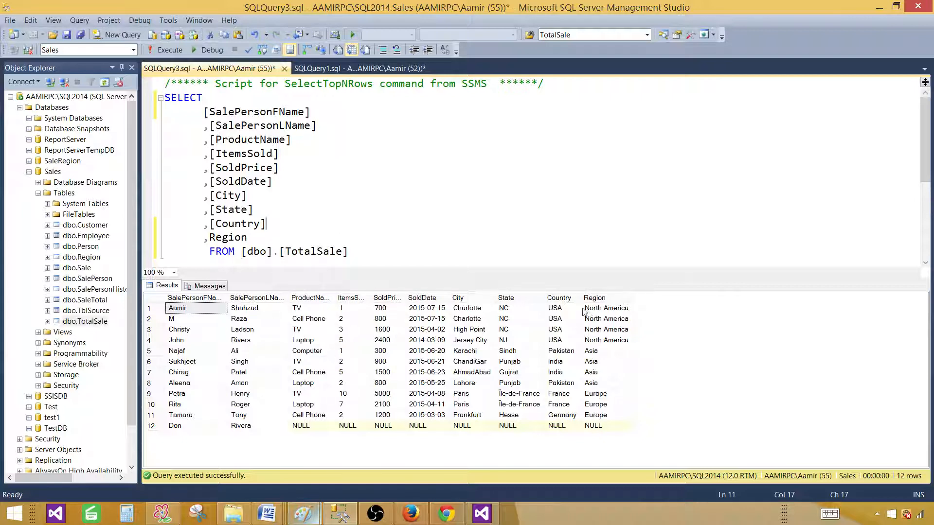
mouse_move(366, 299)
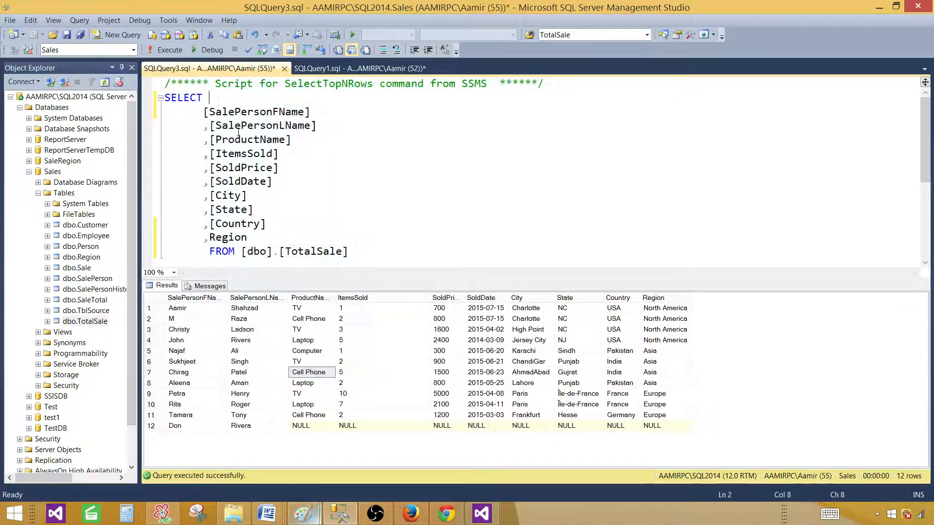
- Select the whole TotalSale SELECT script so it can be copied
key("ctrl+a")
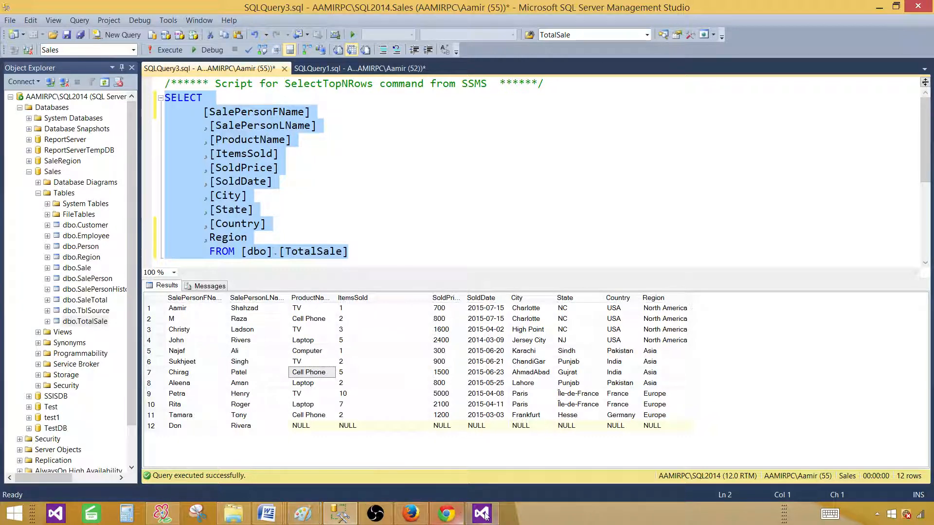
left_click(482, 513)
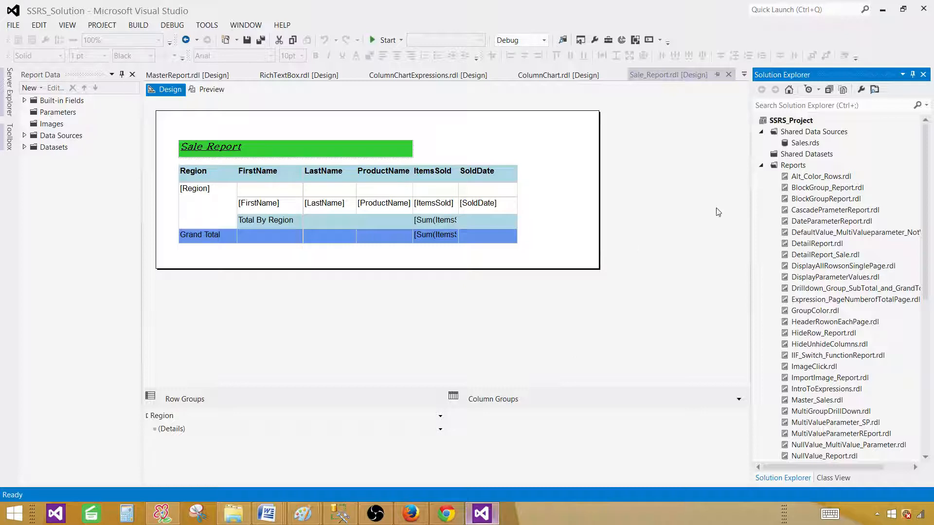
mouse_move(808, 143)
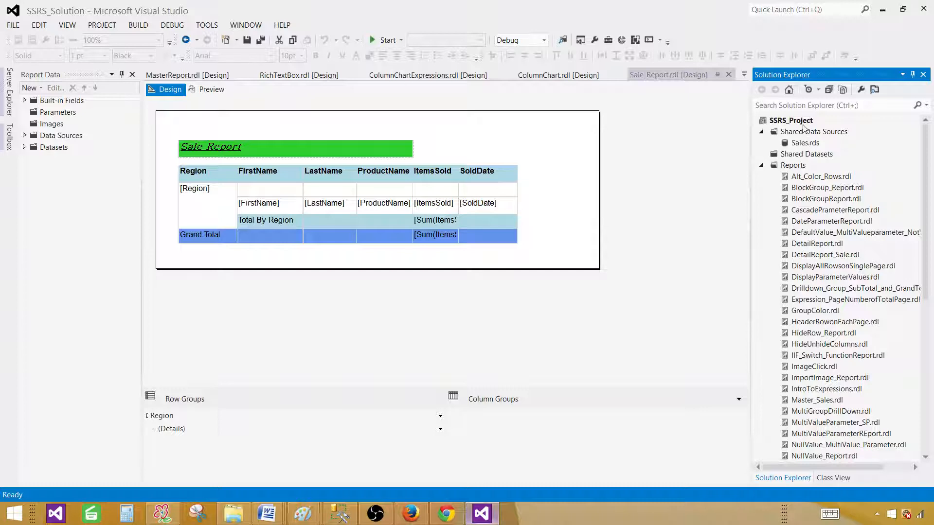
left_click(12, 26)
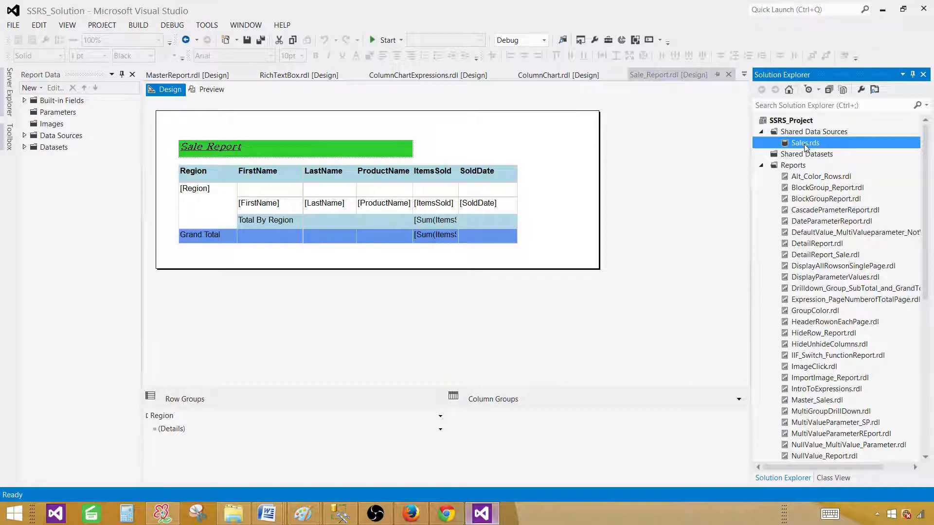
mouse_move(801, 146)
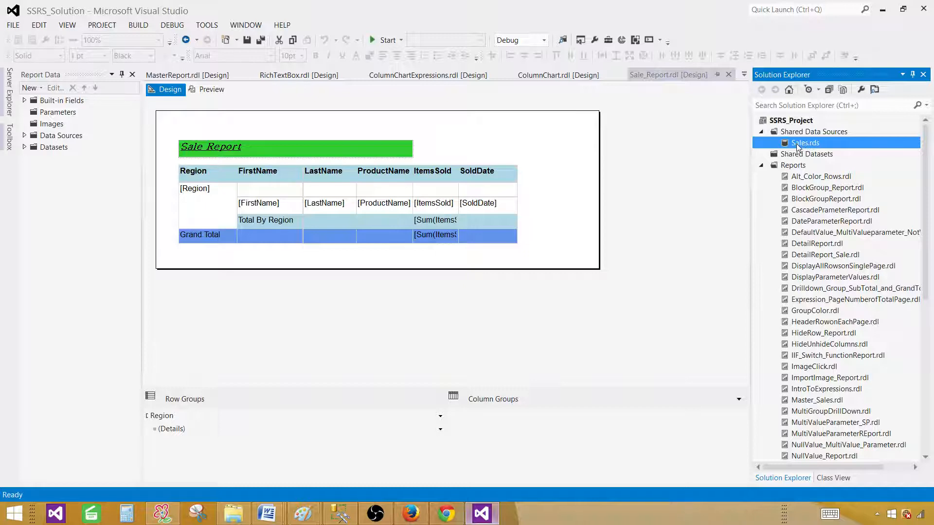
double_click(806, 142)
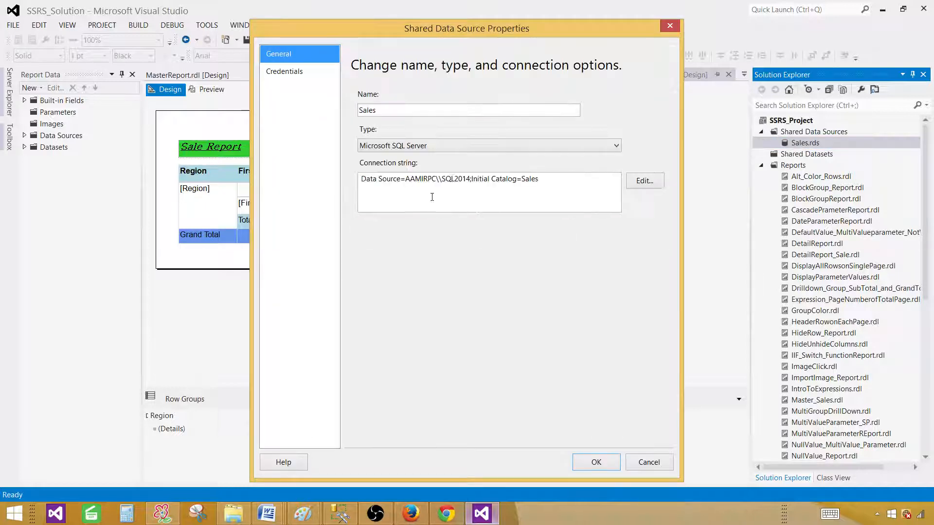
double_click(437, 179)
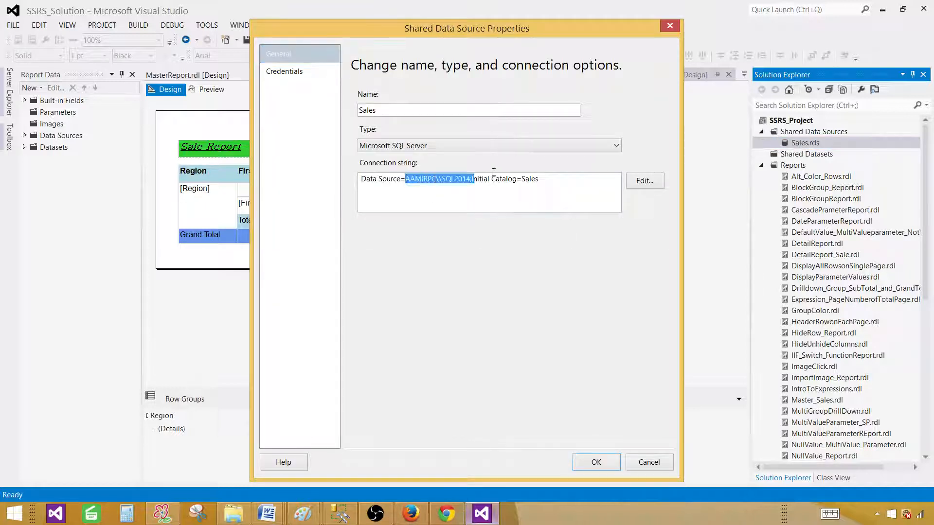
double_click(515, 179)
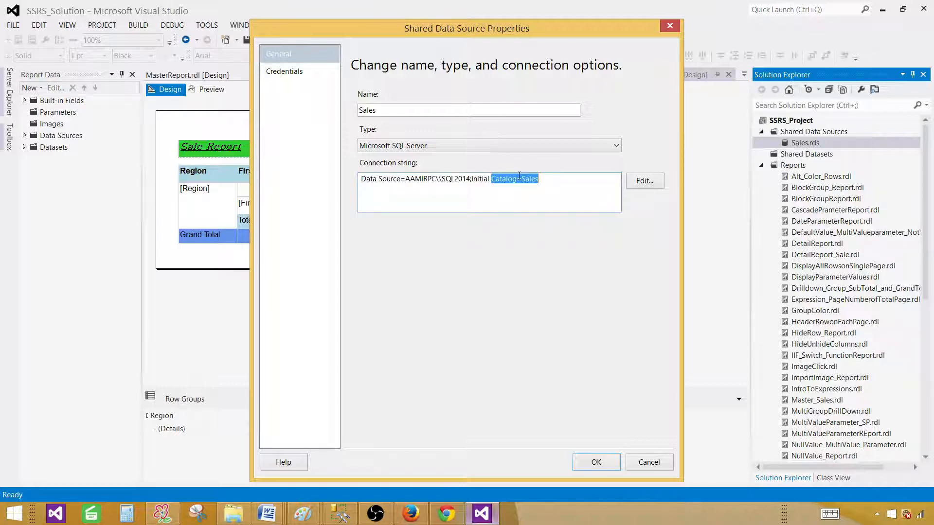
left_click(595, 462)
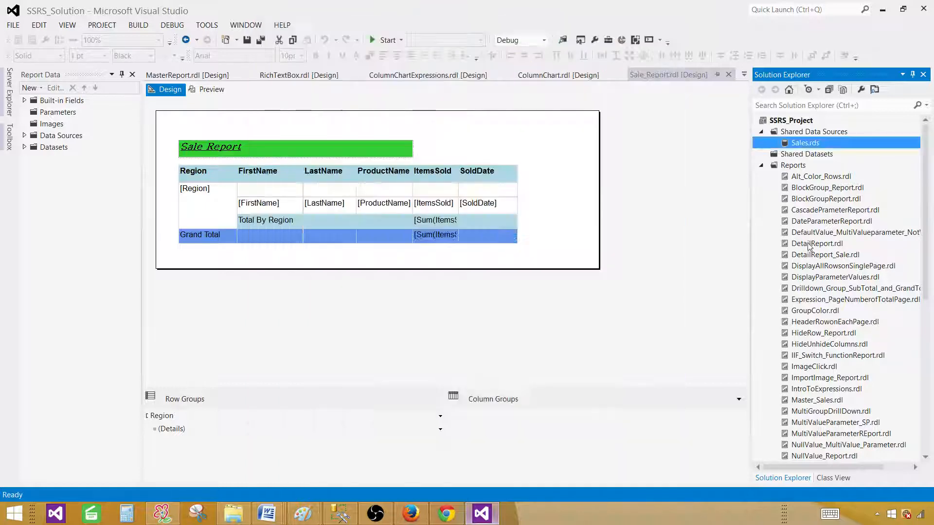
- Add a new empty Report item named RotateText.rdl under the Reports folder
right_click(793, 165)
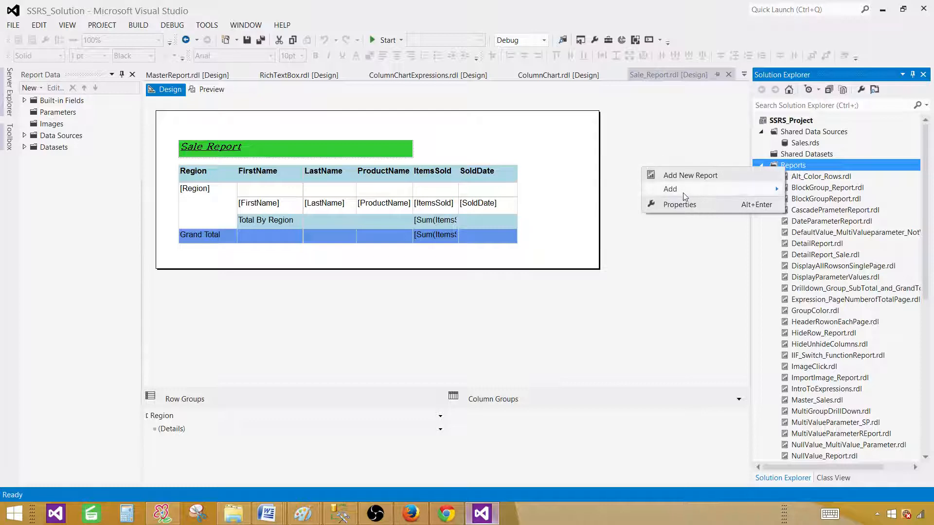
left_click(670, 189)
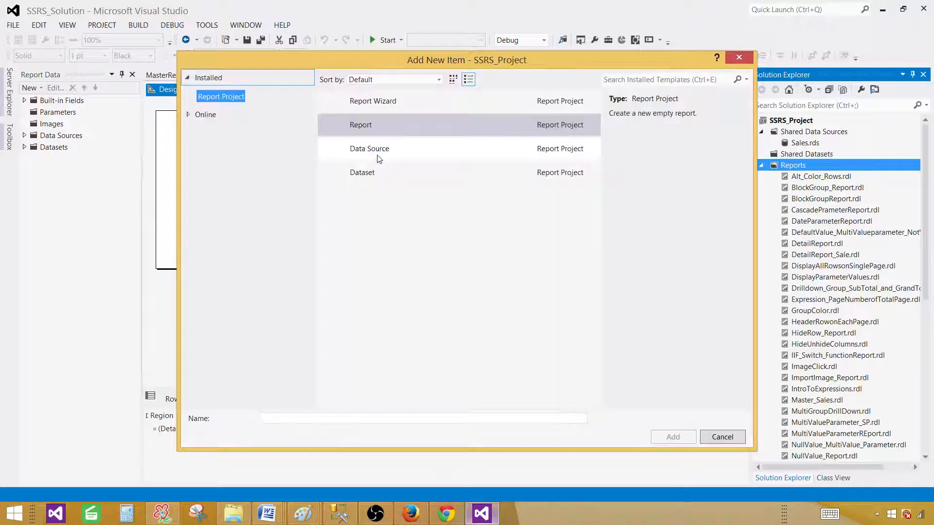
left_click(360, 124)
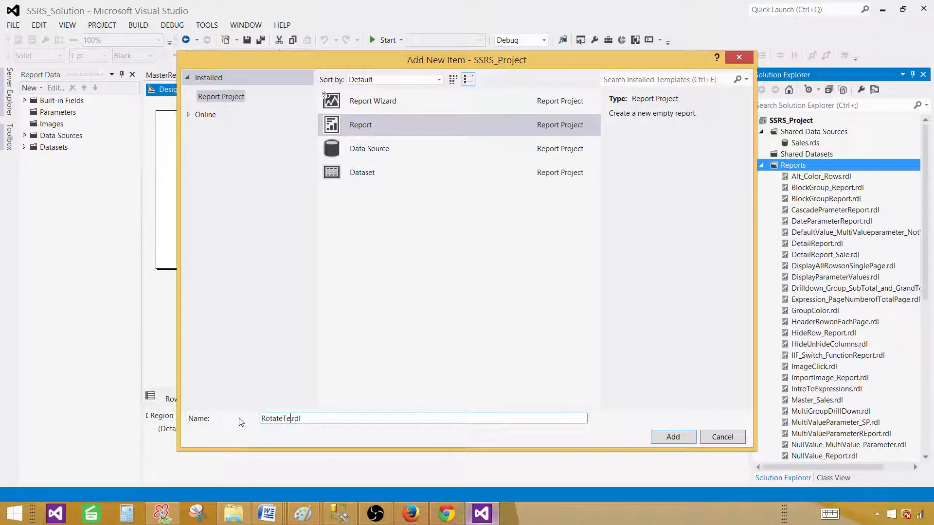
type("xt")
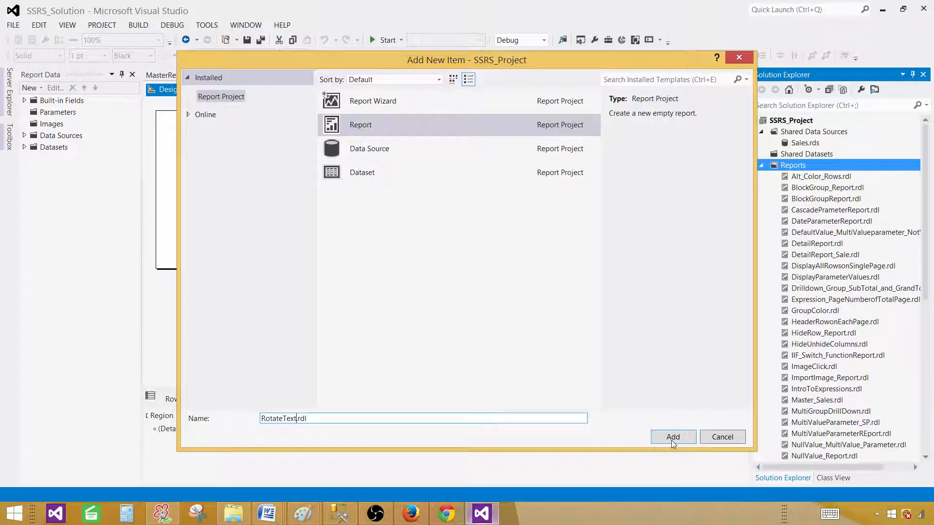
left_click(672, 436)
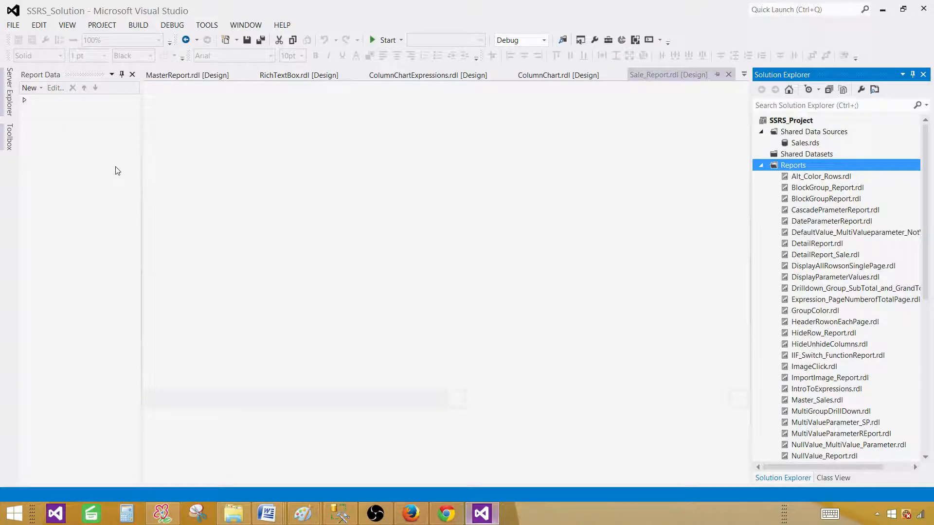
- Create an embedded data source named DS_Sales for the report
double_click(814, 456)
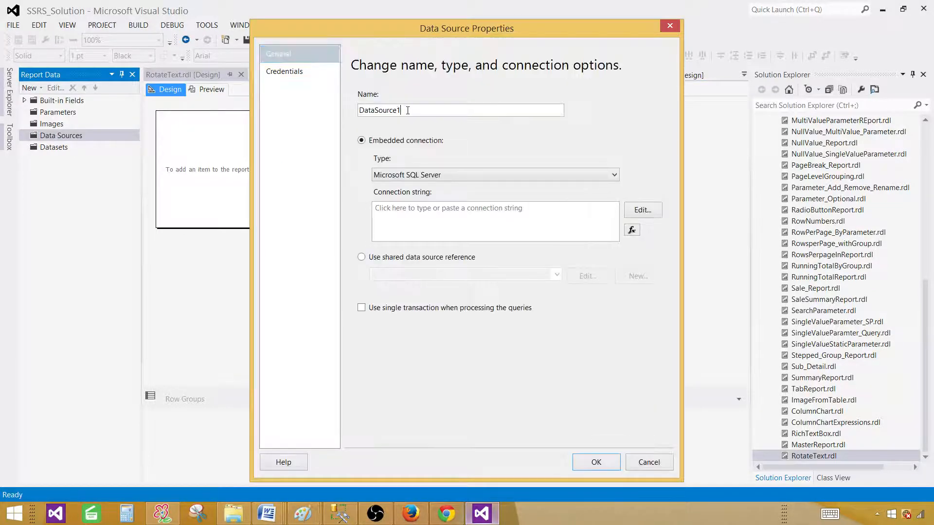
type("DS")
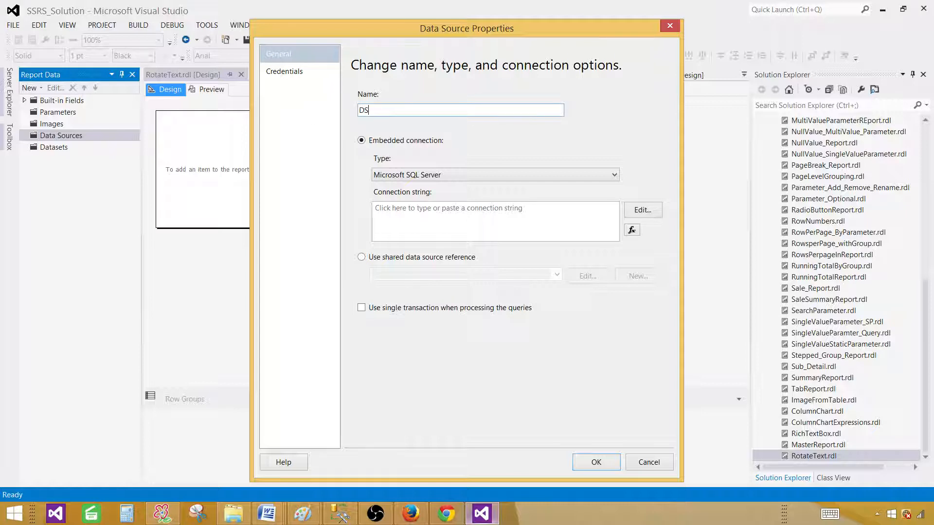
type("_Sales")
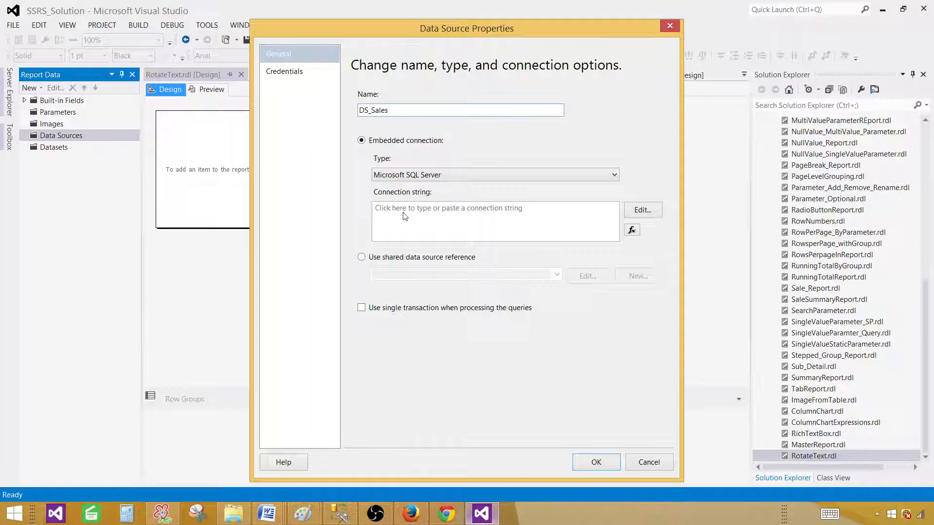
left_click(362, 257)
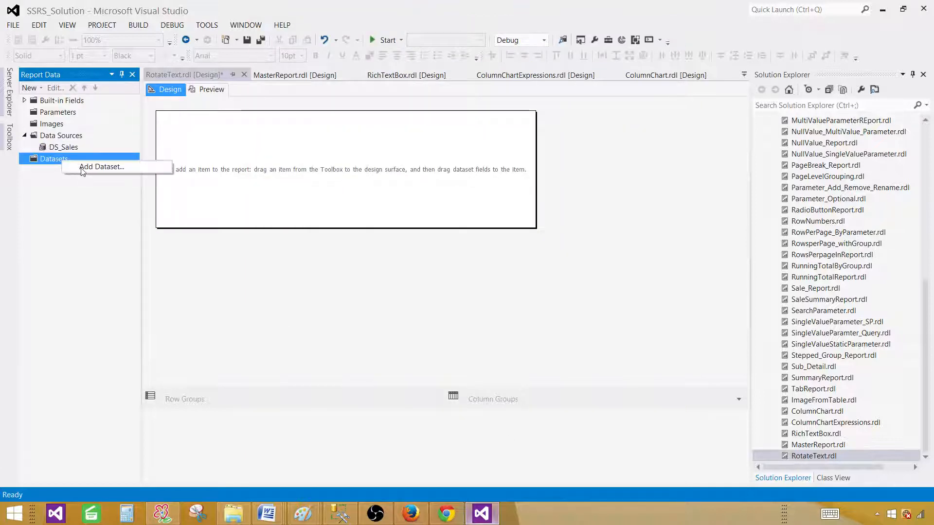
- Create embedded dataset DSET_Sales on DS_Sales using the pasted TotalSale query
left_click(101, 166)
type("D")
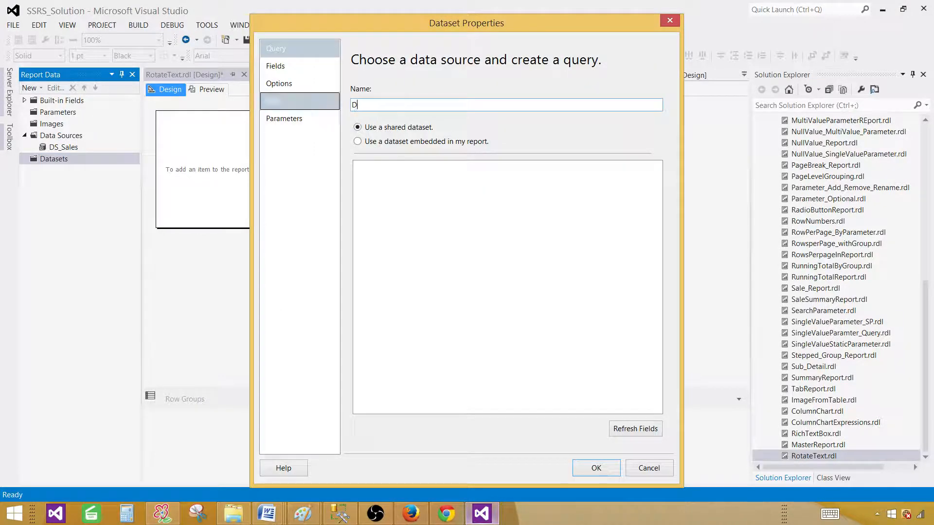
type("SET")
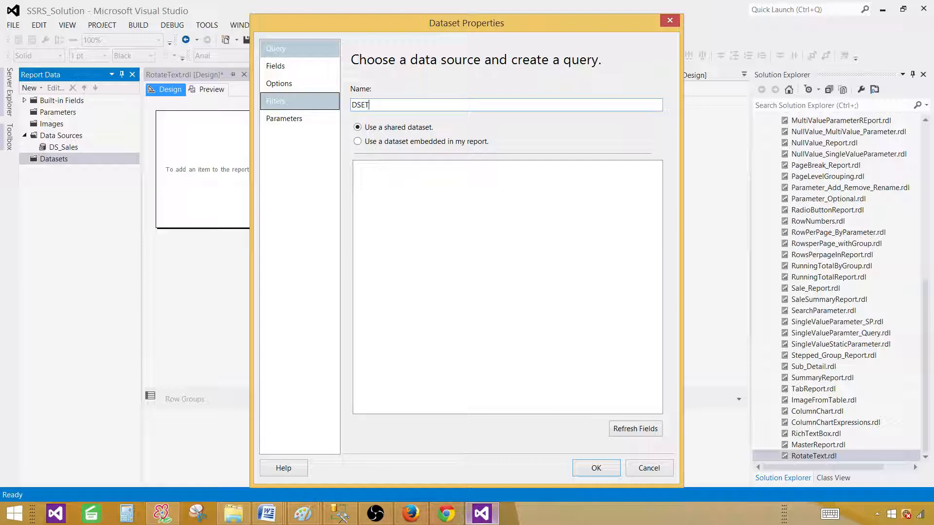
type("_Sales")
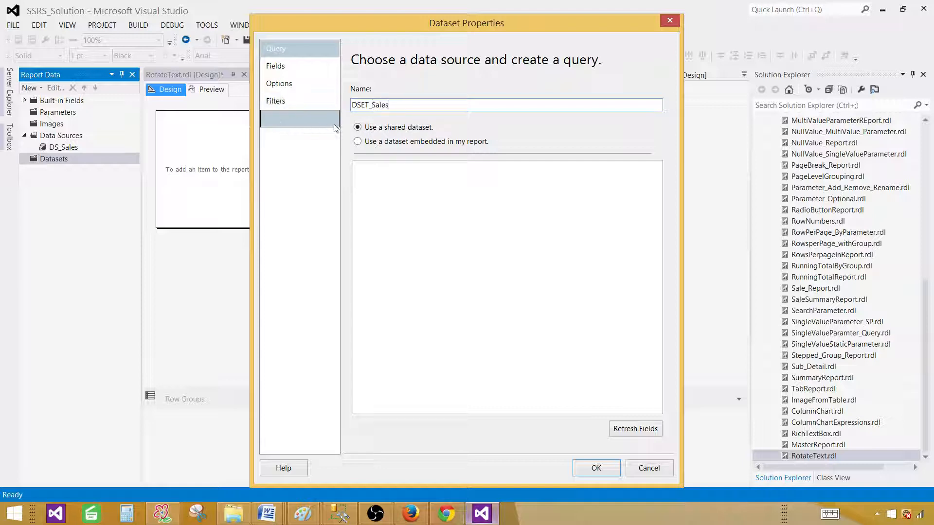
left_click(357, 141)
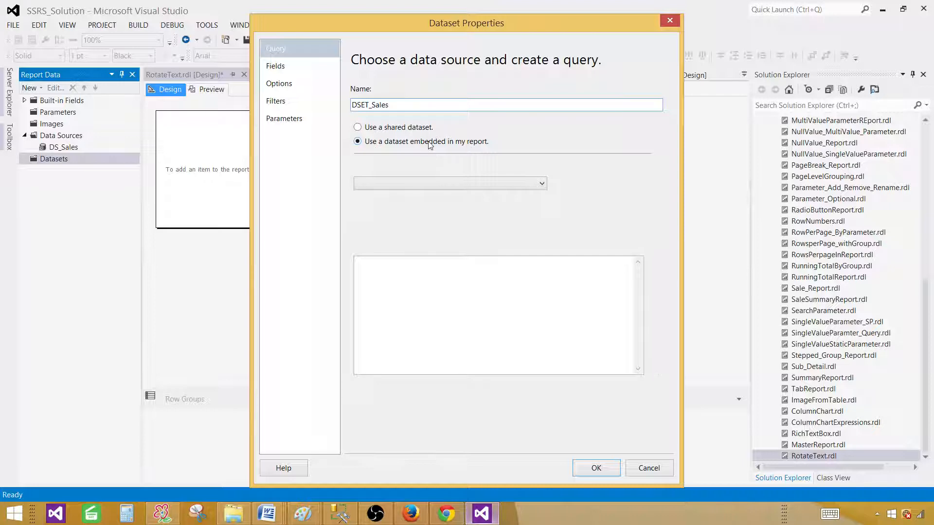
left_click(357, 141)
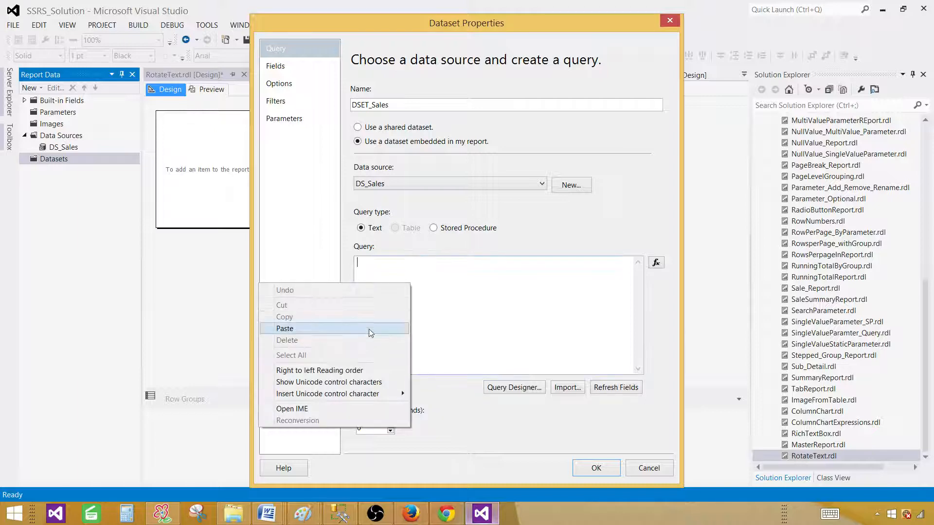
left_click(285, 327)
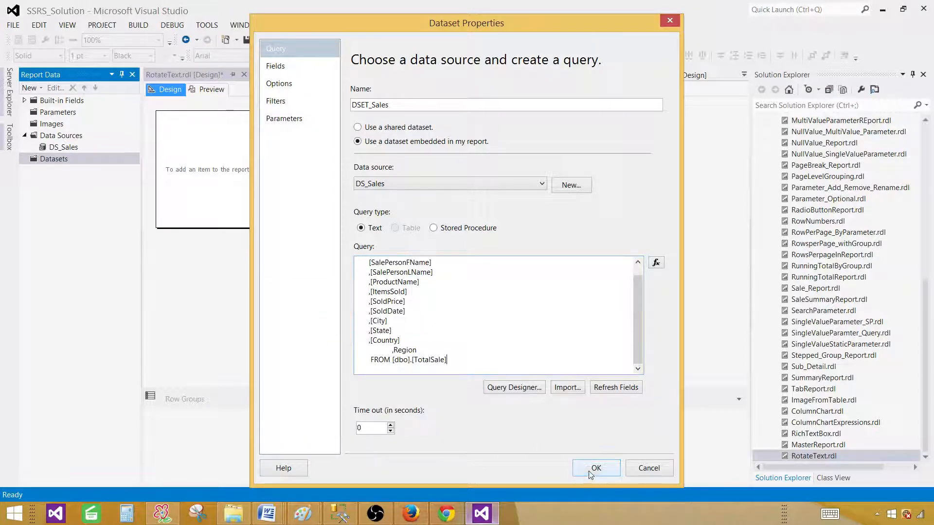
left_click(596, 468)
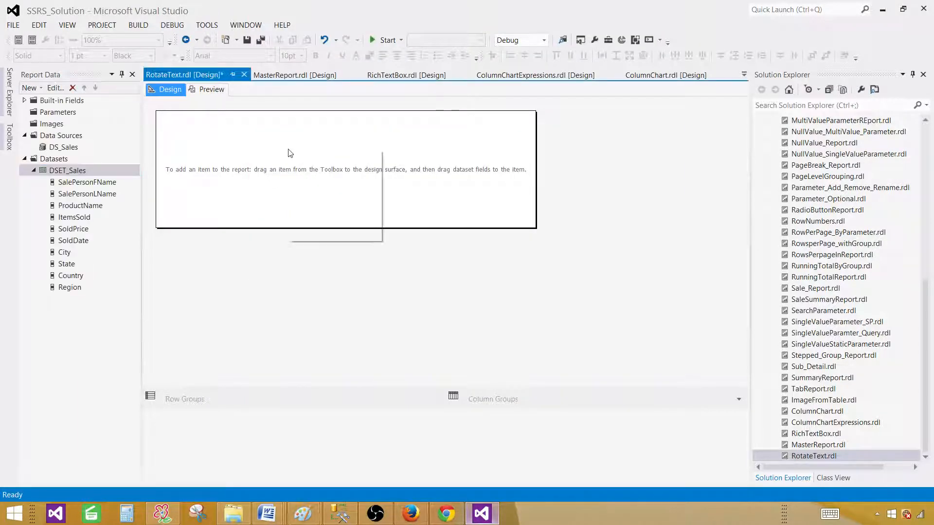
- Insert an empty matrix onto the report body
right_click(289, 153)
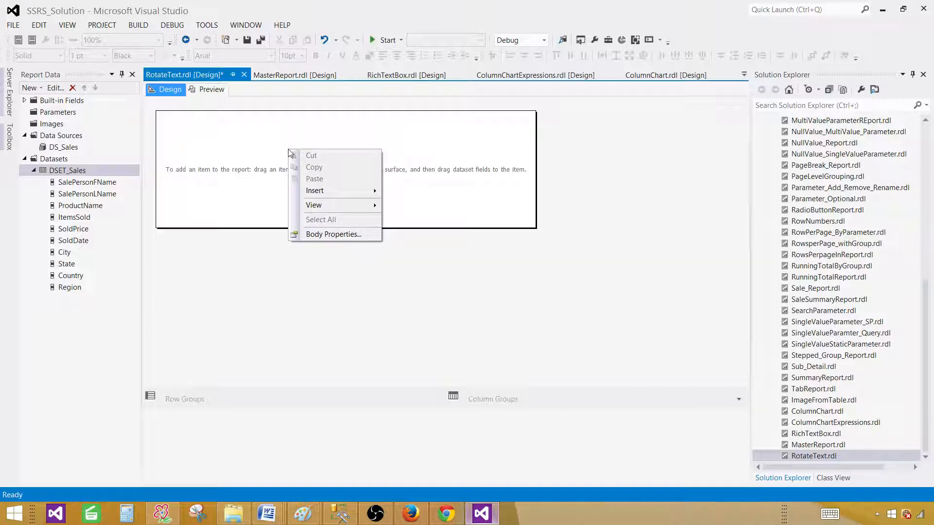
mouse_move(315, 191)
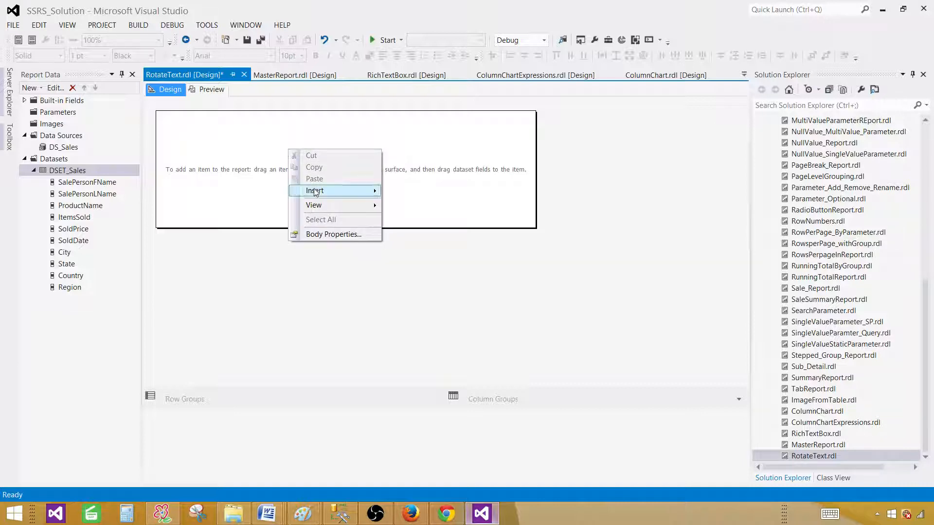
left_click(388, 173)
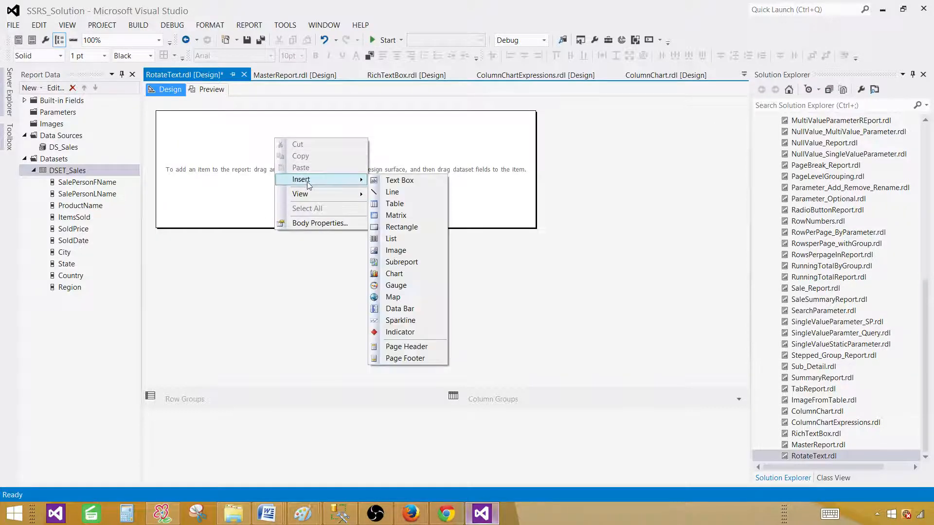
mouse_move(396, 215)
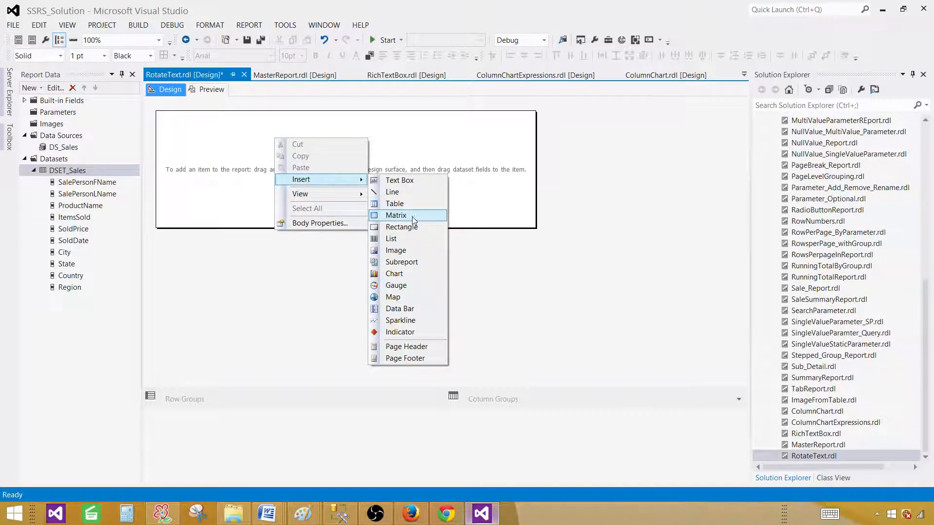
left_click(396, 215)
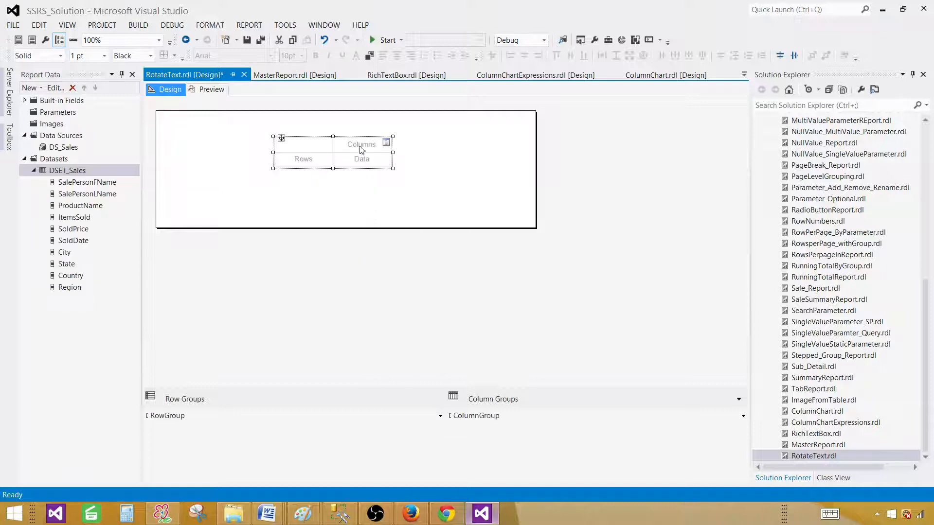
mouse_move(327, 153)
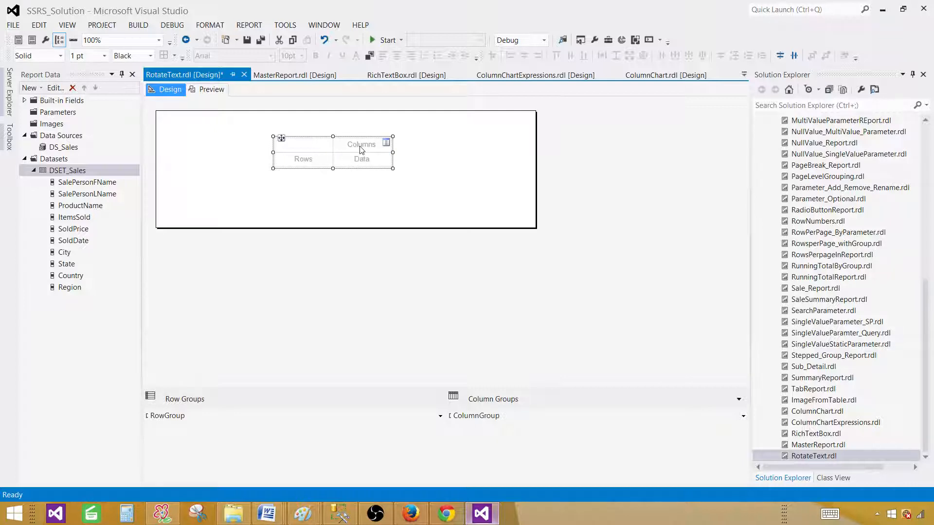
- Set matrix Columns to Region, Rows to ProductName, Data to Sum(ItemsSold), then preview
left_click(386, 144)
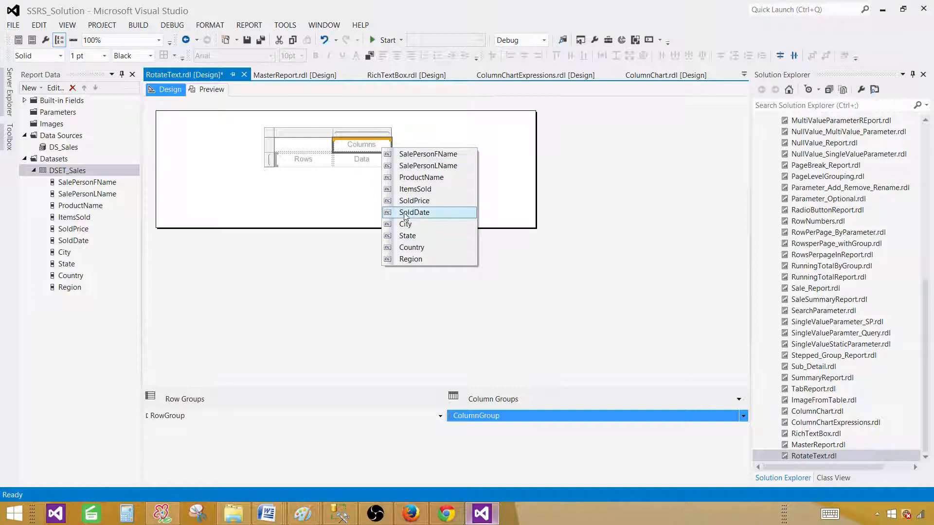
left_click(411, 259)
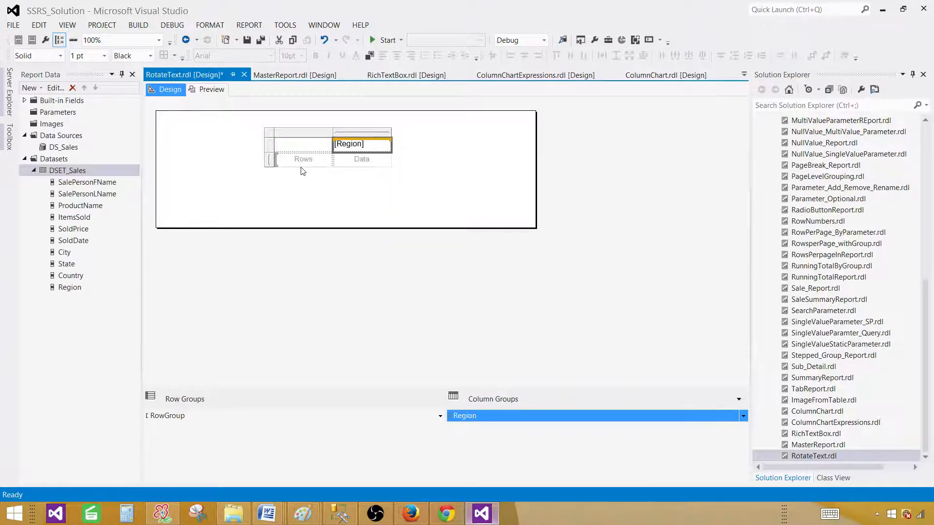
left_click(328, 159)
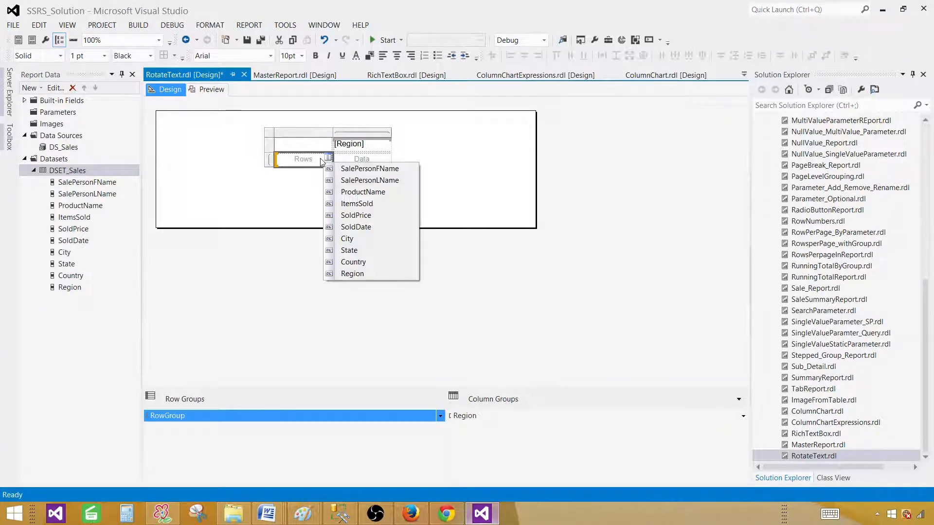
mouse_move(356, 203)
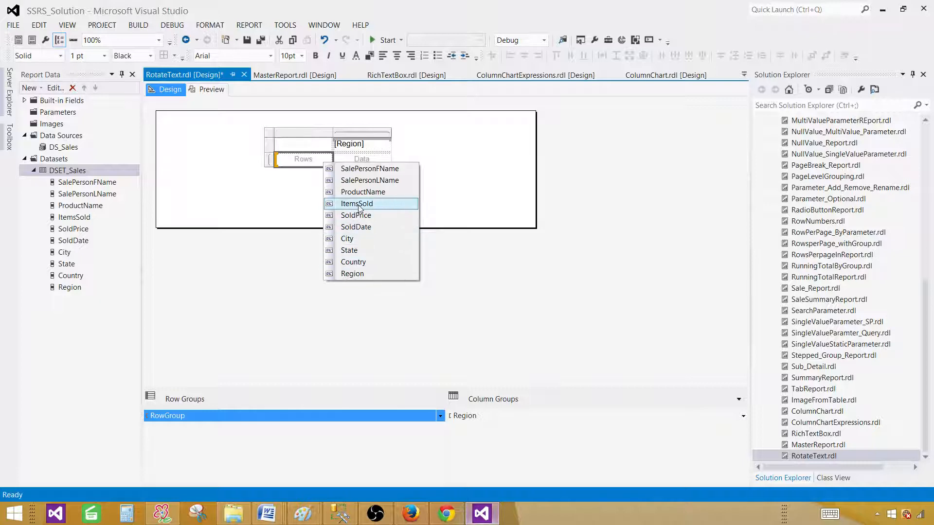
left_click(363, 192)
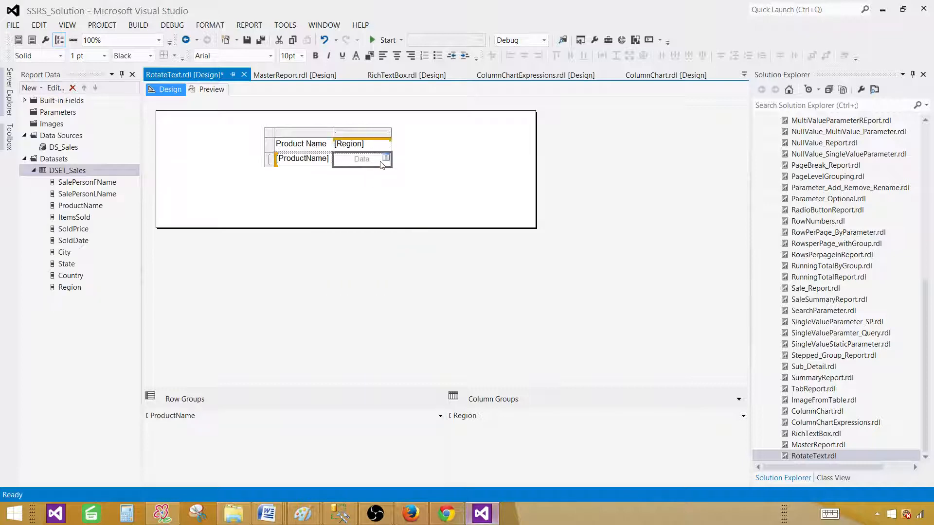
left_click(386, 158)
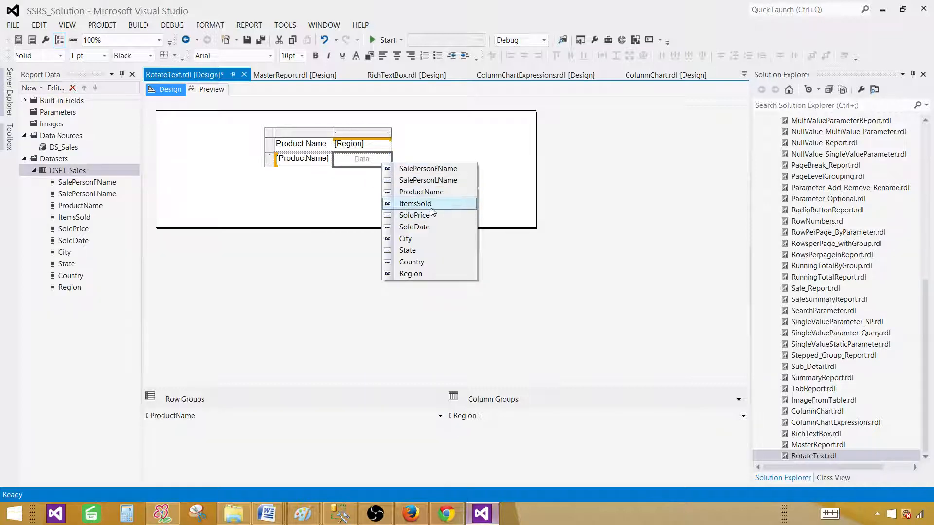
left_click(414, 203)
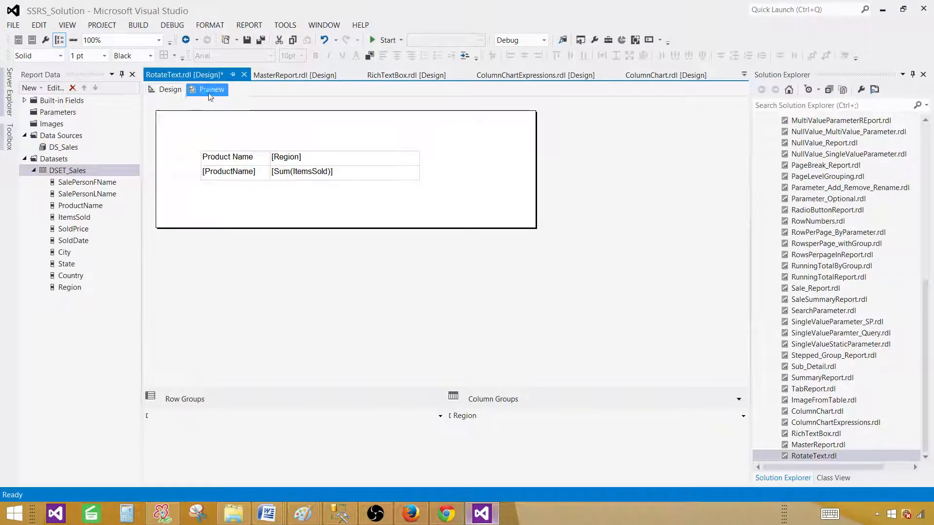
left_click(212, 90)
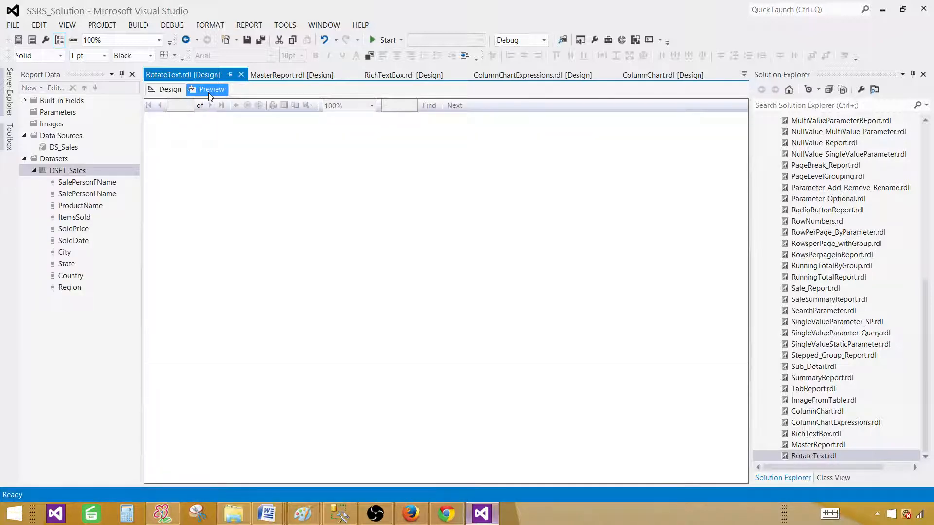
- Render the matrix preview and dismiss the Error List pane
left_click(211, 90)
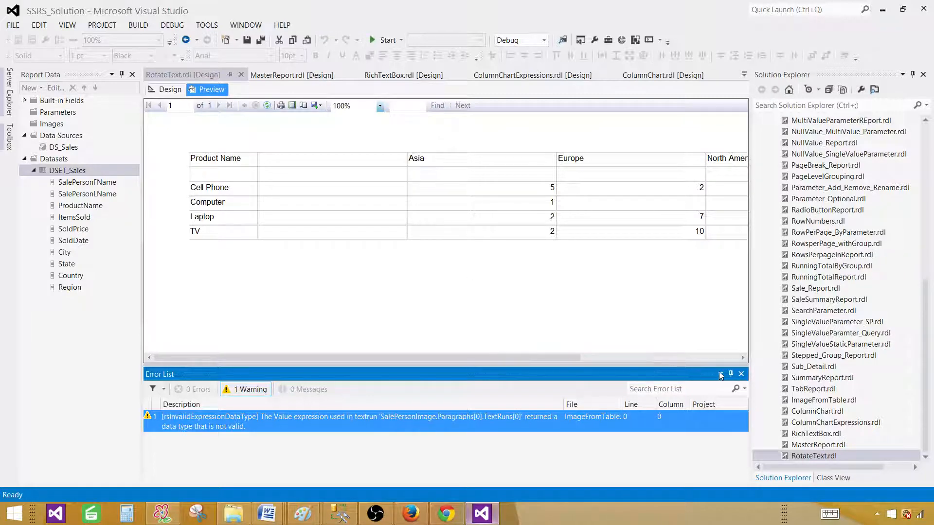
left_click(742, 373)
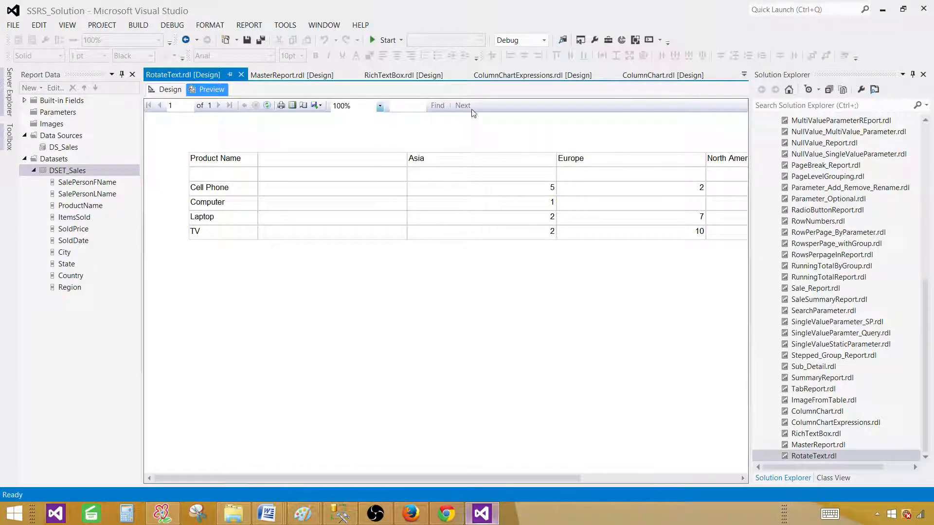
mouse_move(566, 163)
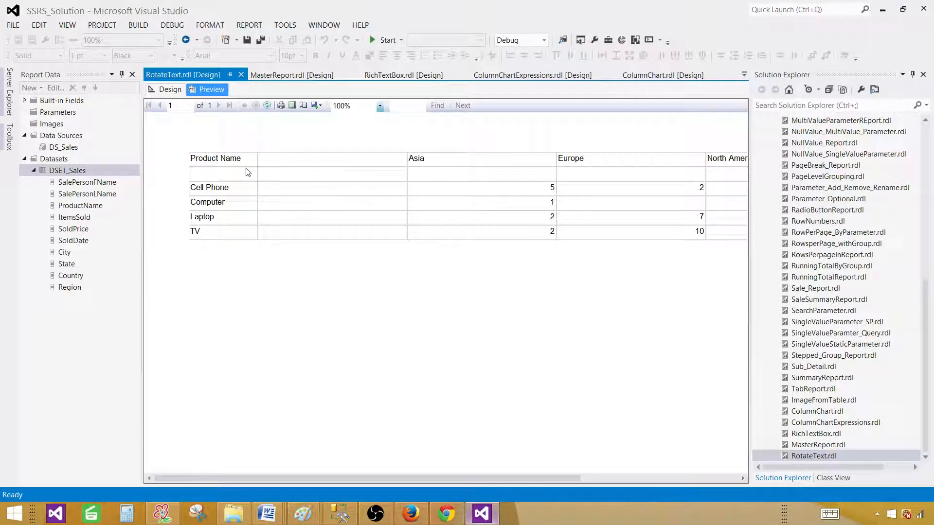
mouse_move(320, 162)
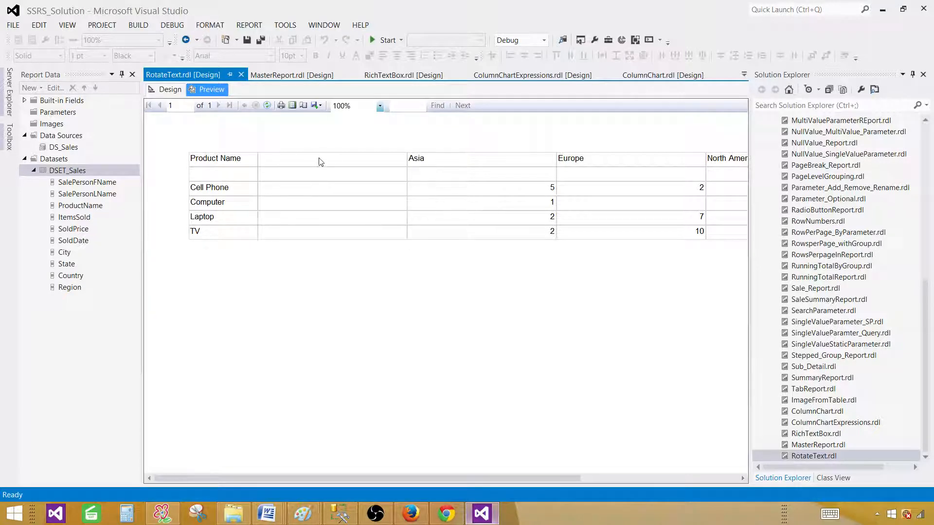
mouse_move(334, 166)
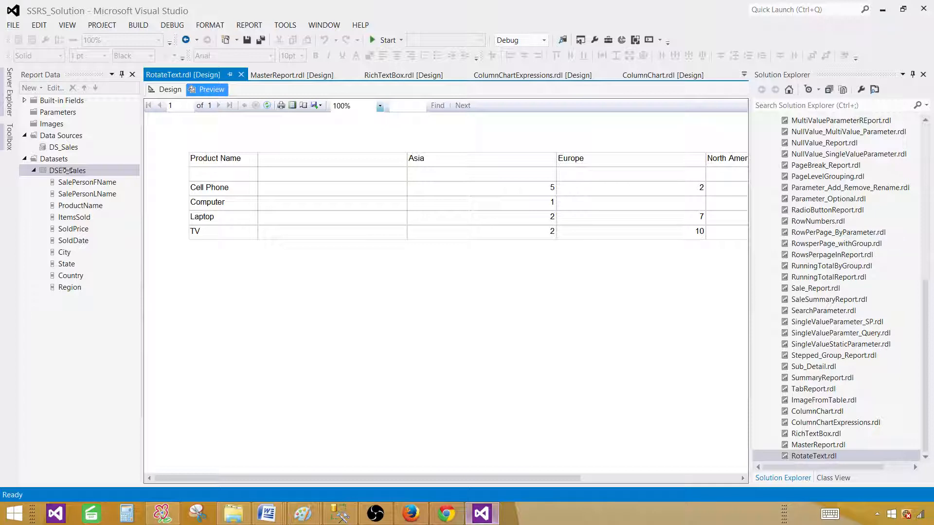
- Append 'where Region is not null' to the DSET_Sales query and confirm it
left_click(170, 90)
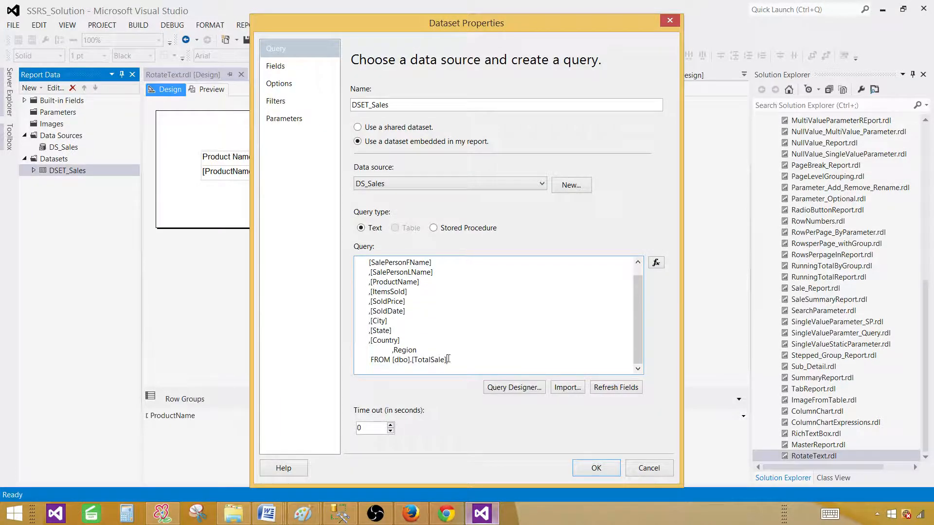
type("where Regio")
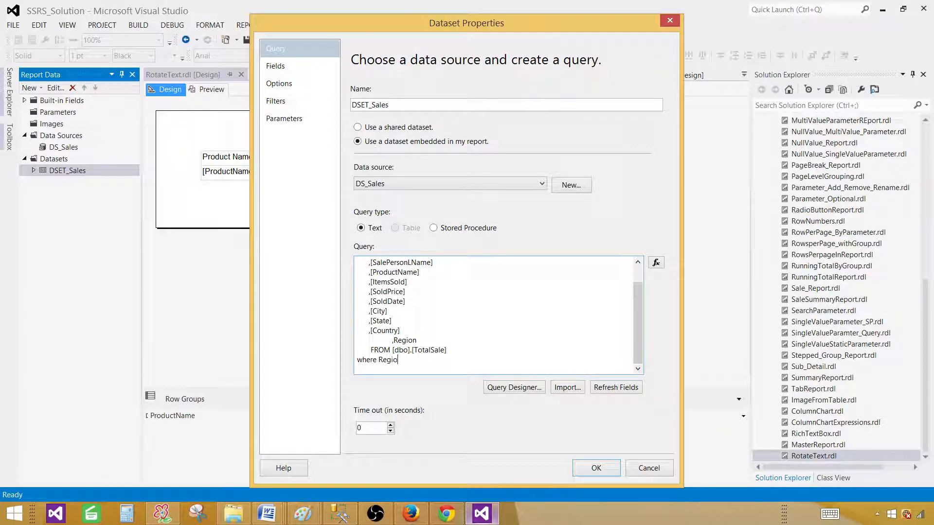
type("n is not null")
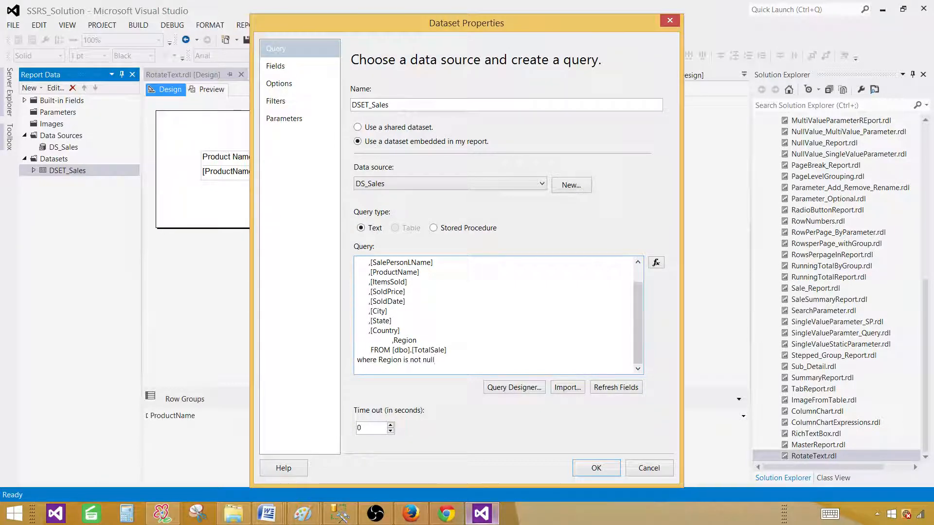
left_click(596, 468)
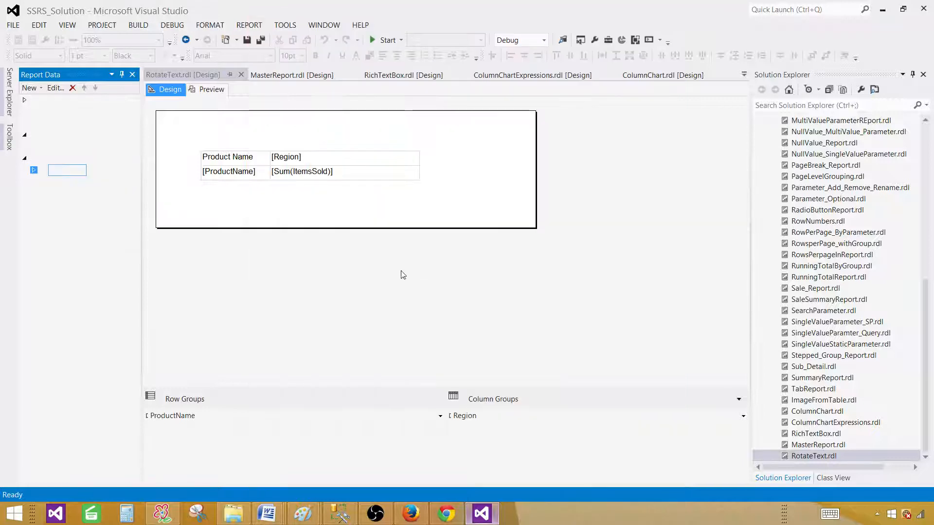
- Re-render the preview showing only Asia, Europe and North America columns, closing the Error List
left_click(211, 90)
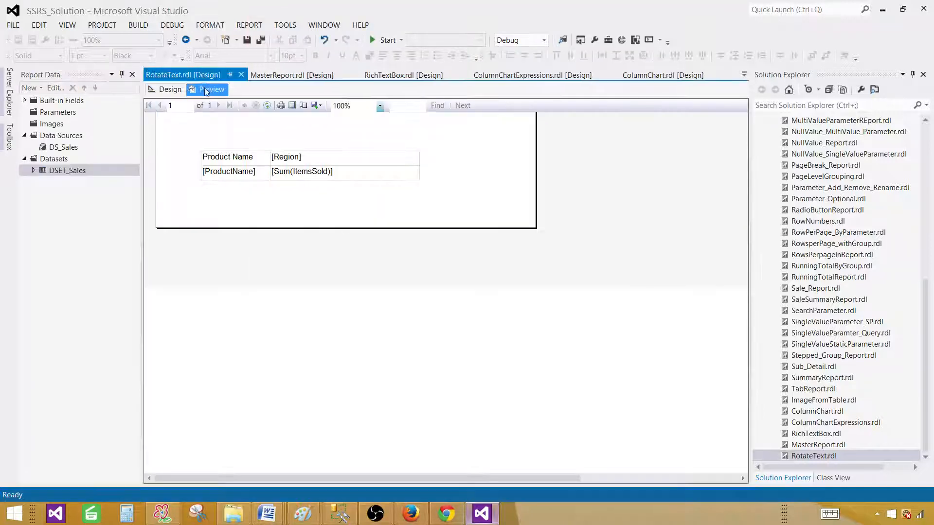
left_click(211, 89)
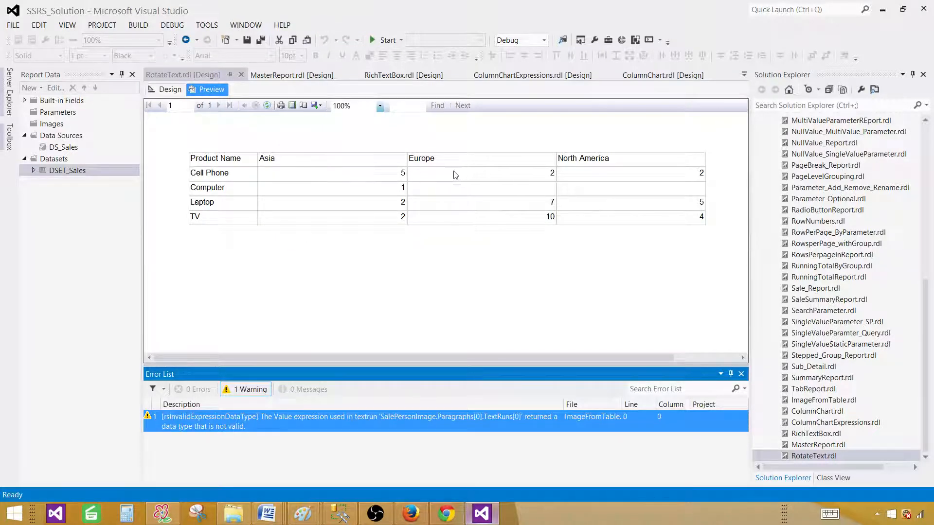
mouse_move(382, 156)
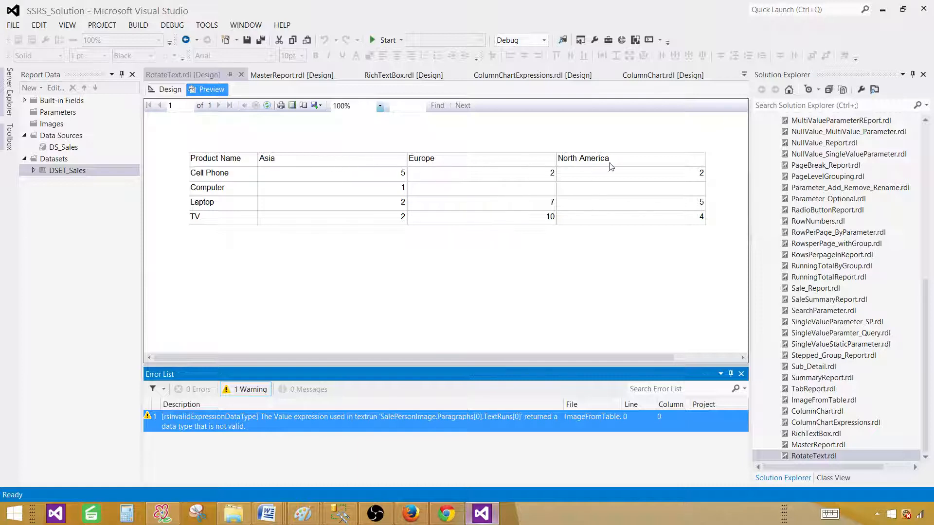
mouse_move(695, 342)
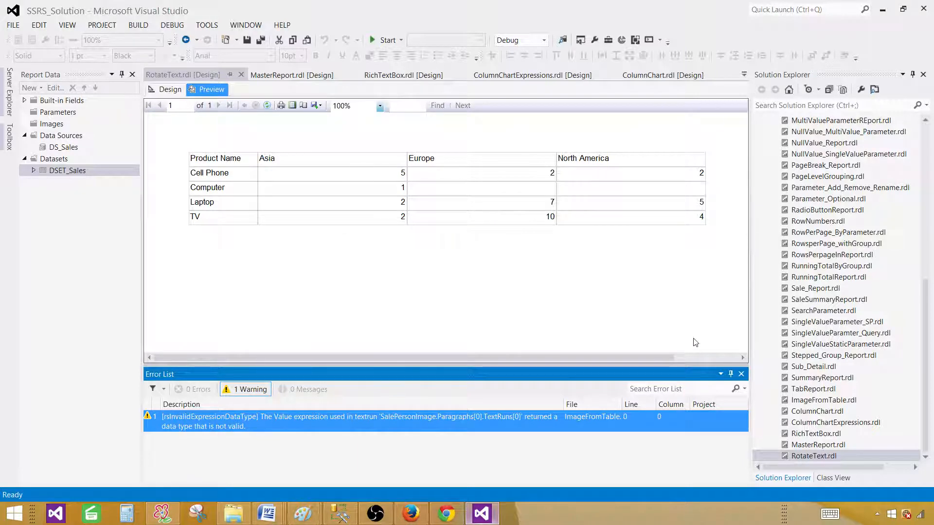
left_click(741, 373)
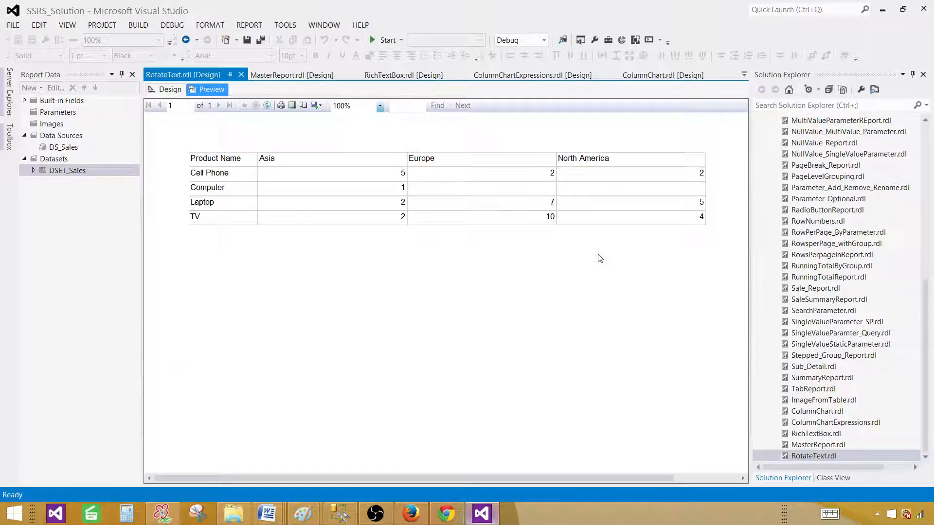
mouse_move(382, 167)
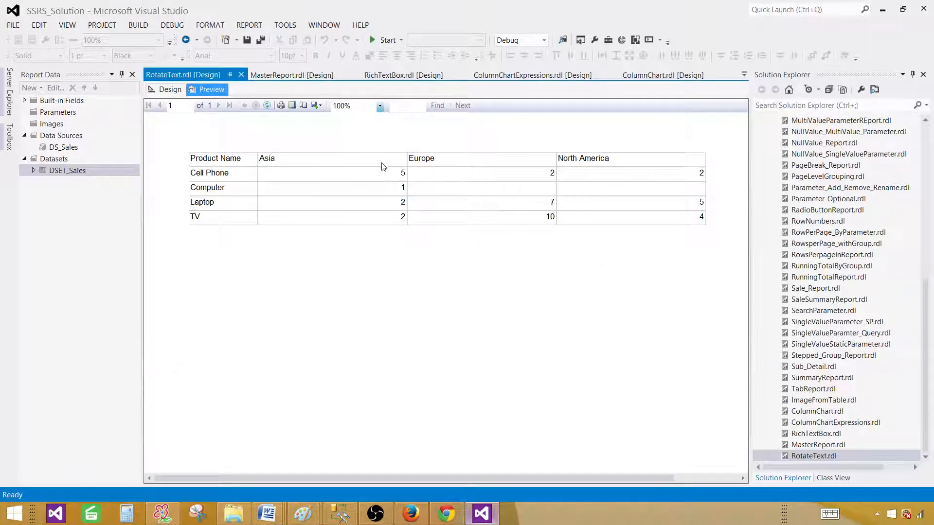
mouse_move(338, 160)
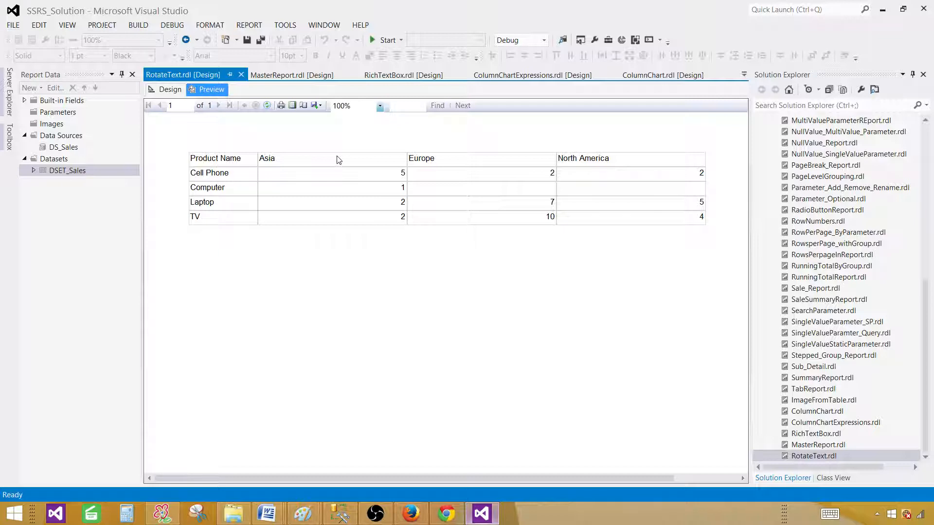
mouse_move(423, 486)
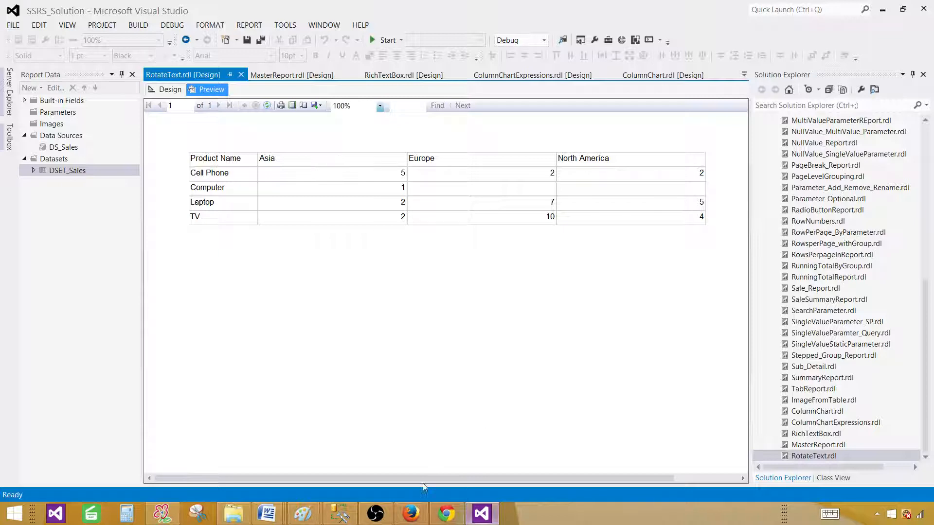
mouse_move(233, 157)
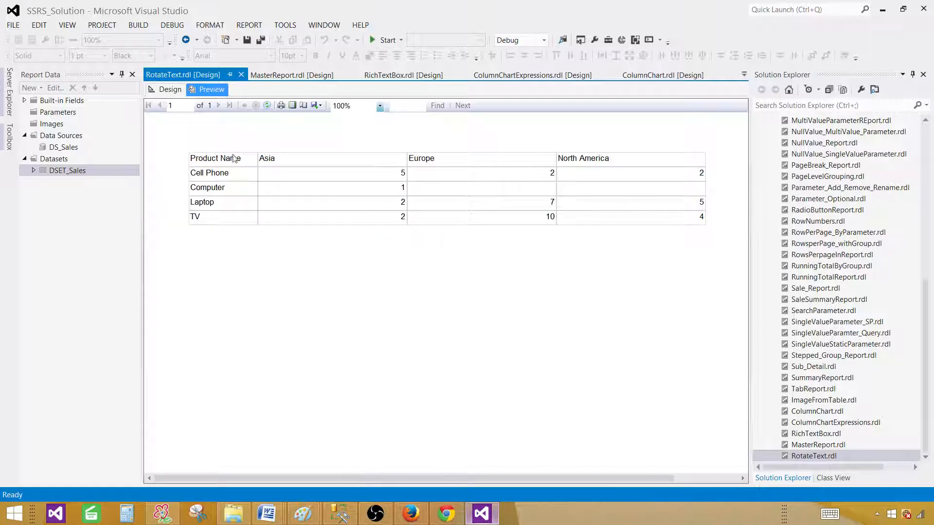
mouse_move(266, 162)
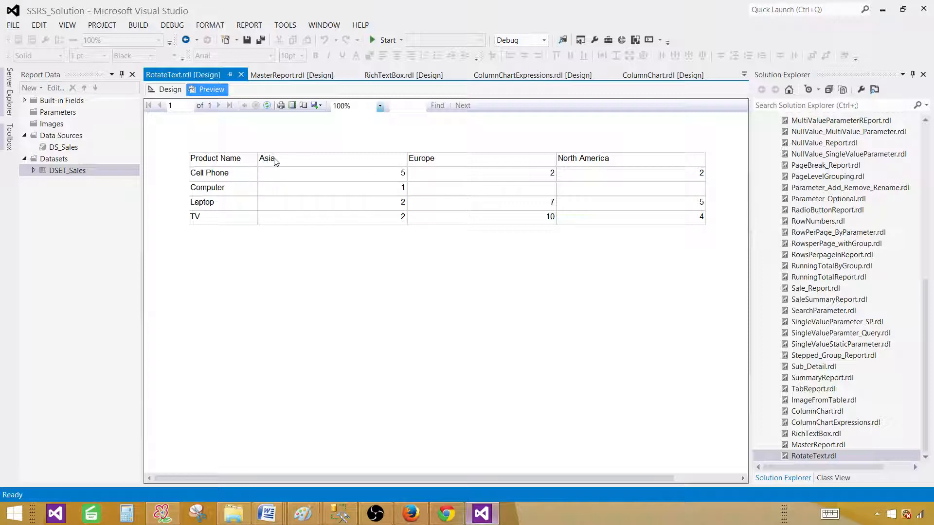
mouse_move(281, 160)
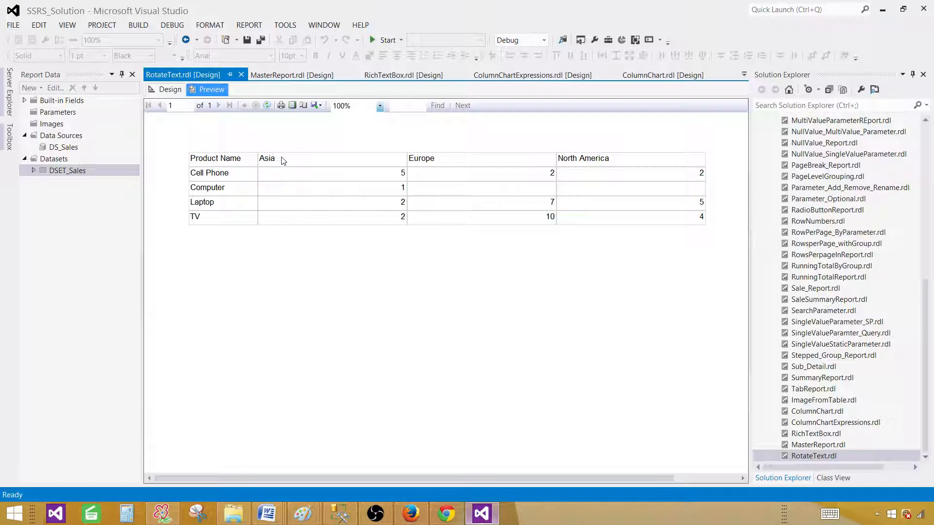
- Select the [Region] header cell and reach its WritingMode choice in Properties
left_click(169, 89)
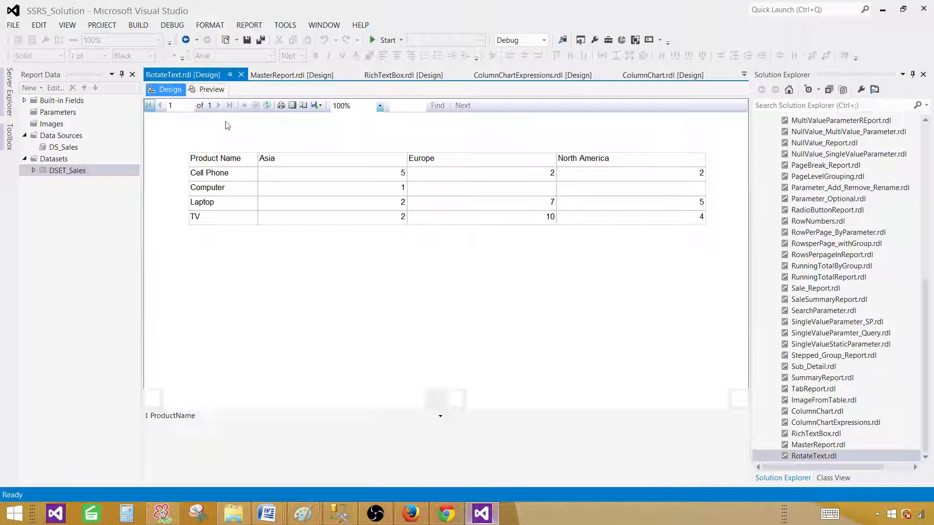
left_click(170, 89)
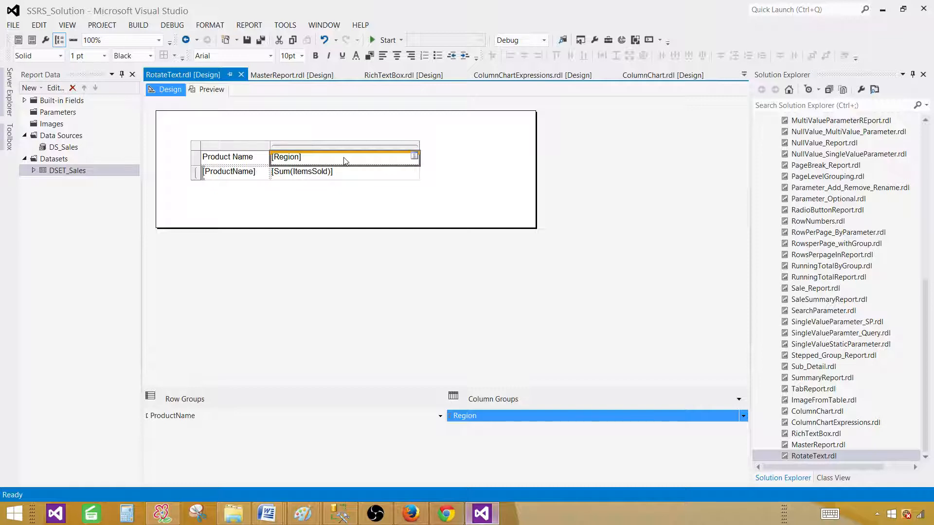
left_click(345, 157)
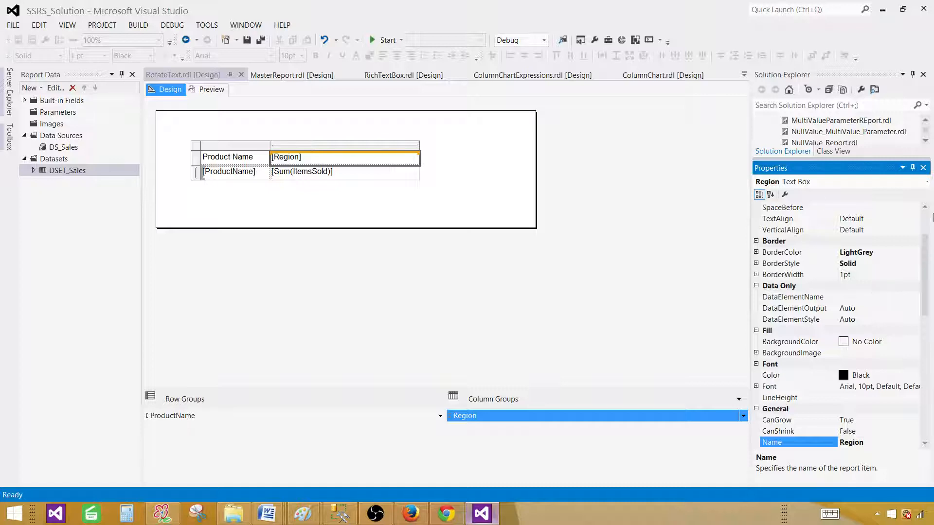
scroll("down", 3)
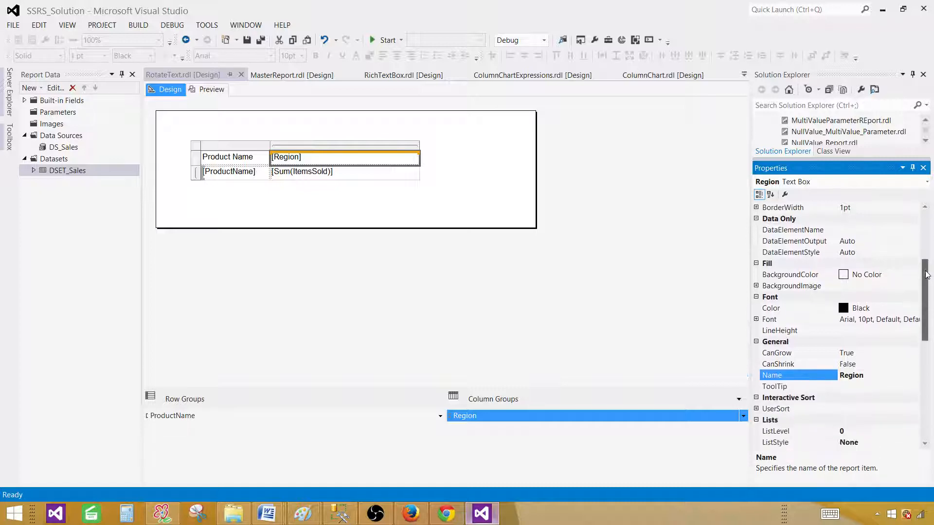
scroll("down", 3)
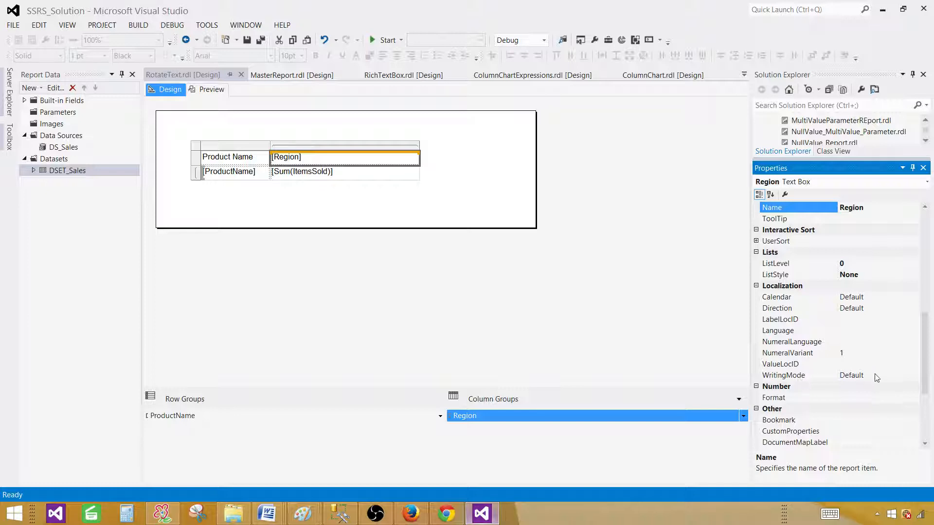
left_click(798, 376)
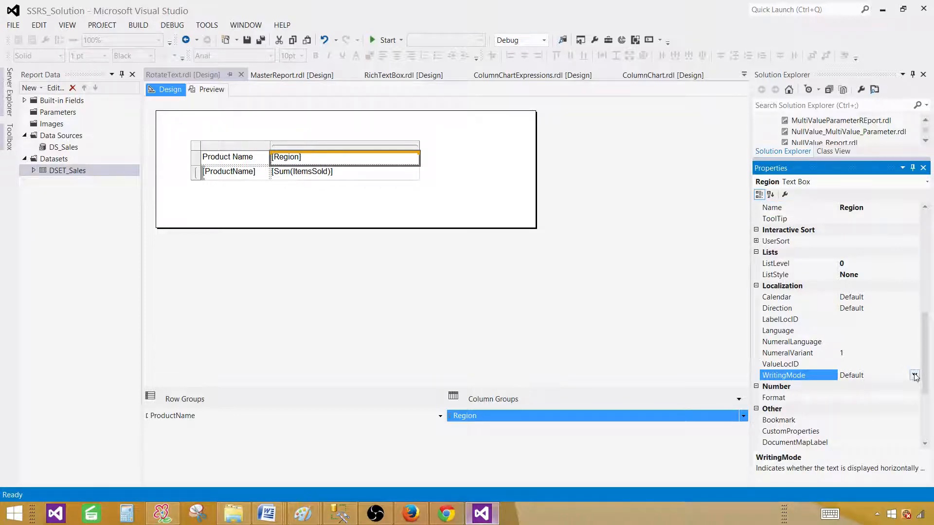
left_click(915, 375)
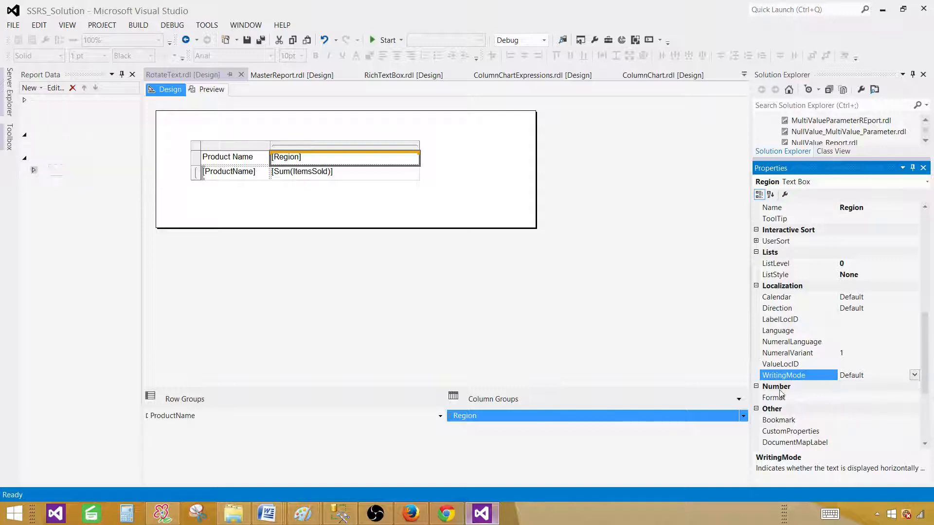
- Preview the unchanged matrix, close the Error List and return to Design view
left_click(211, 90)
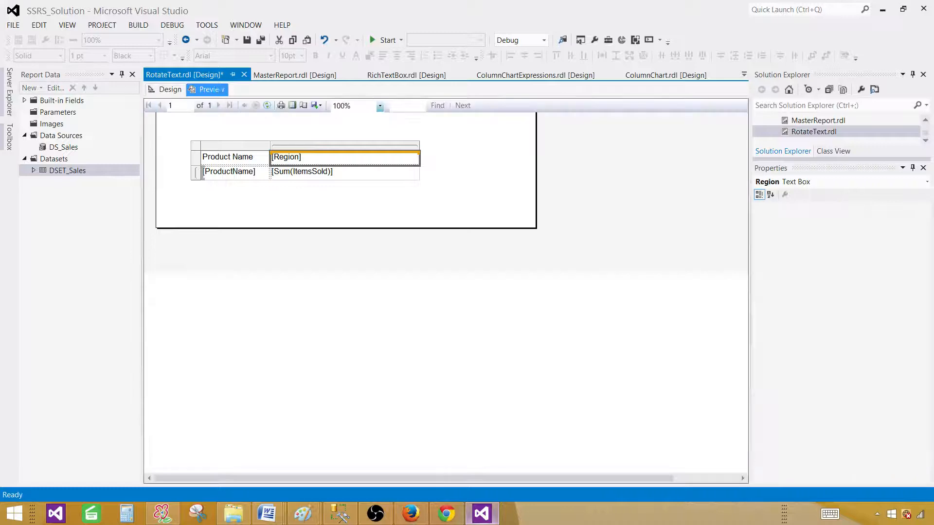
left_click(211, 89)
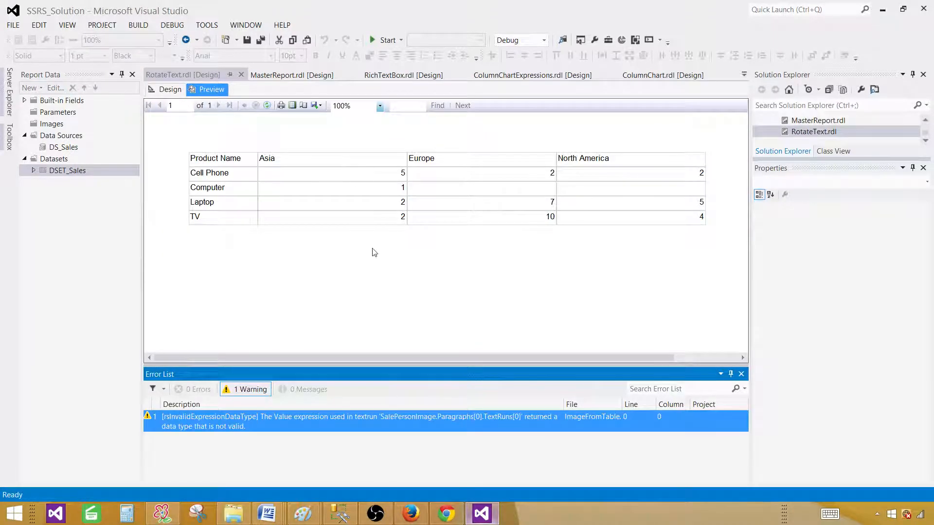
left_click(742, 374)
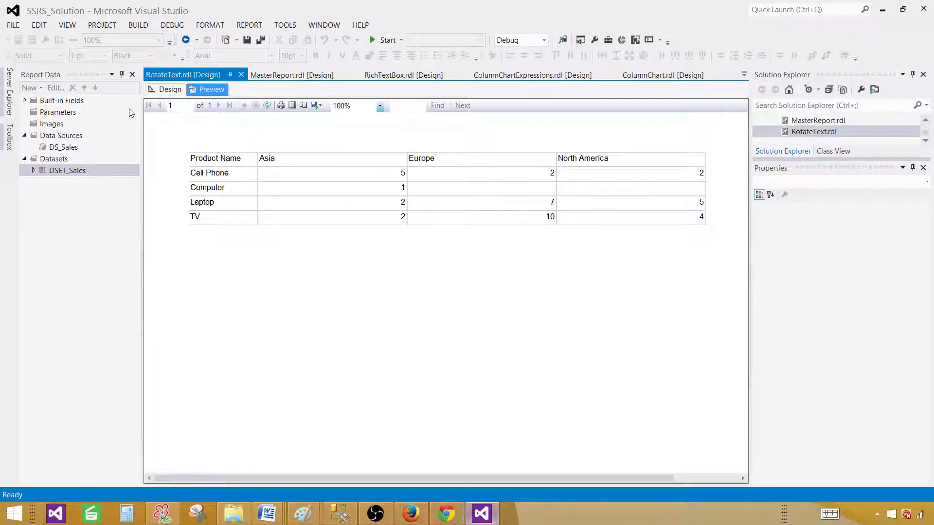
left_click(169, 90)
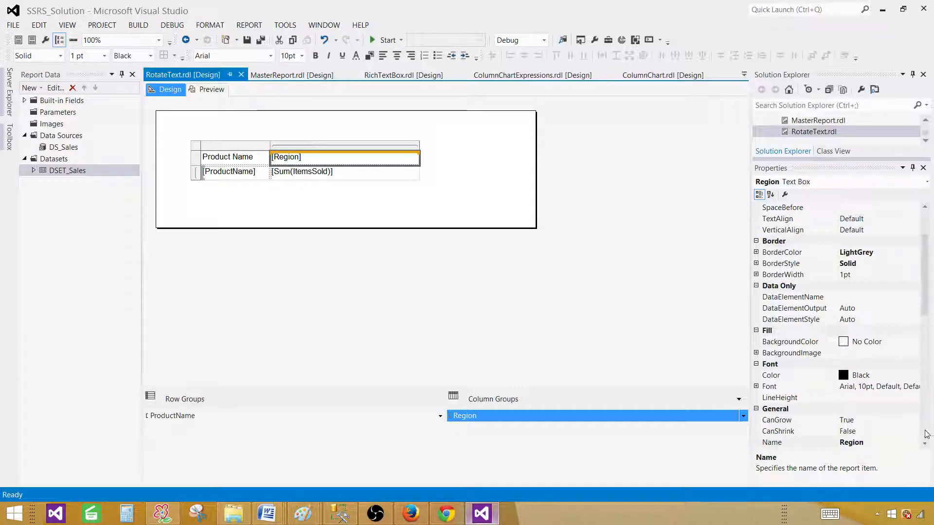
- Set the Region header text box's WritingMode property to Vertical
scroll("down", 3)
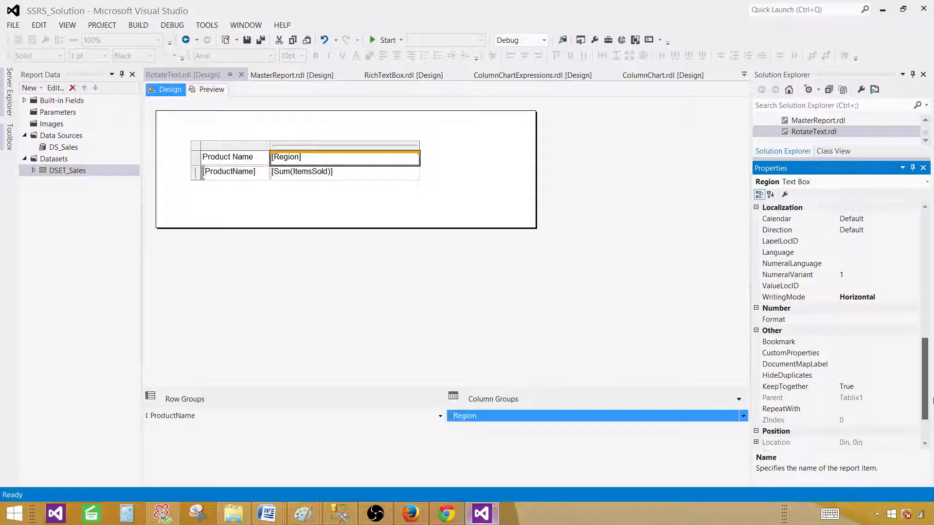
scroll("down", 3)
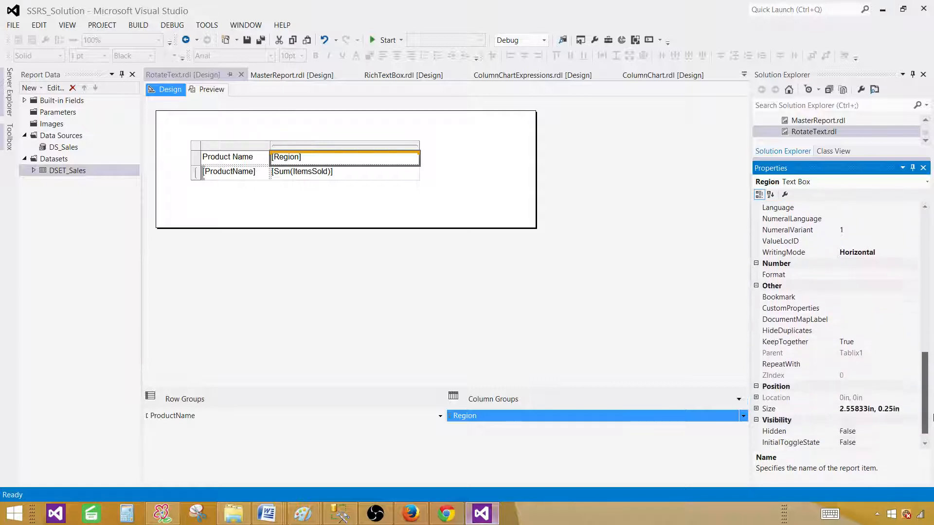
scroll("down", 3)
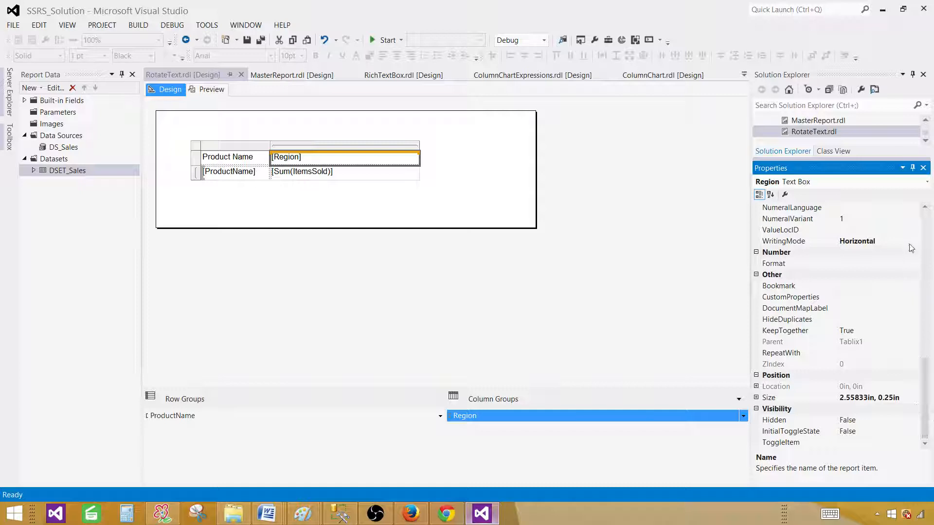
left_click(798, 240)
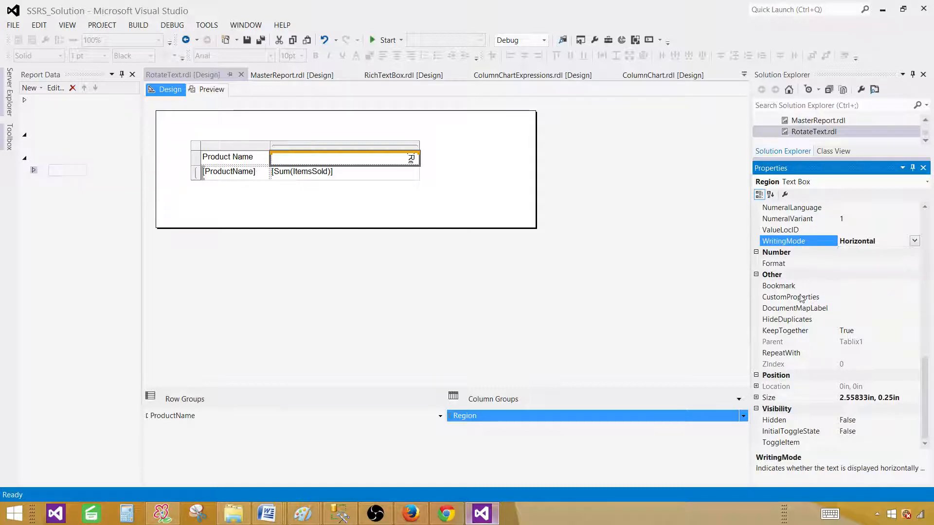
left_click(913, 240)
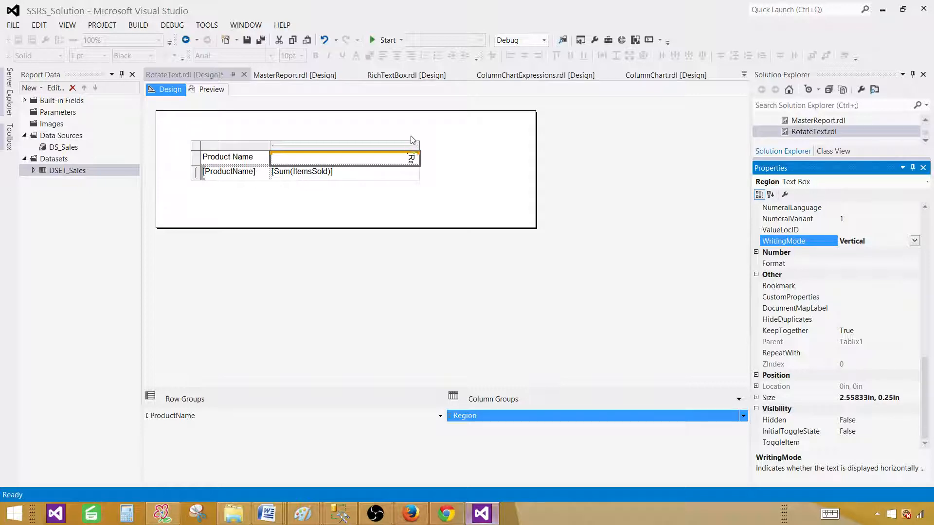
mouse_move(345, 149)
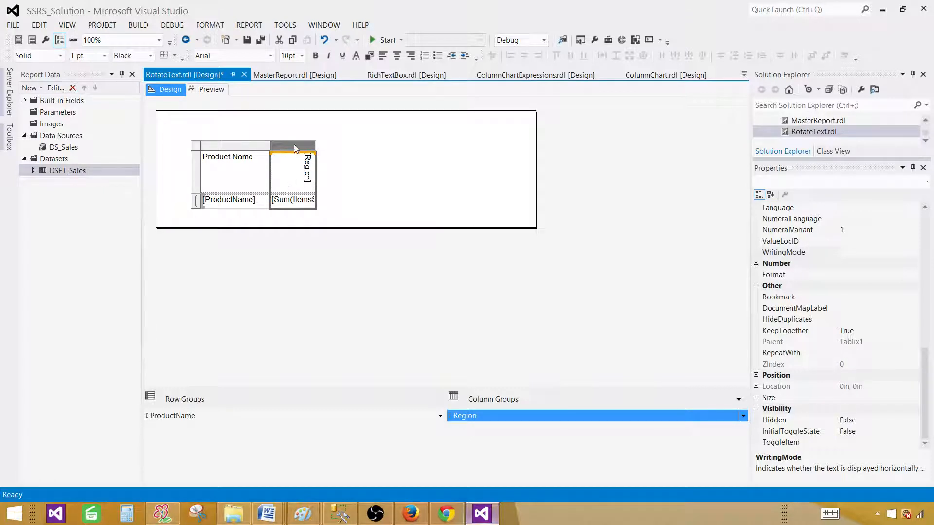
- Preview the vertical Asia/Europe/North America headers, then select the Region header back in Design
left_click(211, 89)
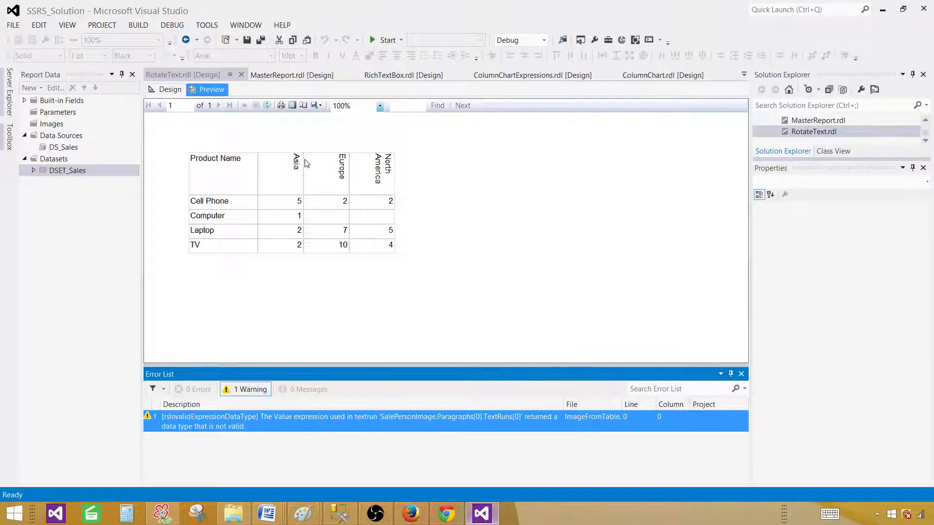
mouse_move(273, 172)
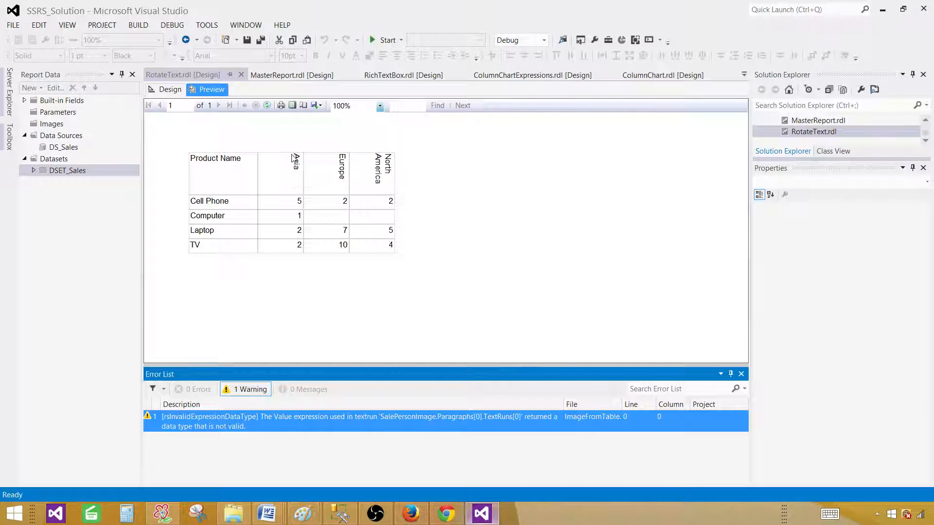
left_click(170, 89)
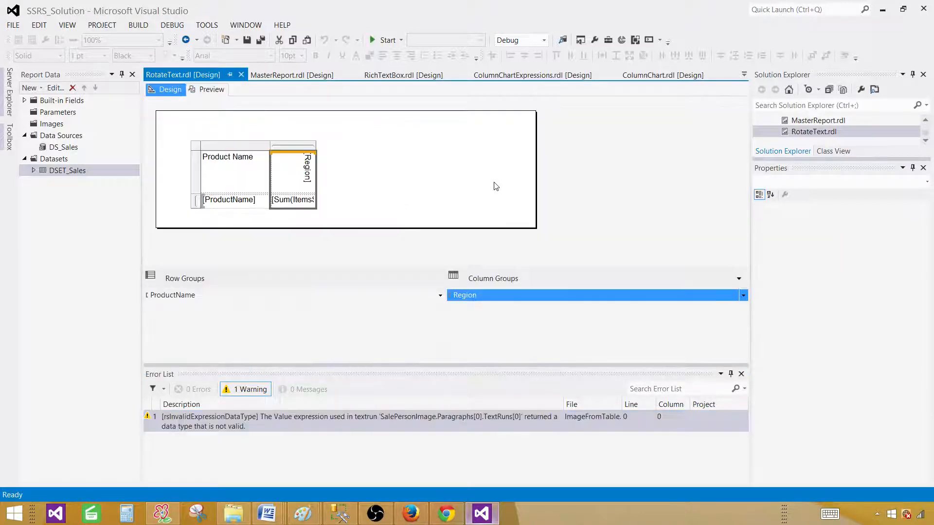
left_click(293, 173)
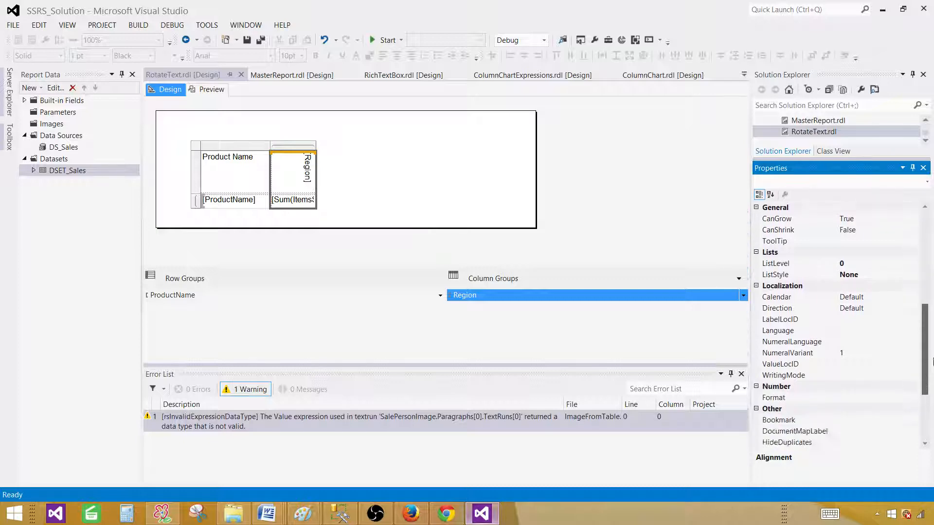
- Change the Region header's WritingMode from Vertical to Rotate270 in the Localization properties
scroll("down", 3)
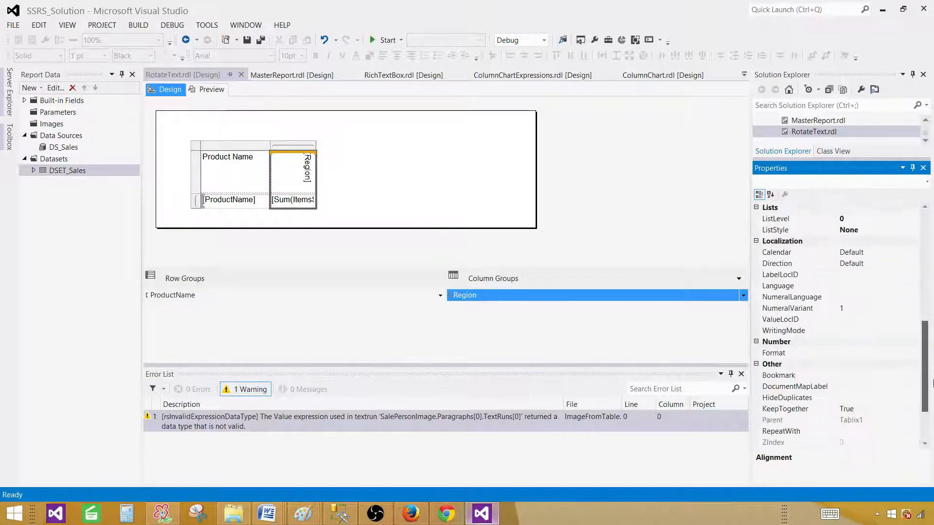
scroll("down", 3)
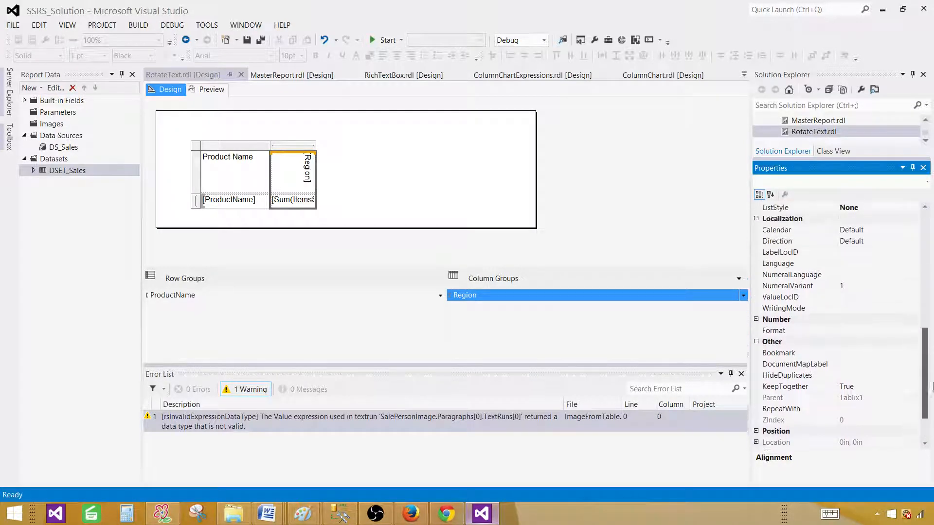
scroll("up", 3)
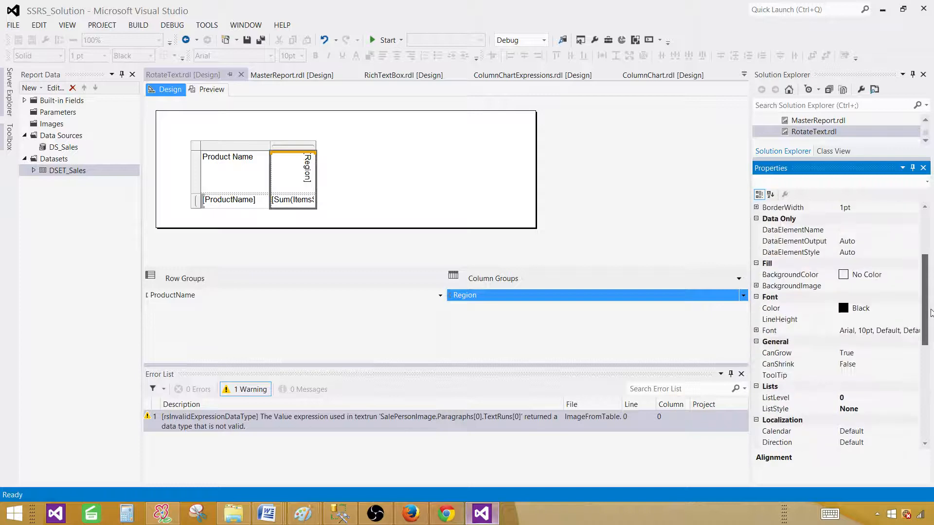
scroll("up", 3)
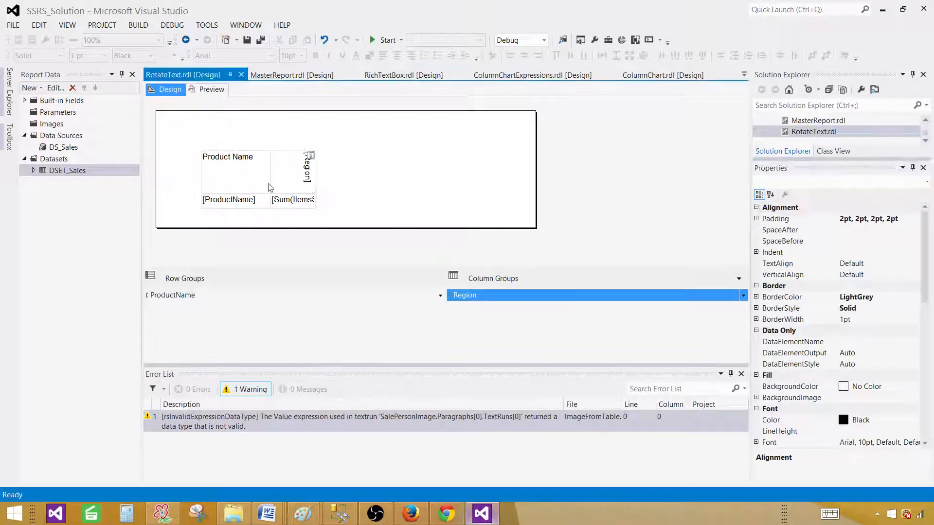
left_click(305, 168)
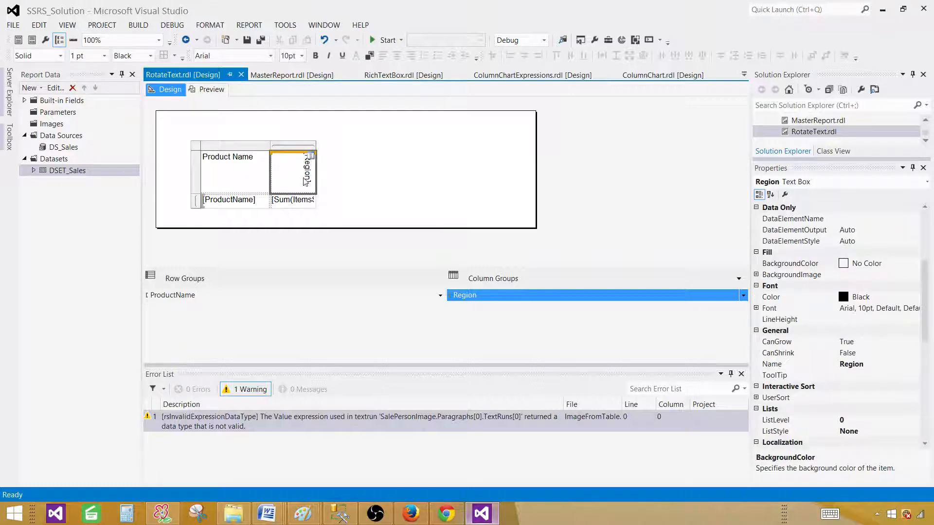
mouse_move(304, 225)
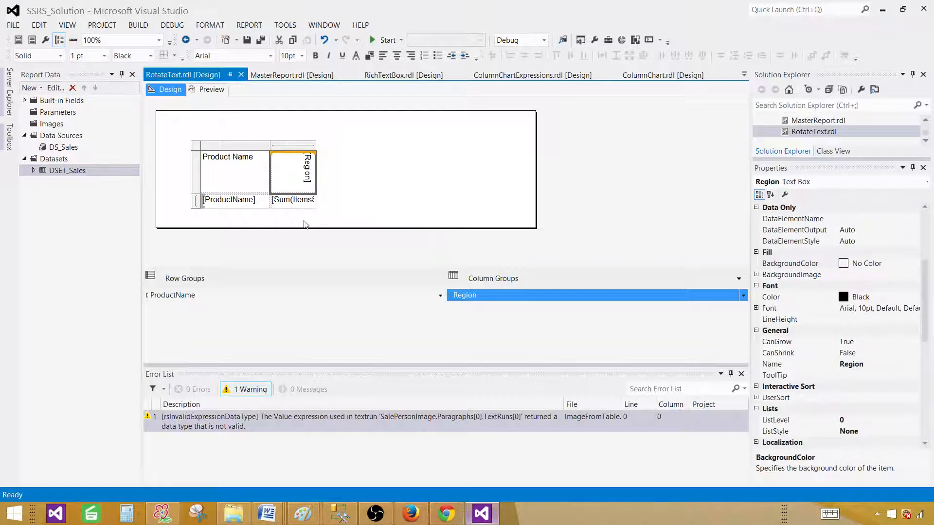
mouse_move(929, 307)
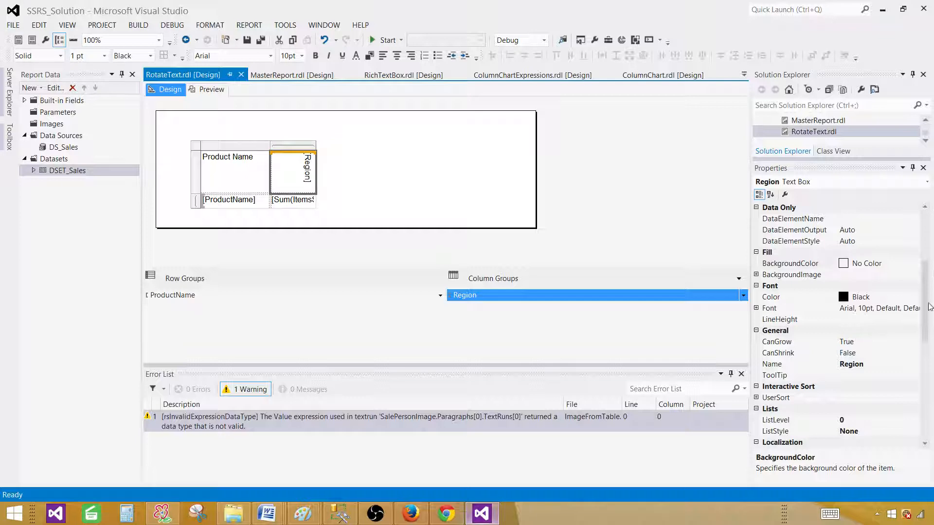
scroll("down", 3)
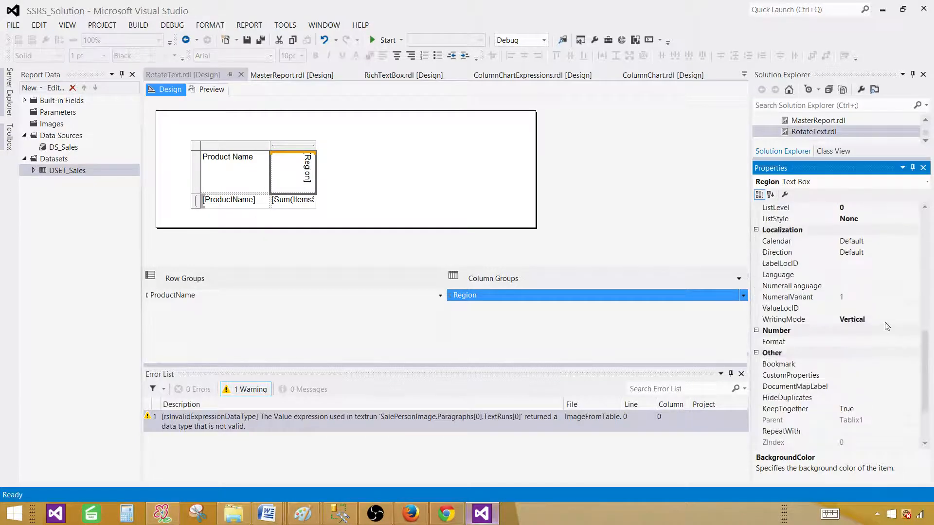
left_click(915, 319)
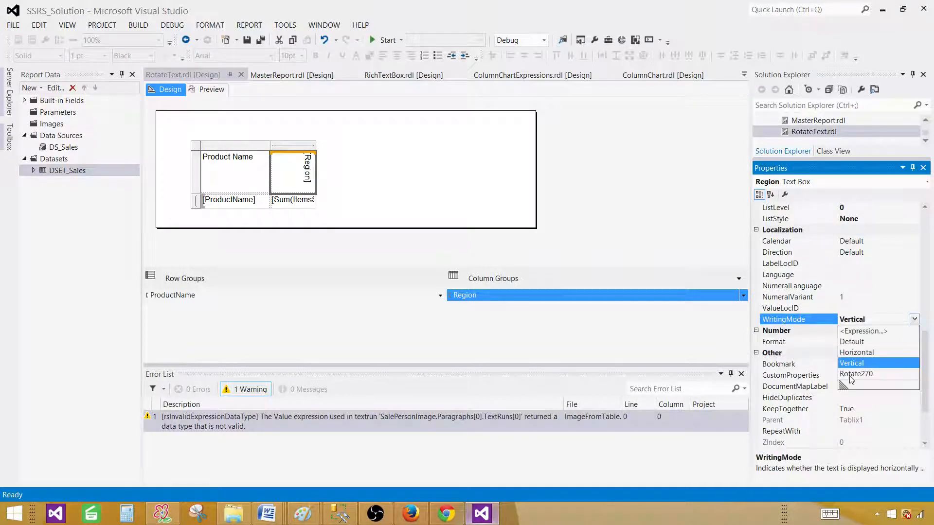
left_click(857, 374)
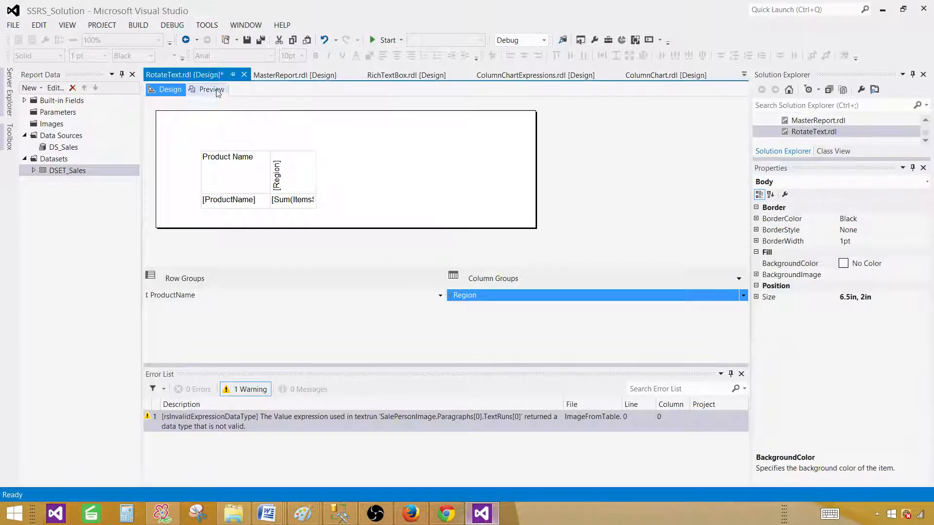
- Render the preview showing Asia, Europe and North America headers reading bottom-to-top
left_click(210, 89)
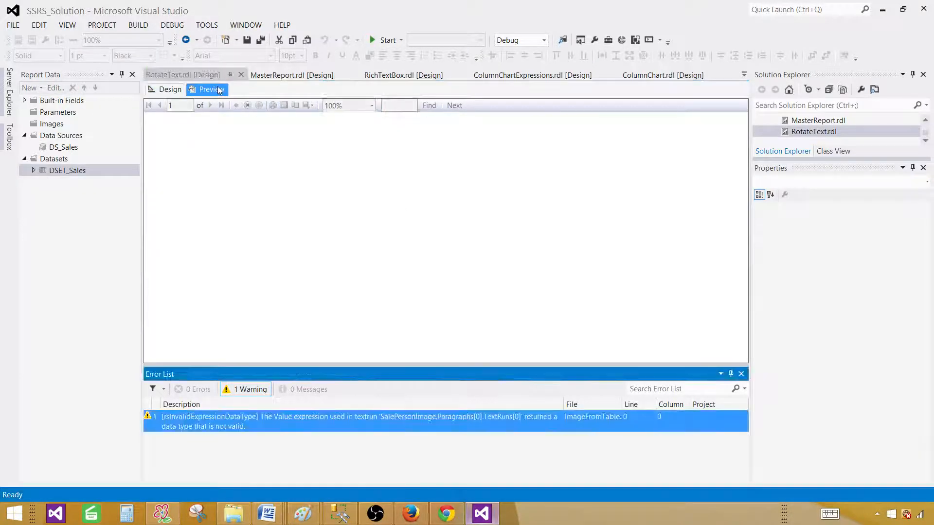
left_click(211, 90)
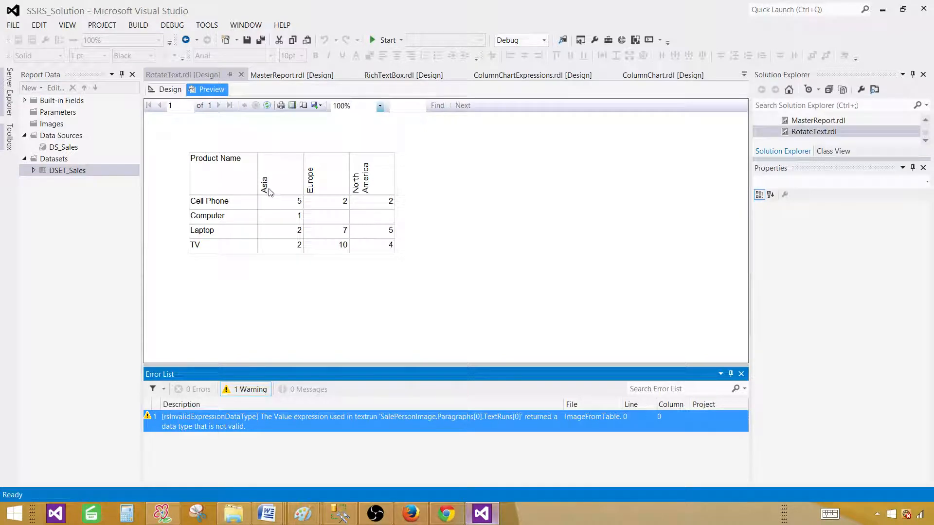
mouse_move(269, 196)
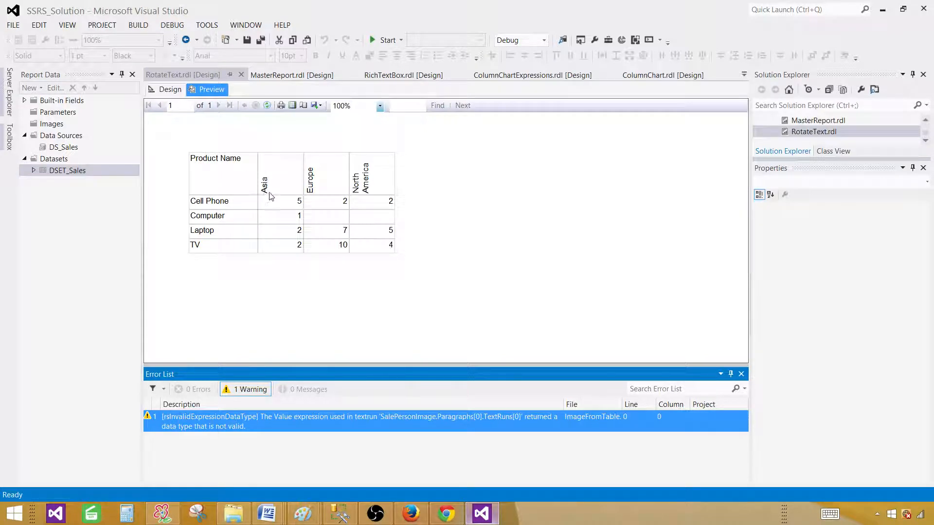
mouse_move(287, 156)
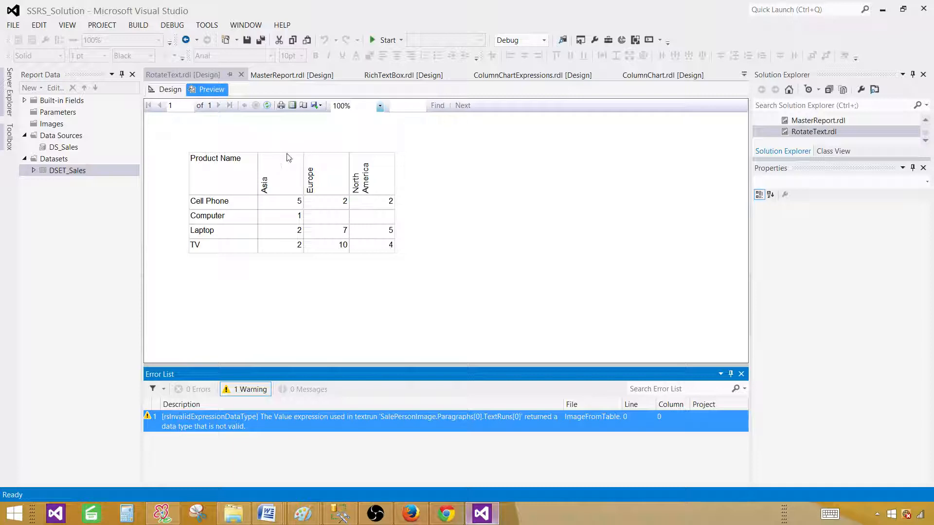
mouse_move(283, 173)
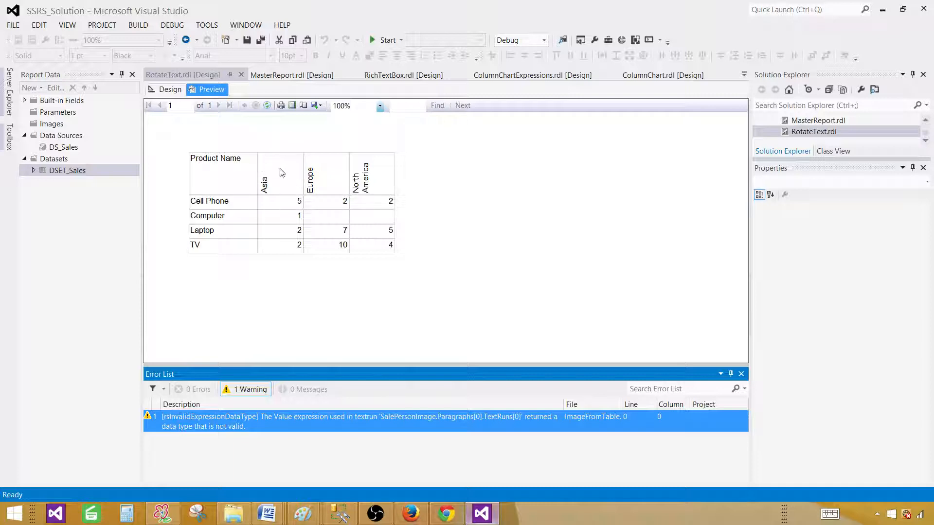
mouse_move(347, 167)
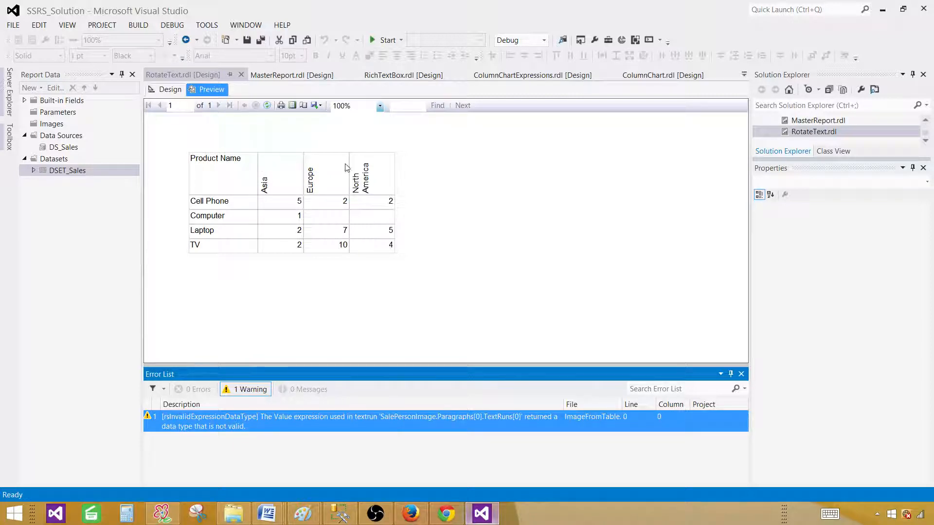
mouse_move(304, 200)
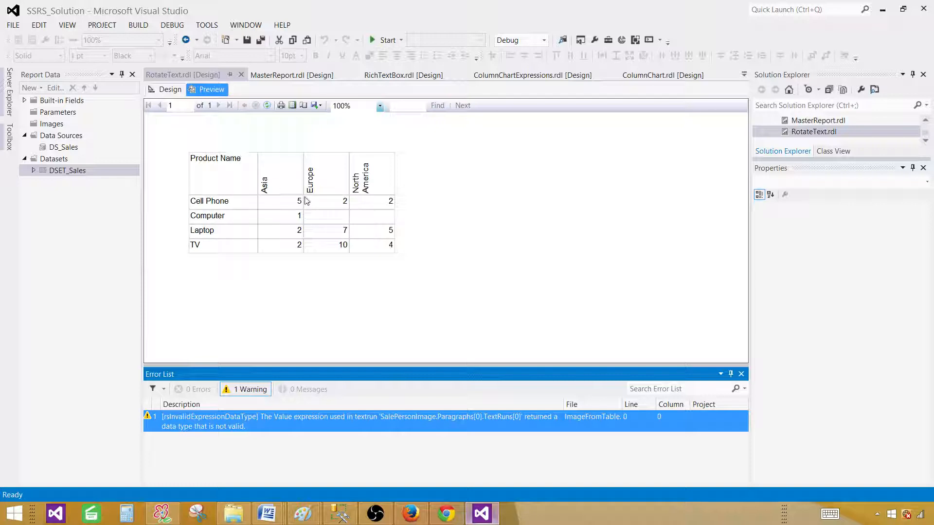
mouse_move(202, 174)
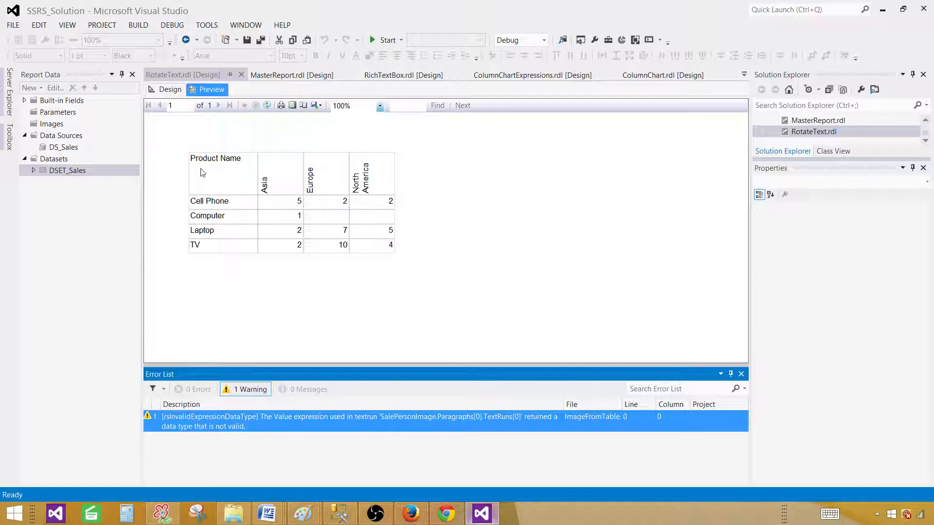
mouse_move(346, 227)
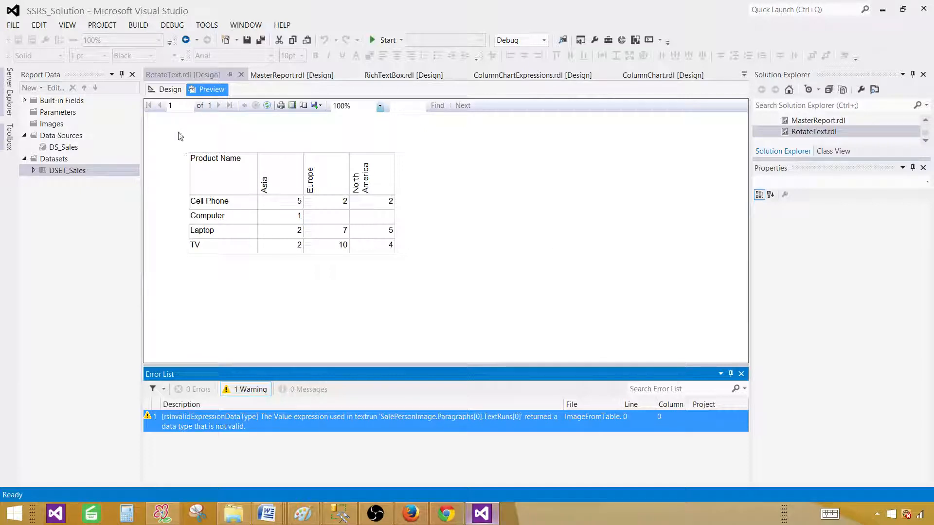
- Drag the Region column's right edge left to fit the rotated text and check the compact preview
left_click(169, 90)
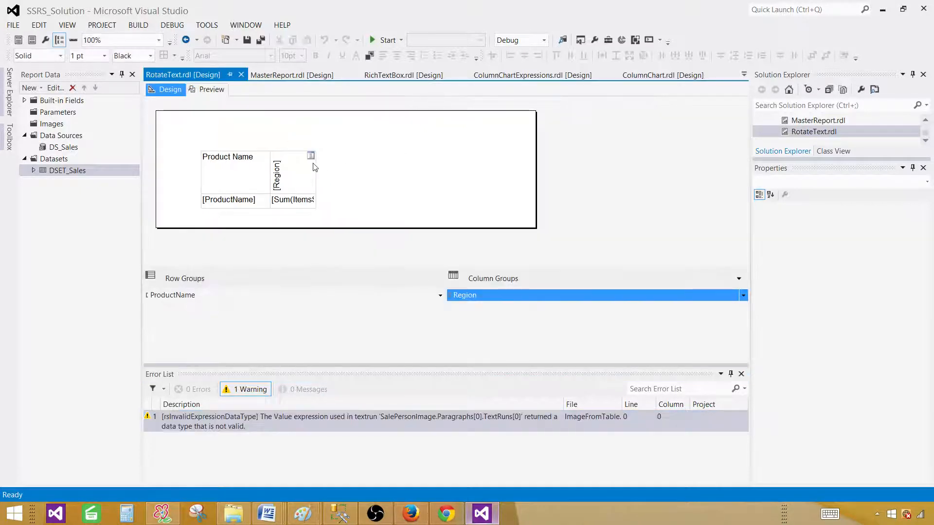
left_click(292, 173)
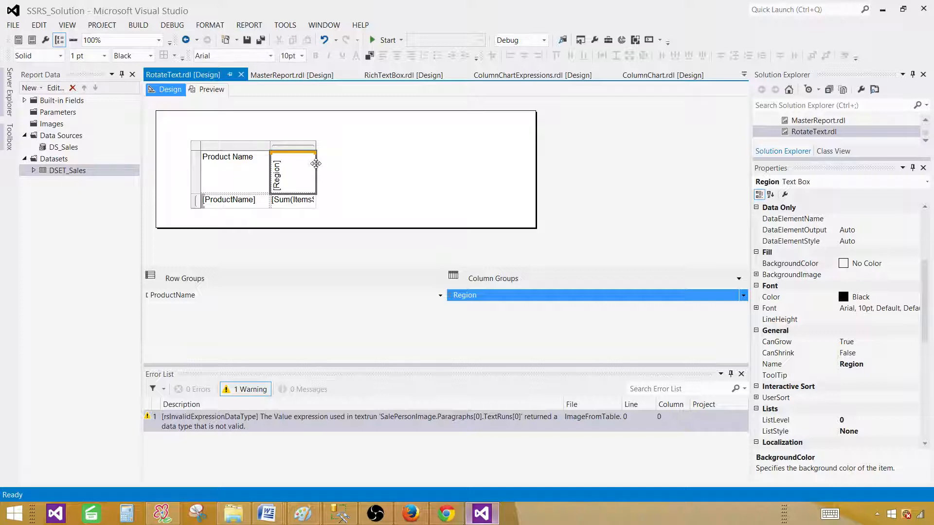
left_click_drag(317, 144, 295, 145)
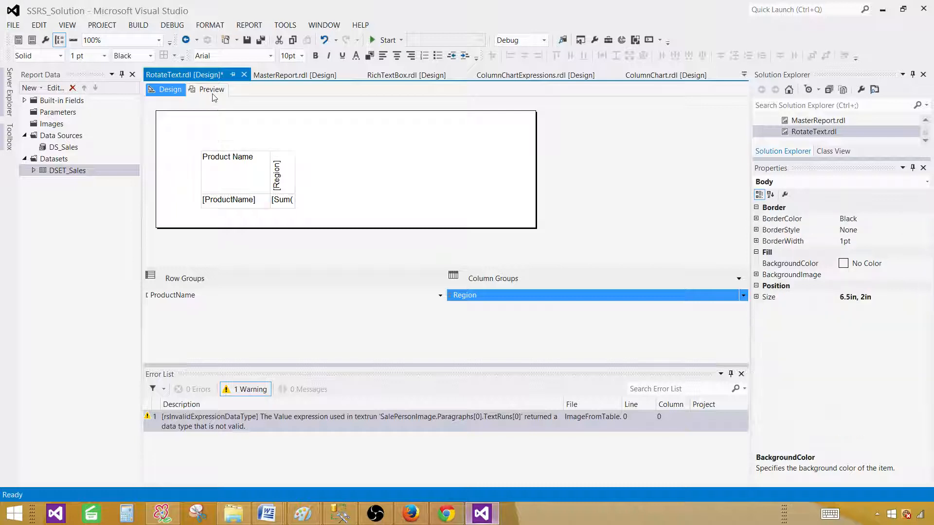
left_click(211, 89)
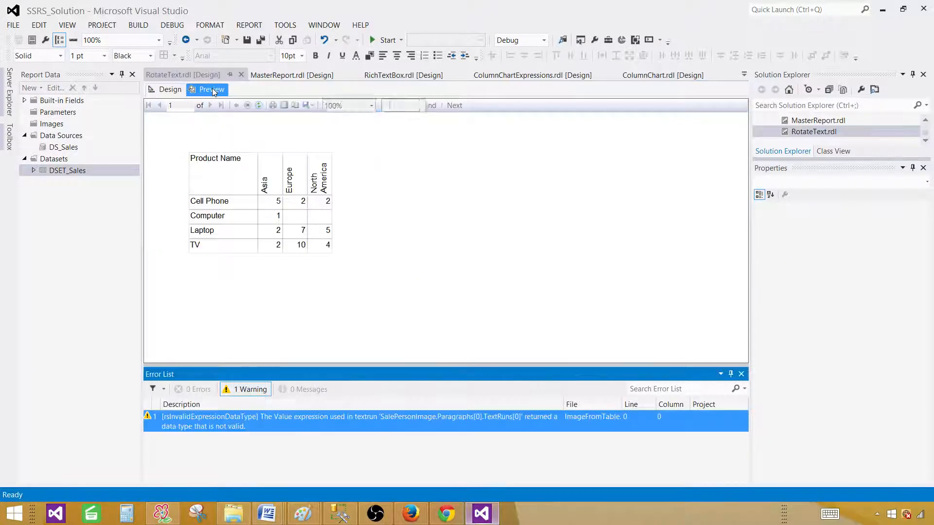
left_click(169, 89)
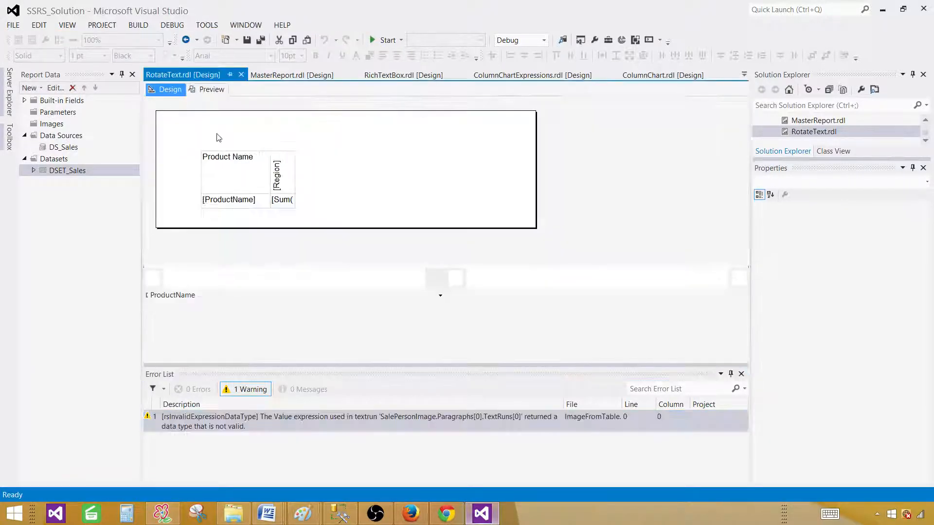
- Fill the Region header Orange and the ProductName cells LimeGreen, then render the preview
left_click(283, 173)
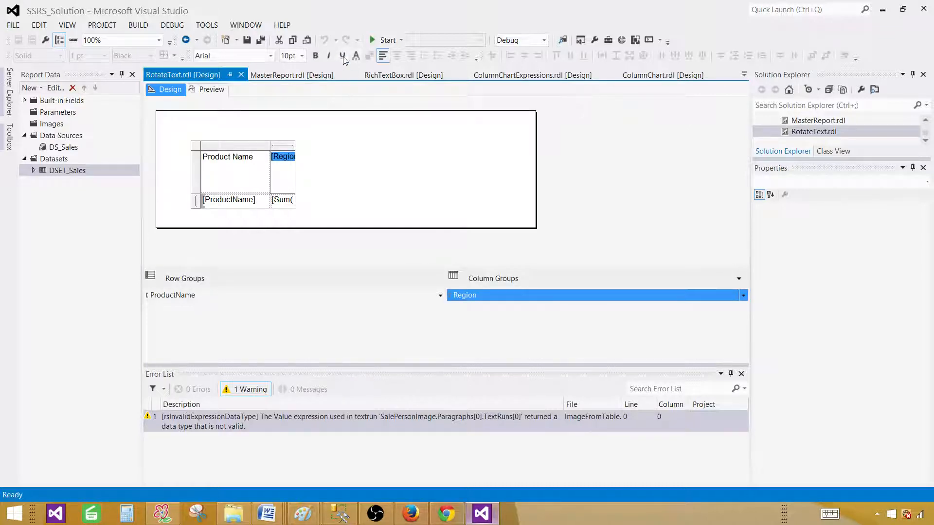
left_click(283, 169)
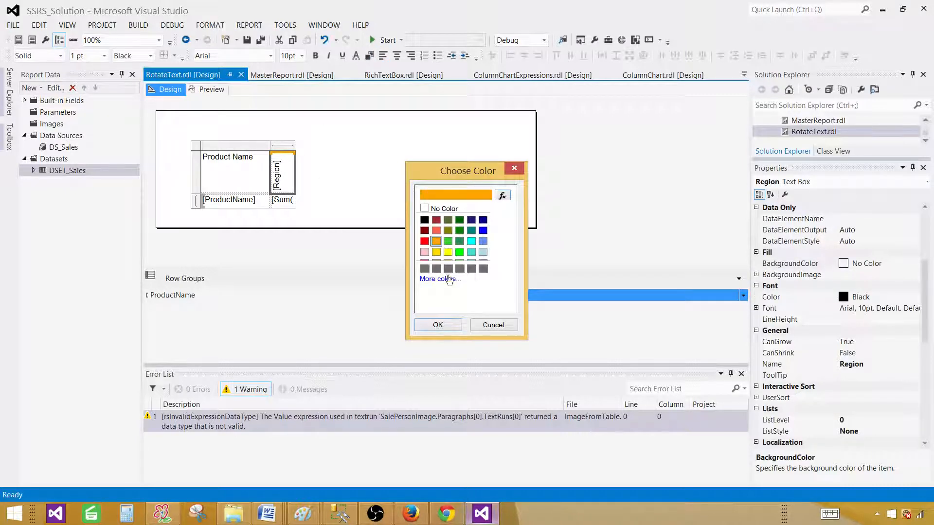
left_click(437, 325)
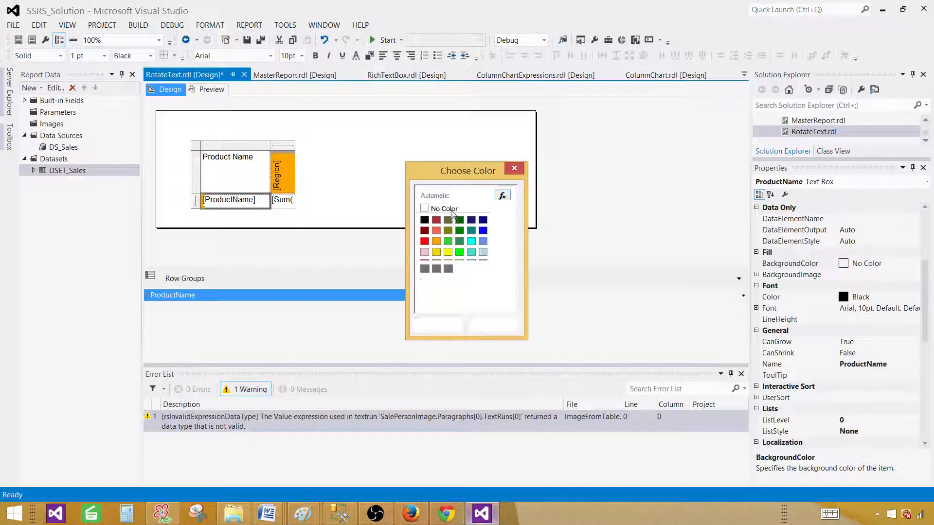
left_click(459, 251)
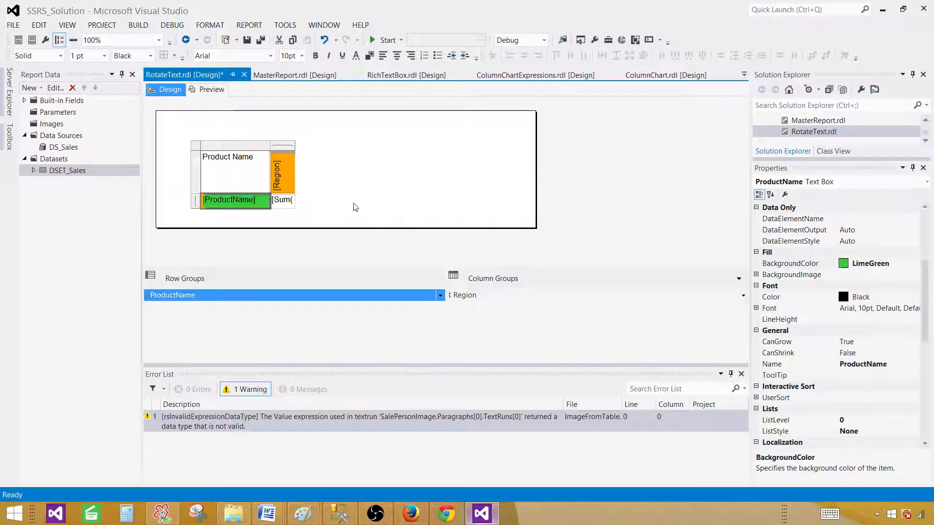
left_click(211, 90)
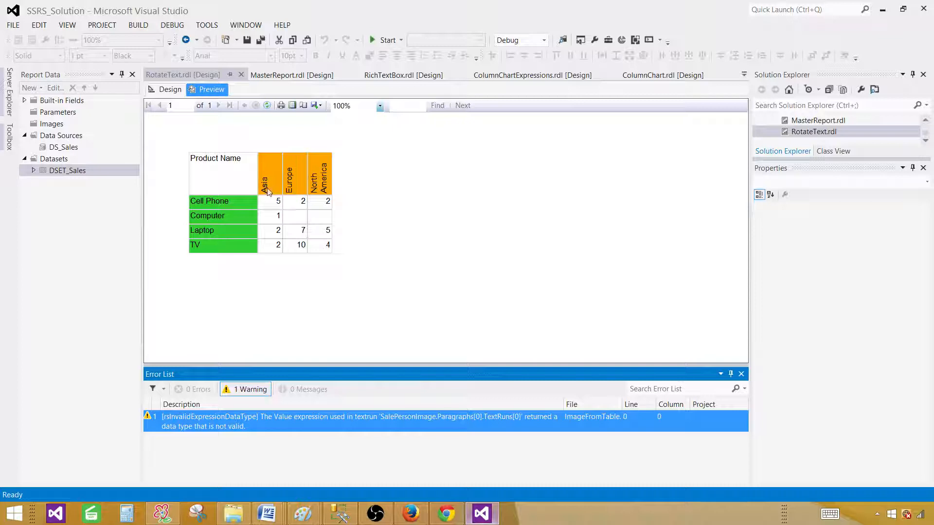
mouse_move(330, 189)
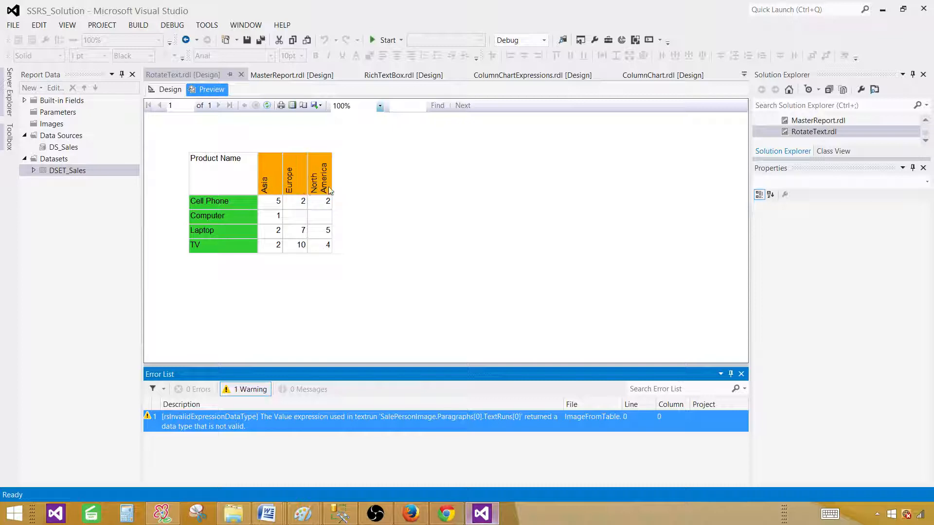
mouse_move(359, 173)
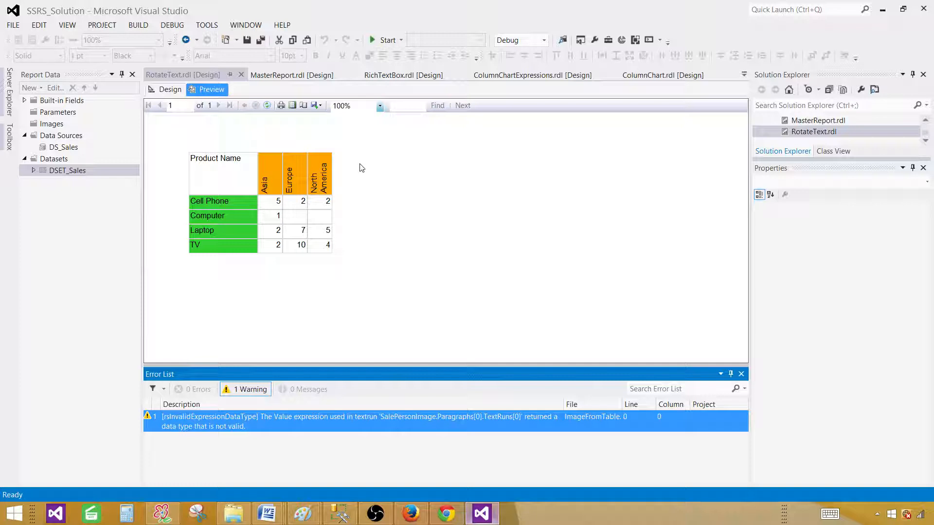
mouse_move(294, 162)
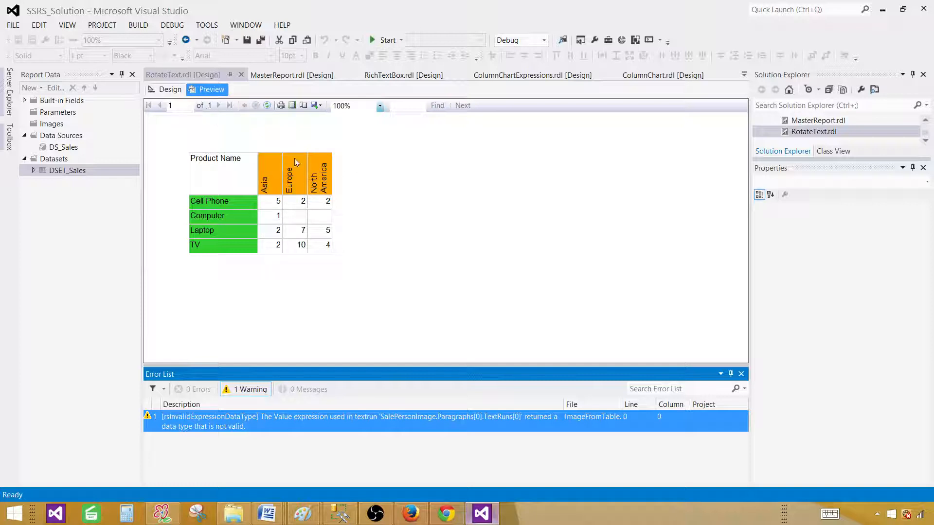
mouse_move(303, 201)
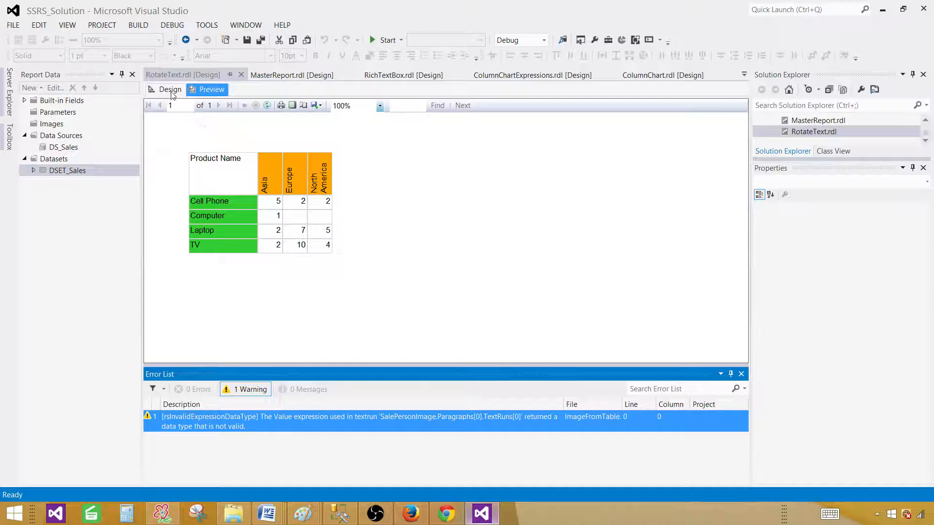
- Add a child Country column group under Region with a Yellow header fill and start the preview
left_click(169, 89)
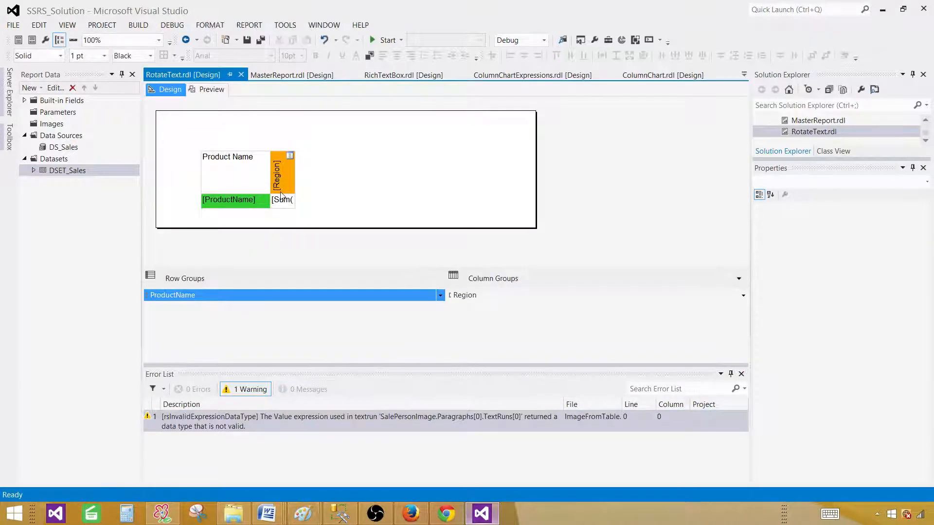
left_click(34, 170)
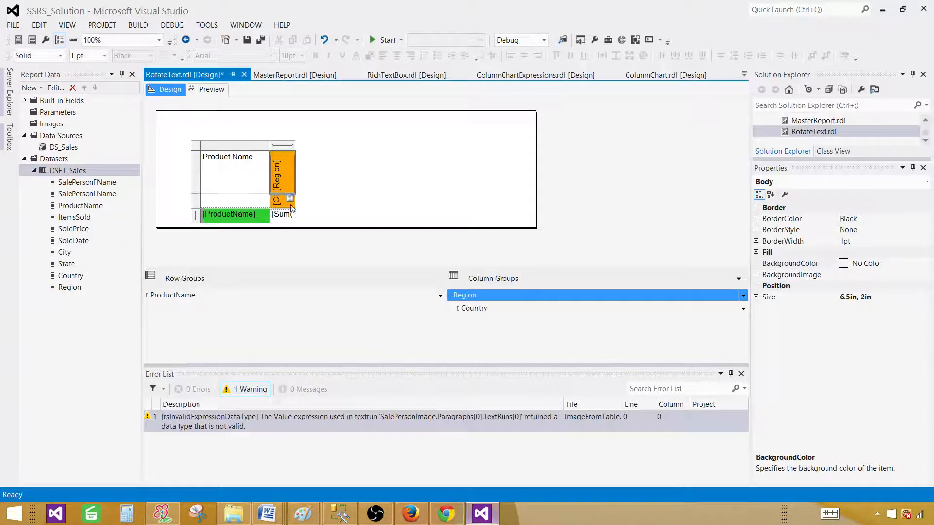
left_click(277, 185)
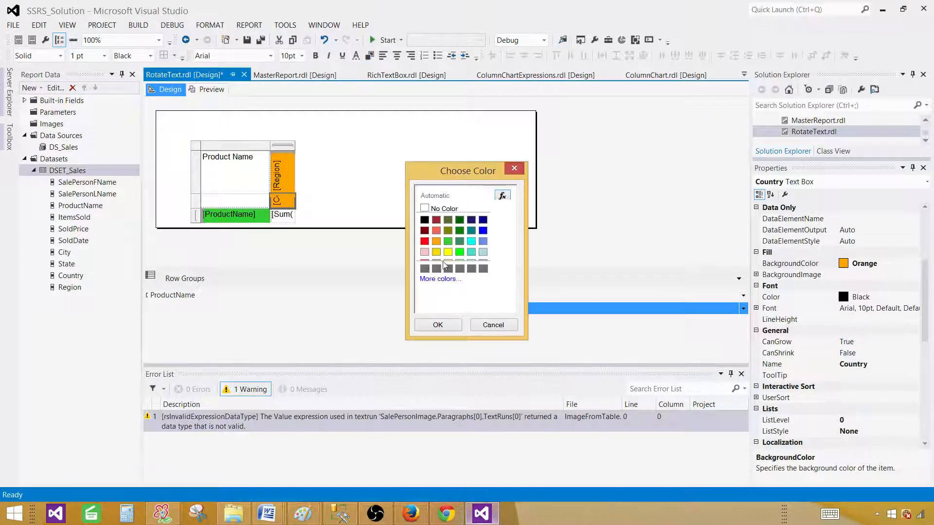
left_click(492, 325)
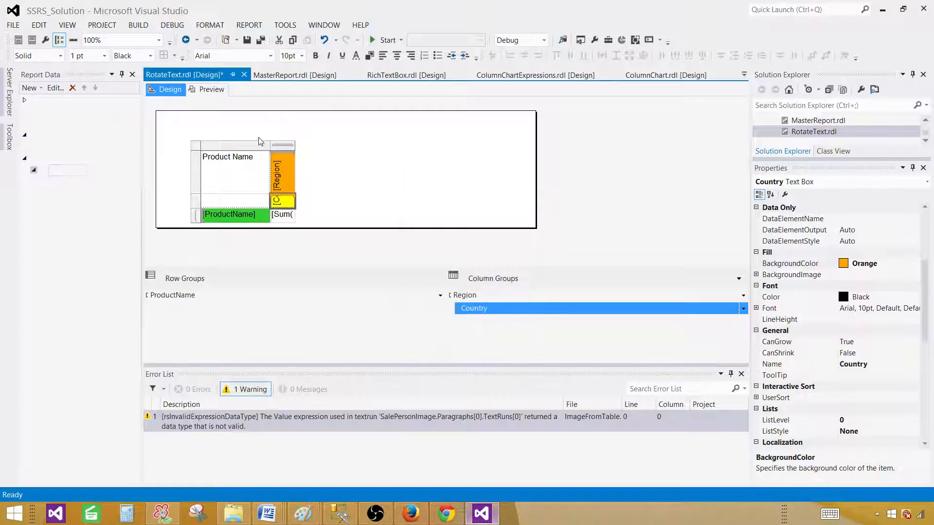
left_click(211, 88)
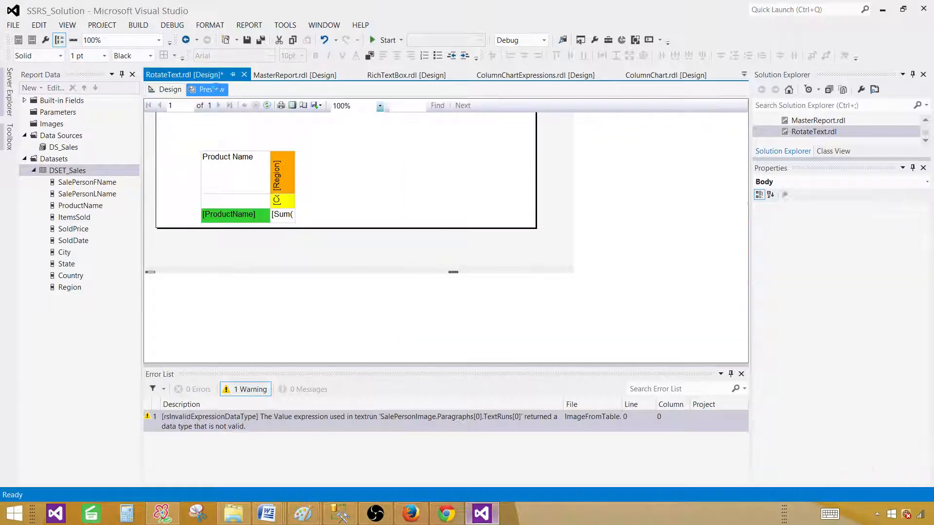
- Inspect the rendered yellow country sub-columns under the orange regions, then return to Design
left_click(211, 89)
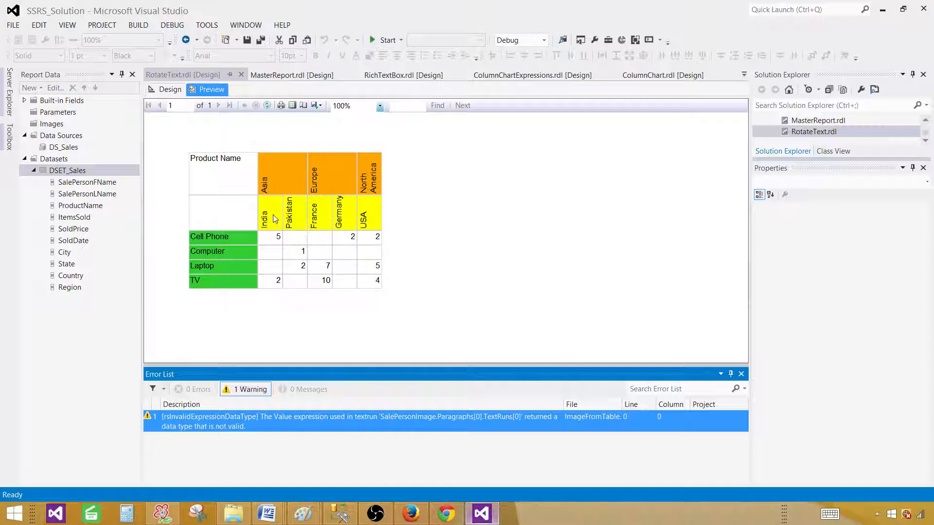
mouse_move(279, 263)
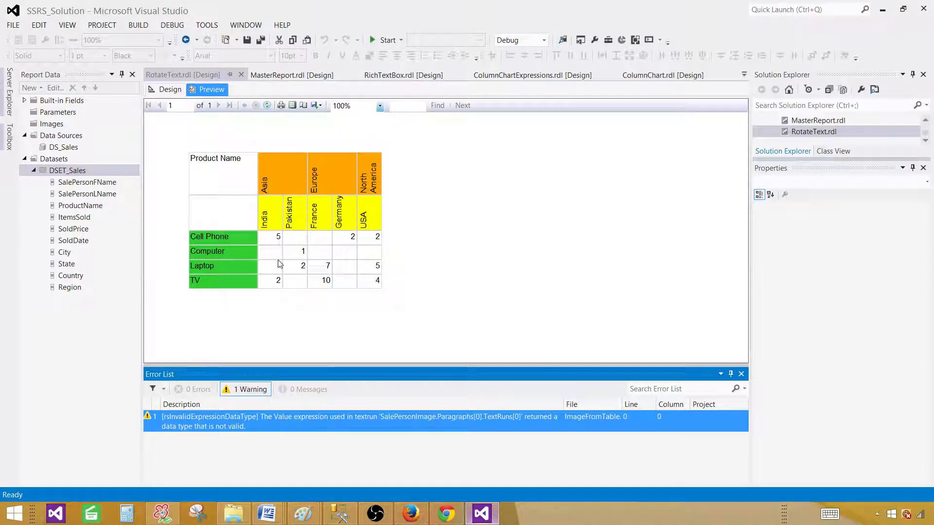
mouse_move(227, 173)
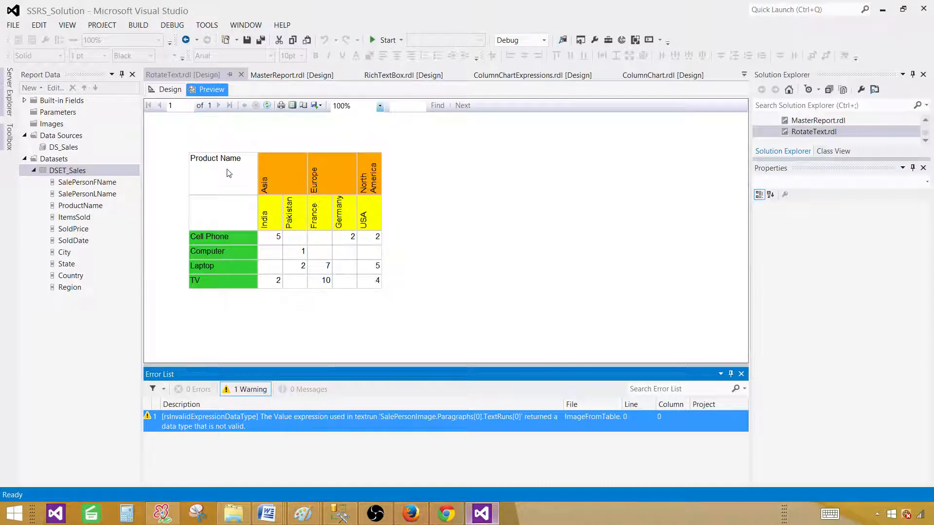
mouse_move(347, 211)
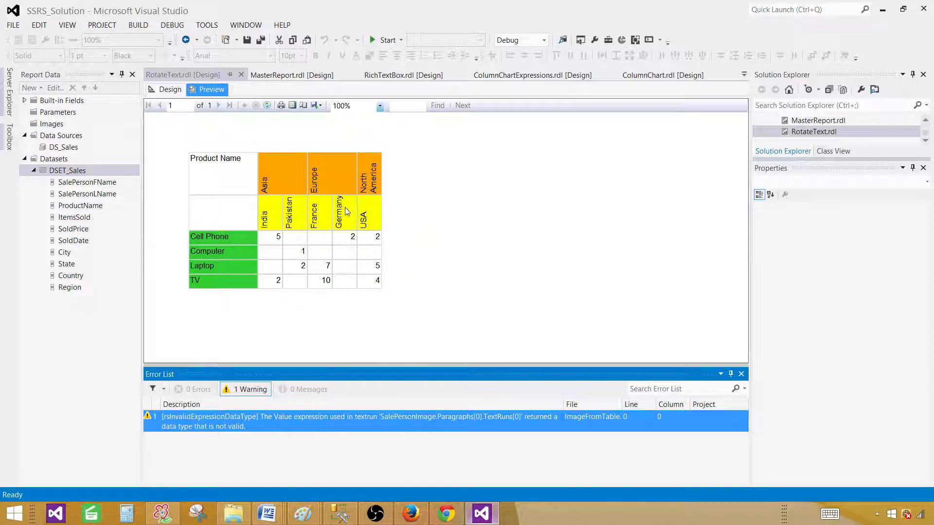
mouse_move(333, 205)
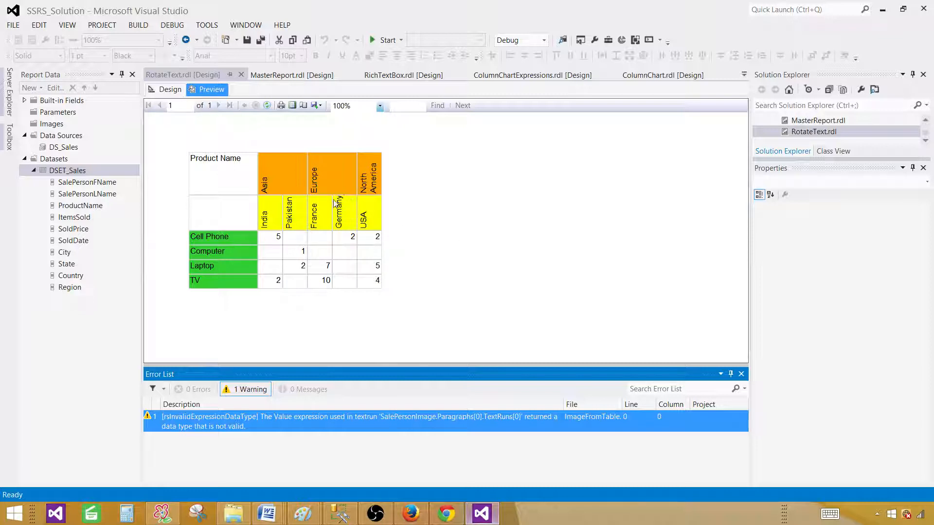
left_click(169, 89)
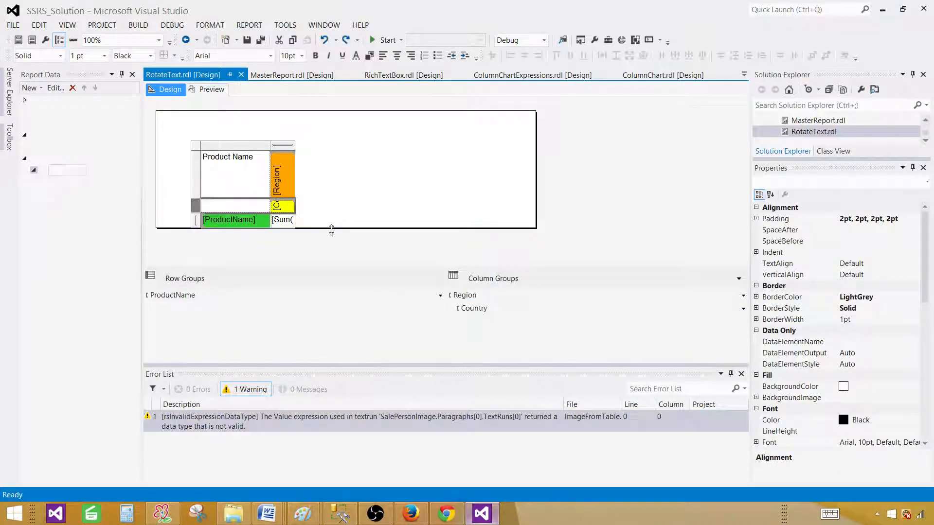
- Make the Country row taller, Region headers Bold and Country headers Italic, then preview
left_click(233, 204)
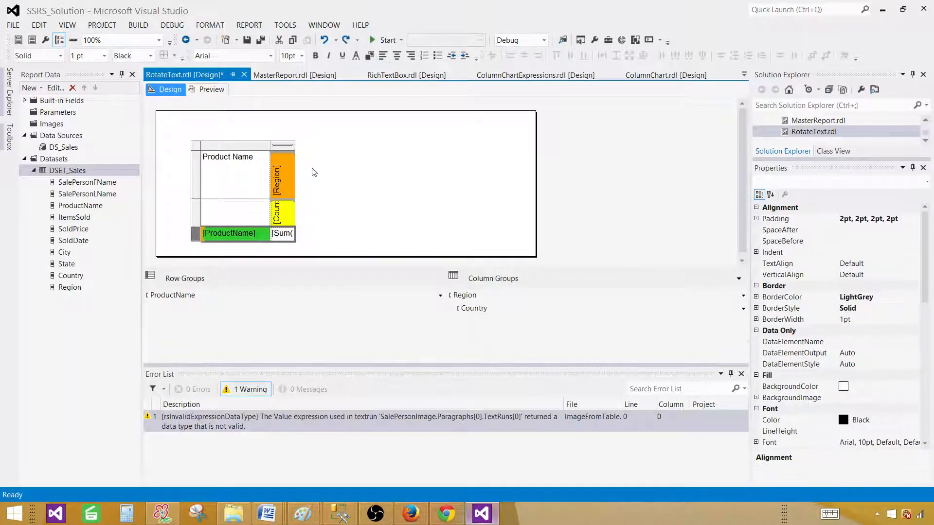
left_click(275, 173)
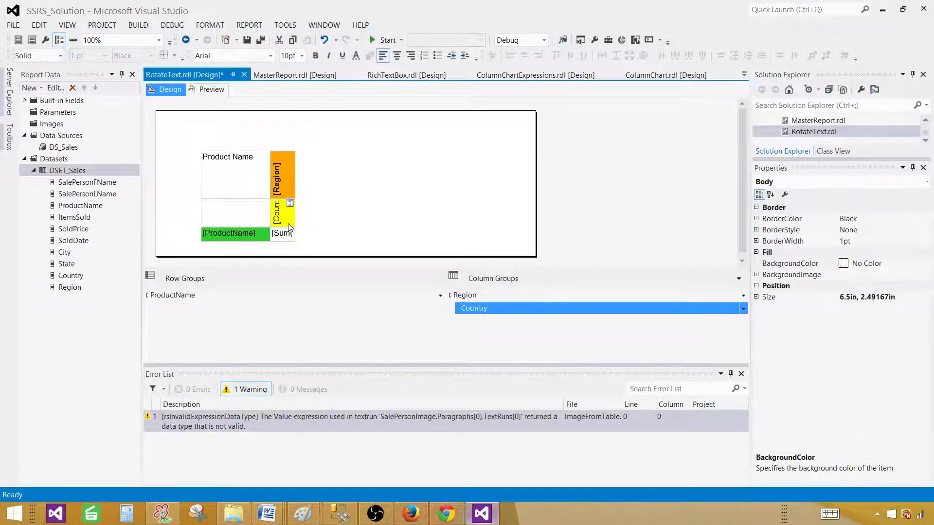
left_click(283, 213)
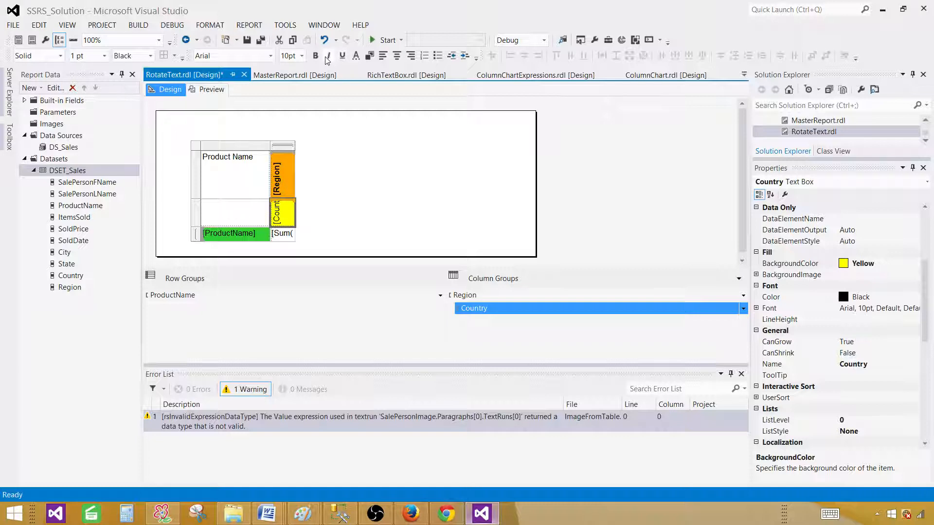
left_click(328, 55)
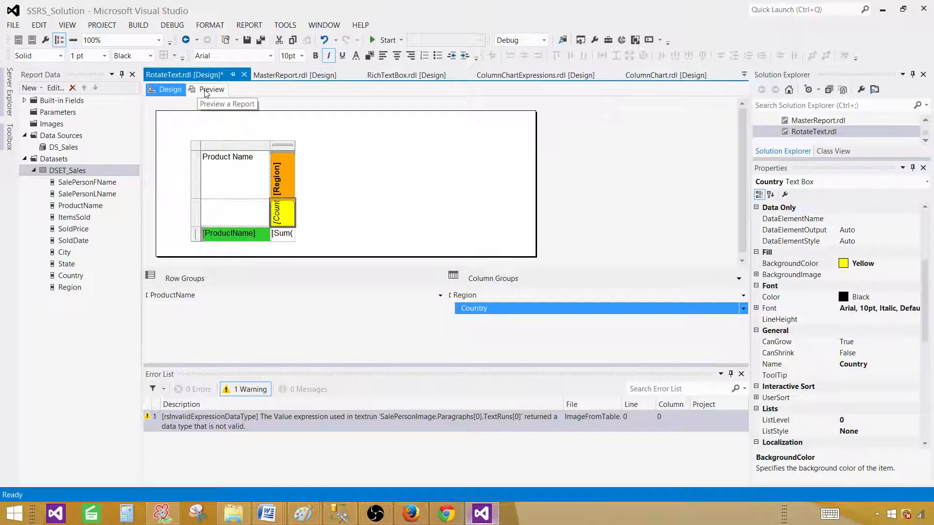
left_click(212, 90)
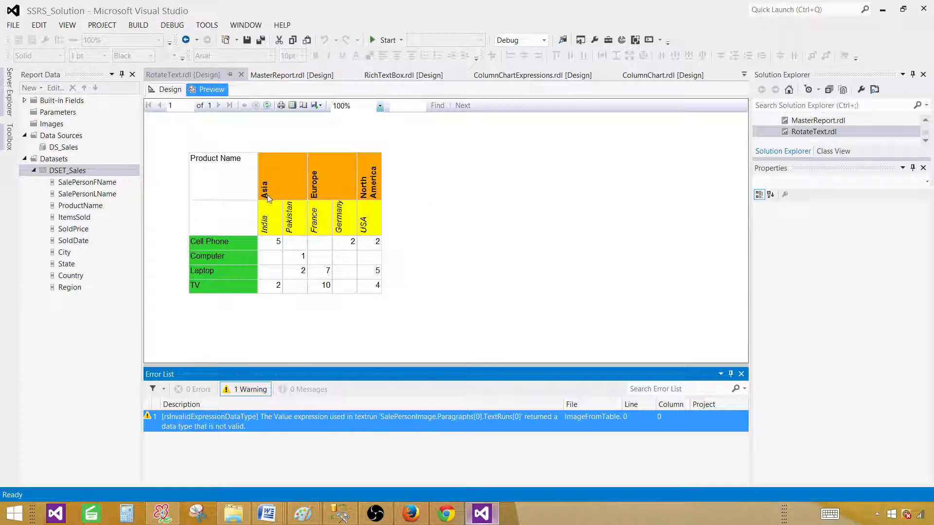
mouse_move(301, 176)
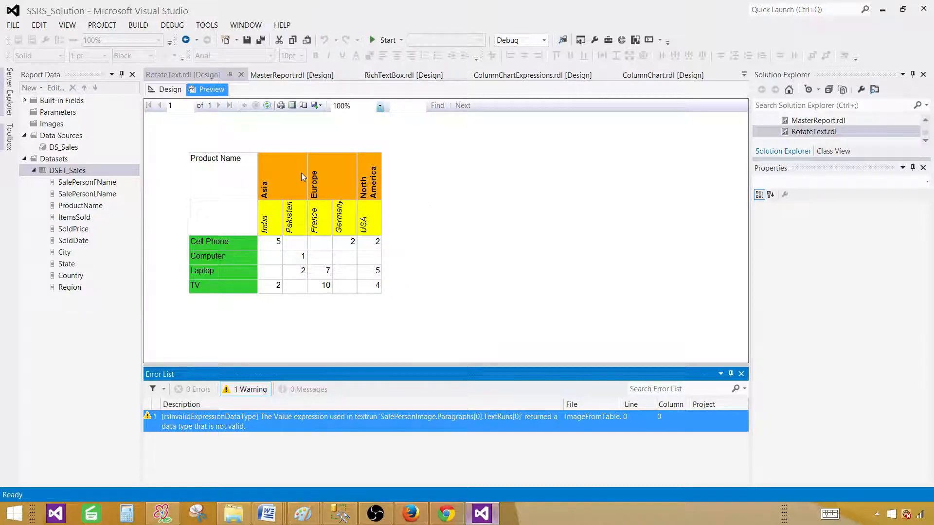
mouse_move(365, 240)
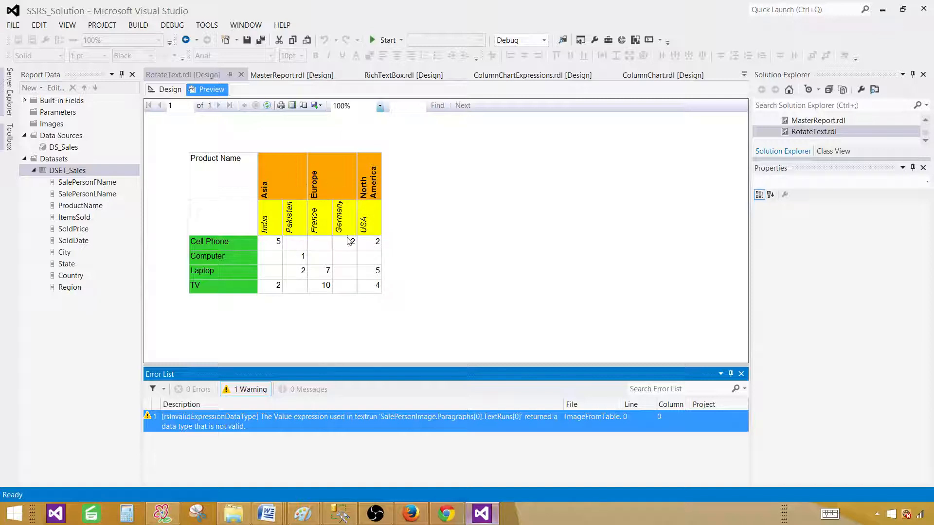
mouse_move(325, 192)
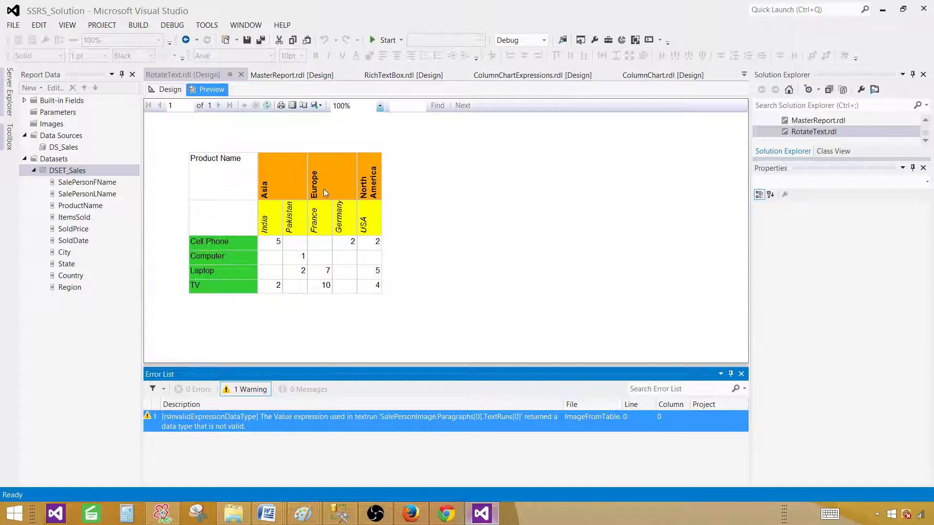
mouse_move(344, 275)
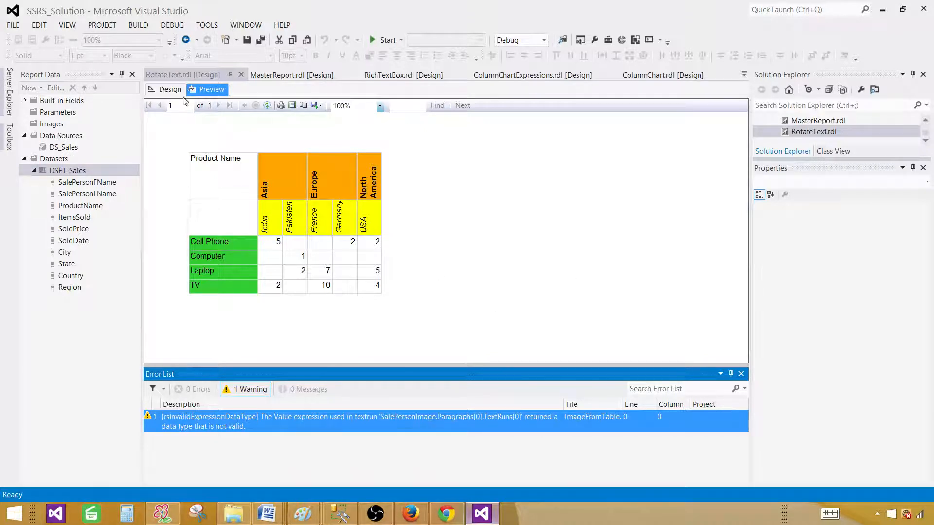
- Switch the Region header's WritingMode from Rotate270 to Horizontal and start the preview
left_click(170, 90)
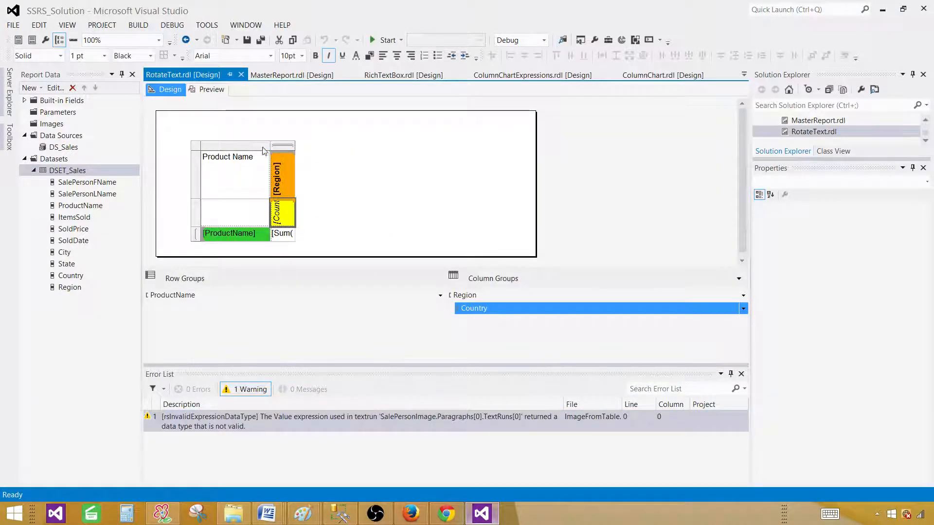
left_click(283, 213)
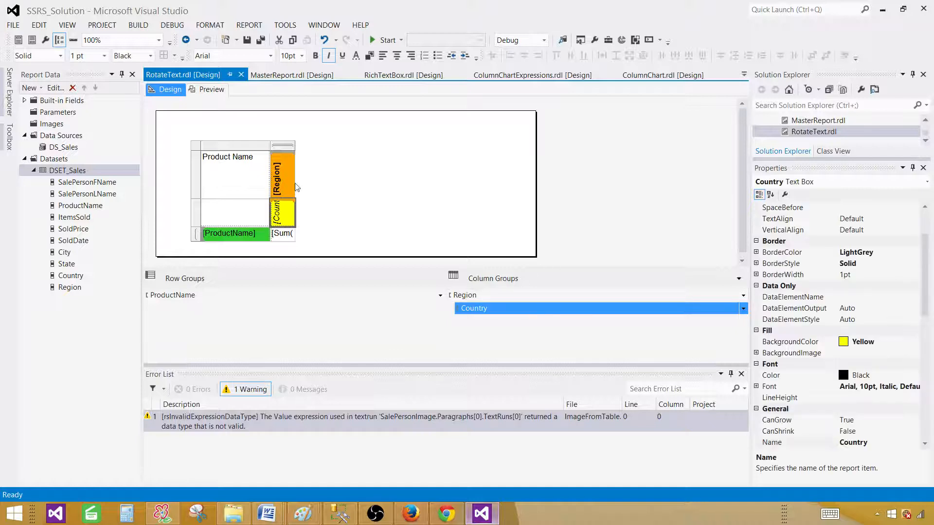
left_click(275, 173)
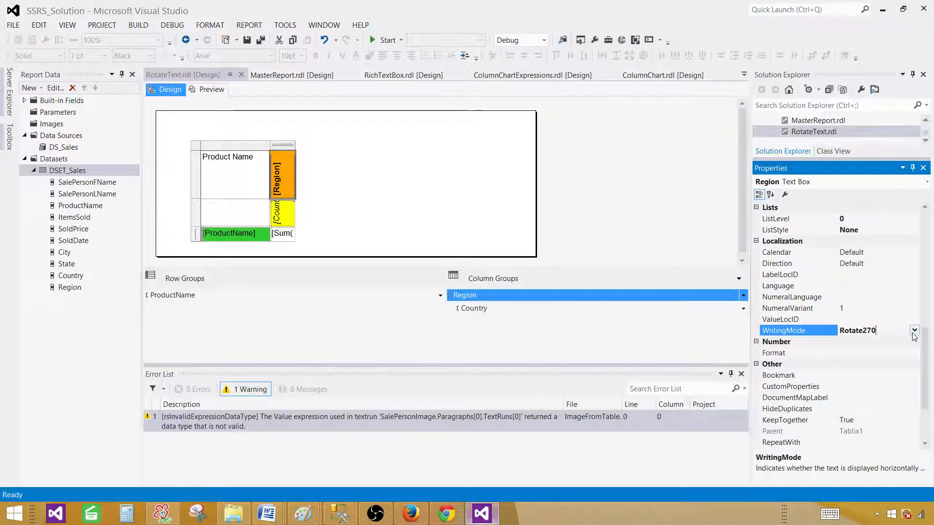
left_click(914, 331)
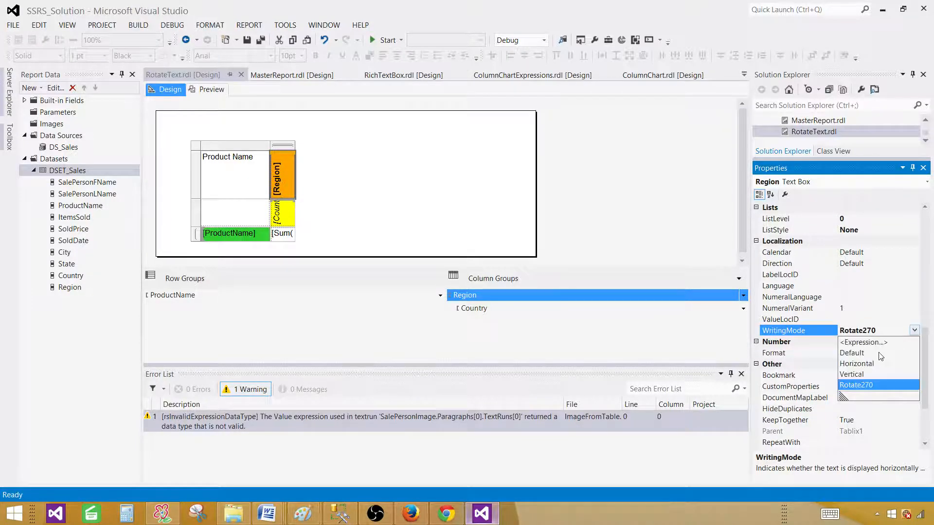
left_click(853, 352)
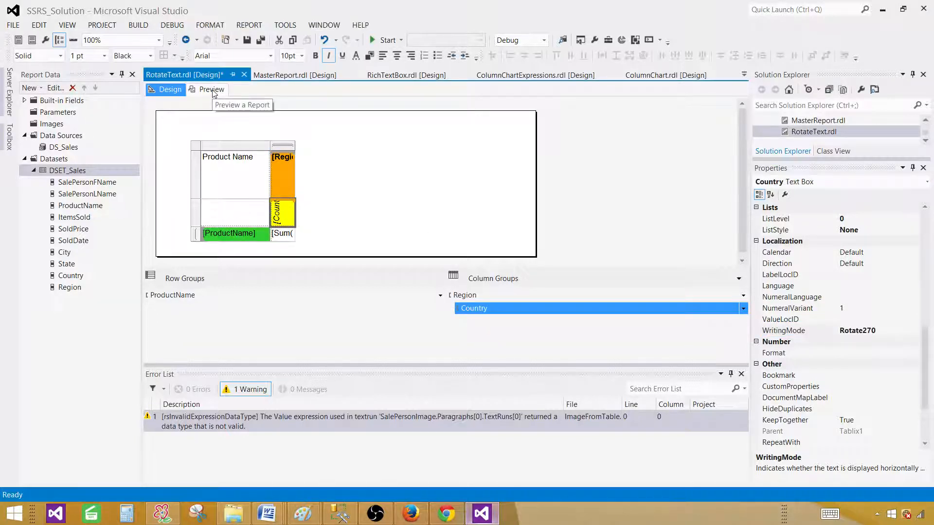
left_click(211, 89)
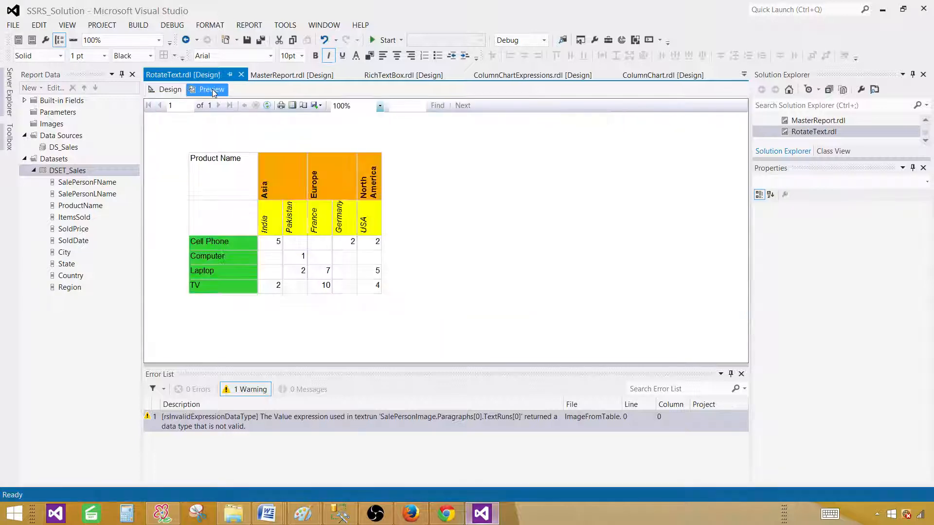
- Preview the report showing horizontal Region headers over rotated Country headers
left_click(211, 89)
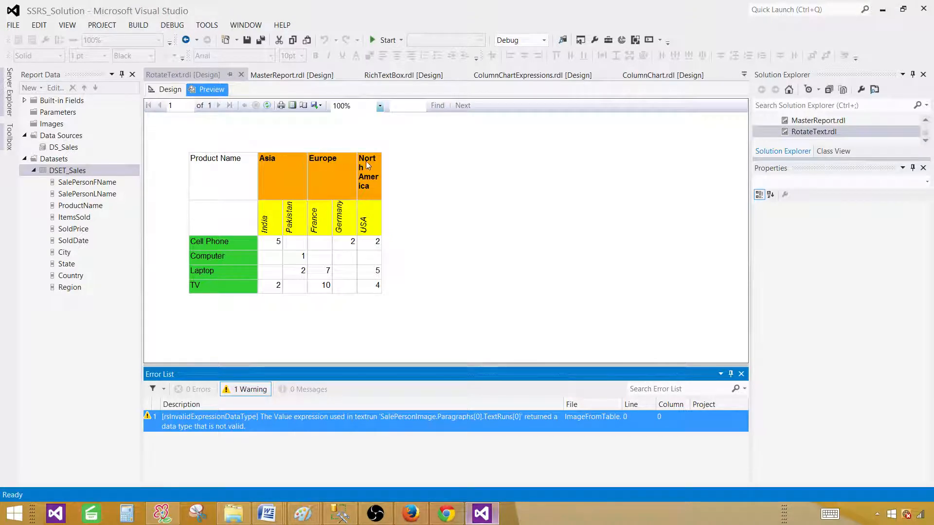
mouse_move(362, 215)
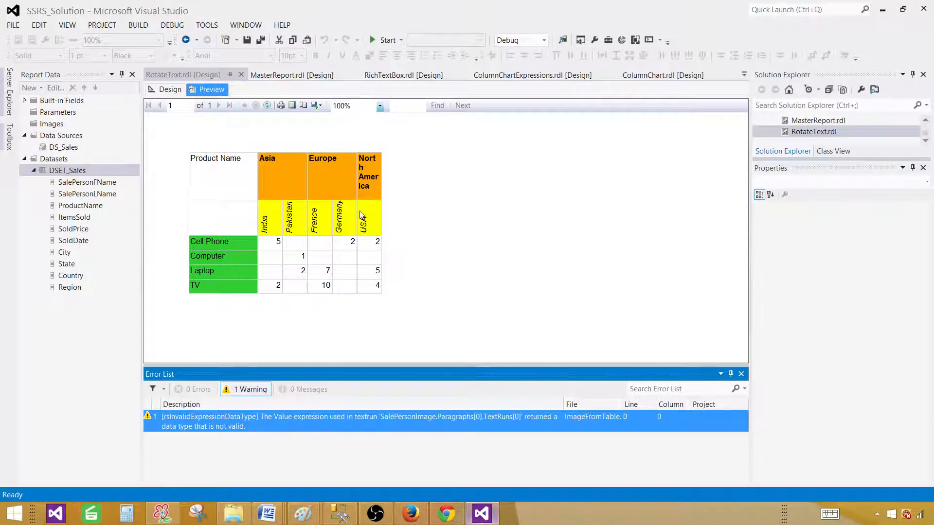
- Set the [Country] header textbox WritingMode to Horizontal and preview the result
left_click(169, 89)
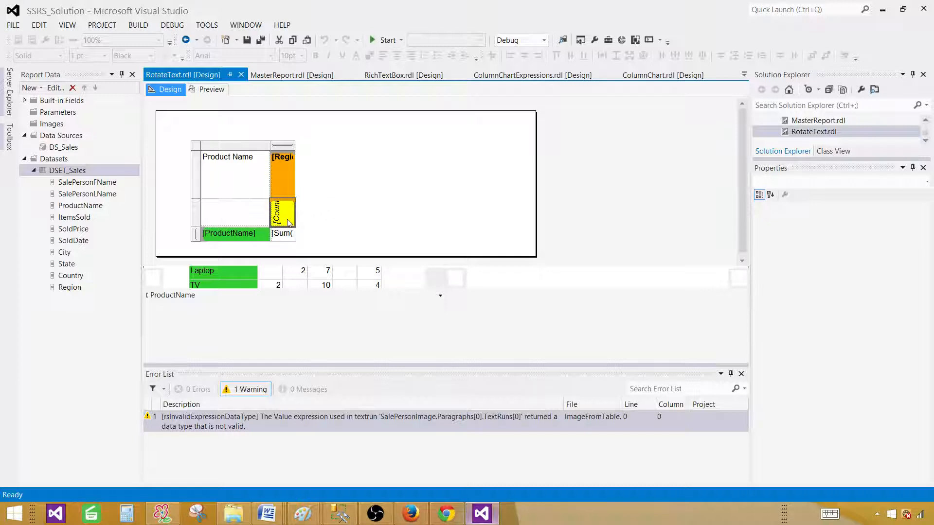
left_click(283, 211)
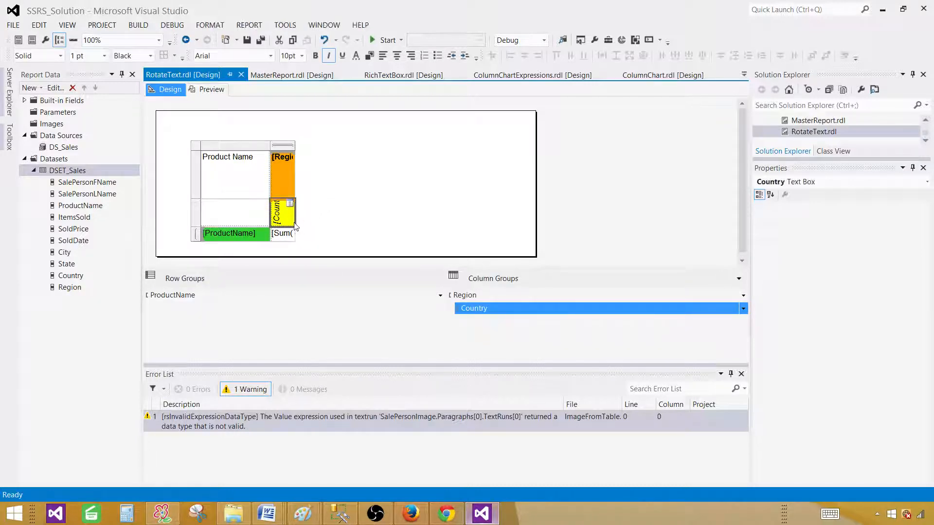
left_click(760, 195)
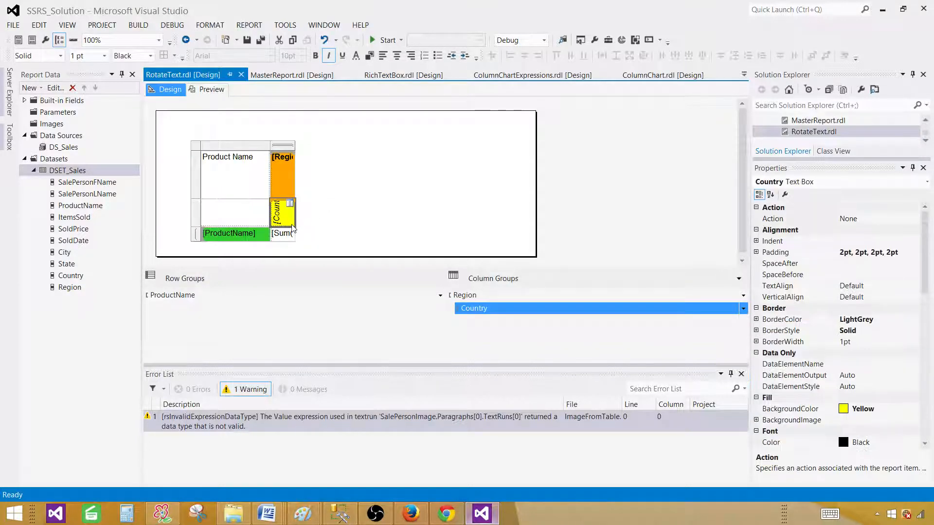
left_click(787, 219)
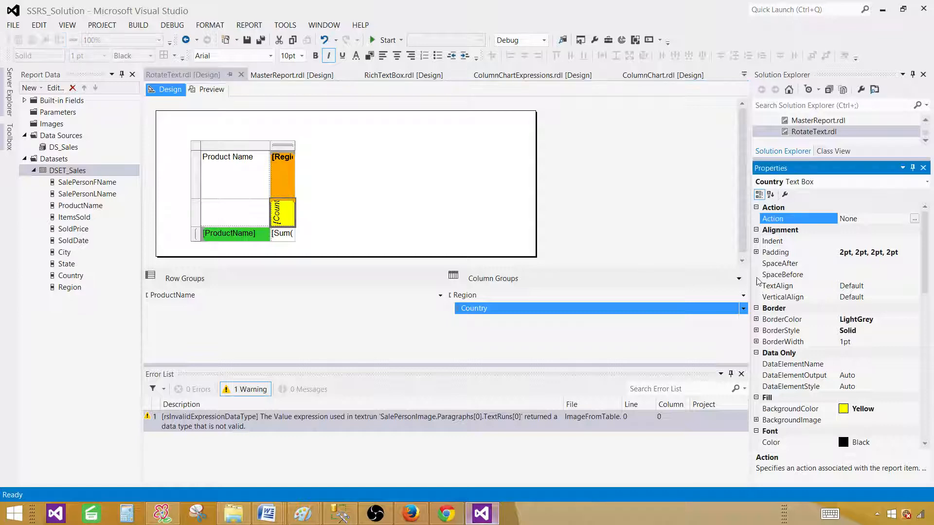
scroll("down", 3)
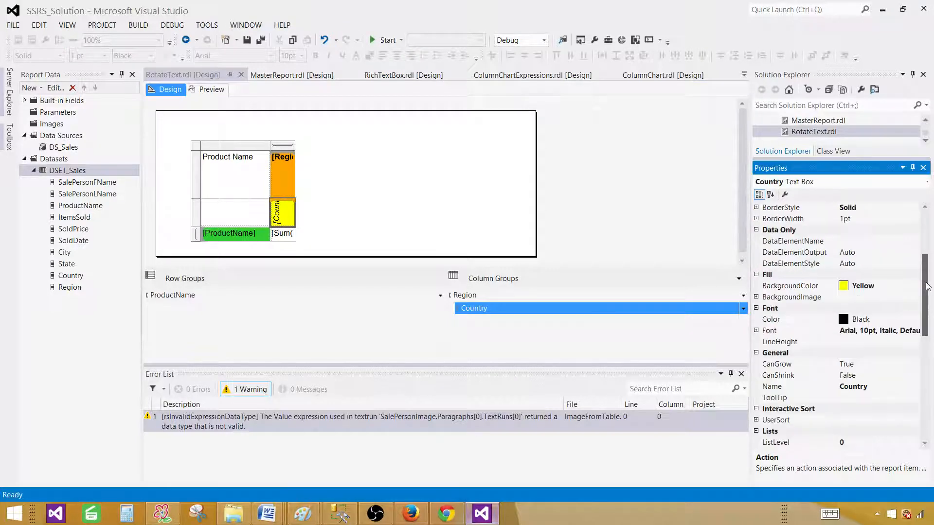
scroll("down", 3)
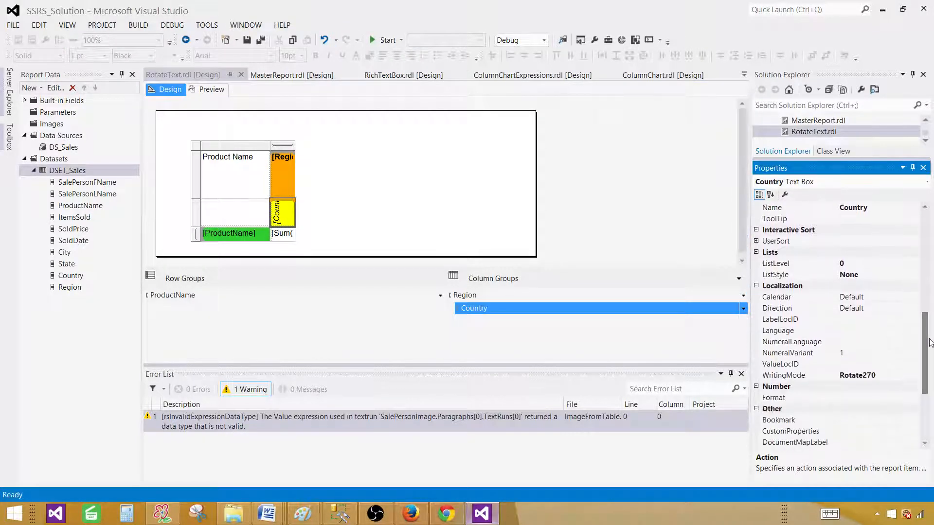
left_click(915, 374)
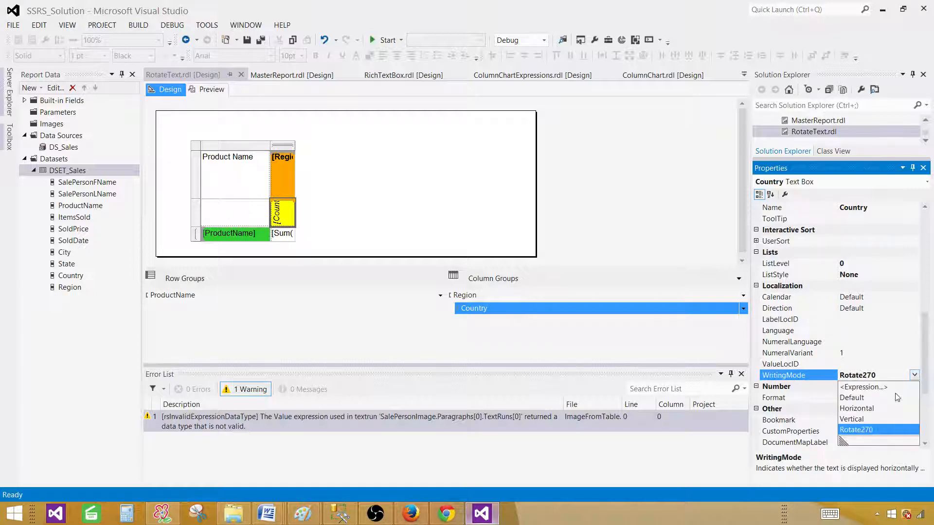
left_click(857, 429)
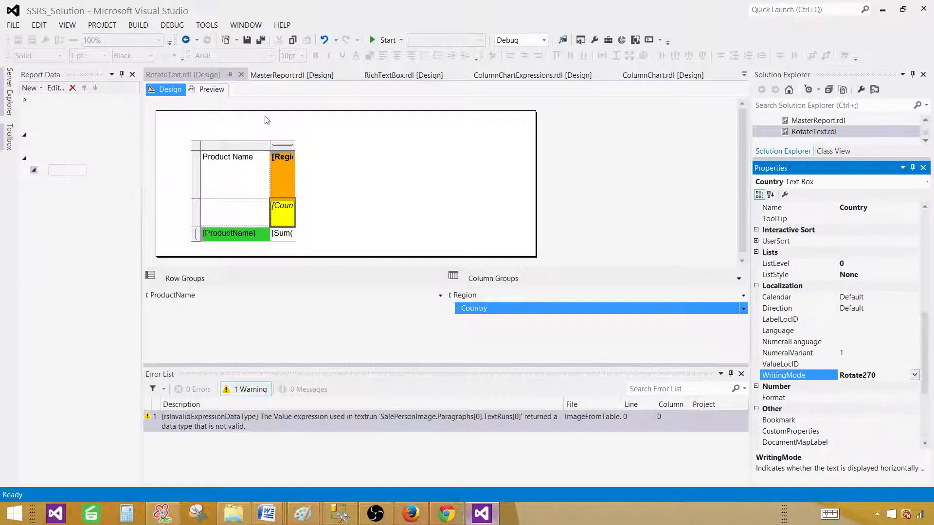
left_click(211, 90)
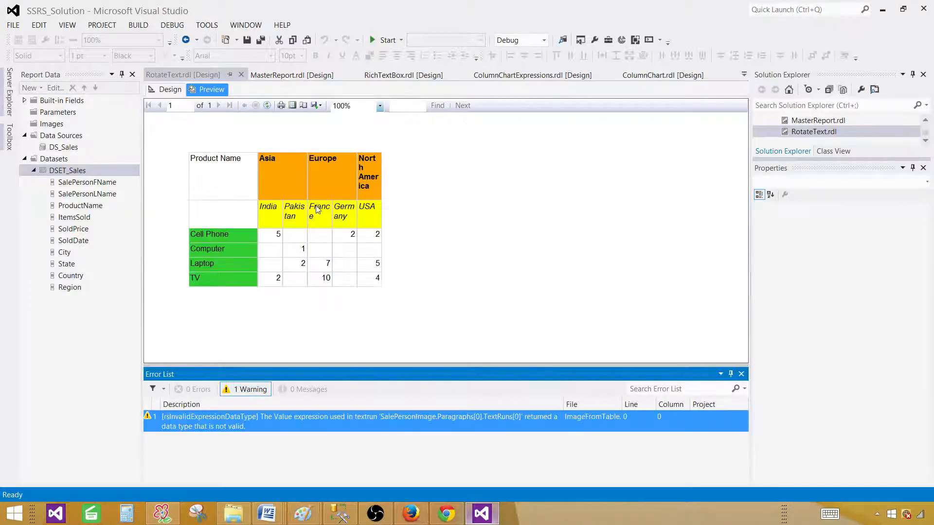
- Widen the Region matrix column so names fit on one line, then preview the report
left_click(170, 89)
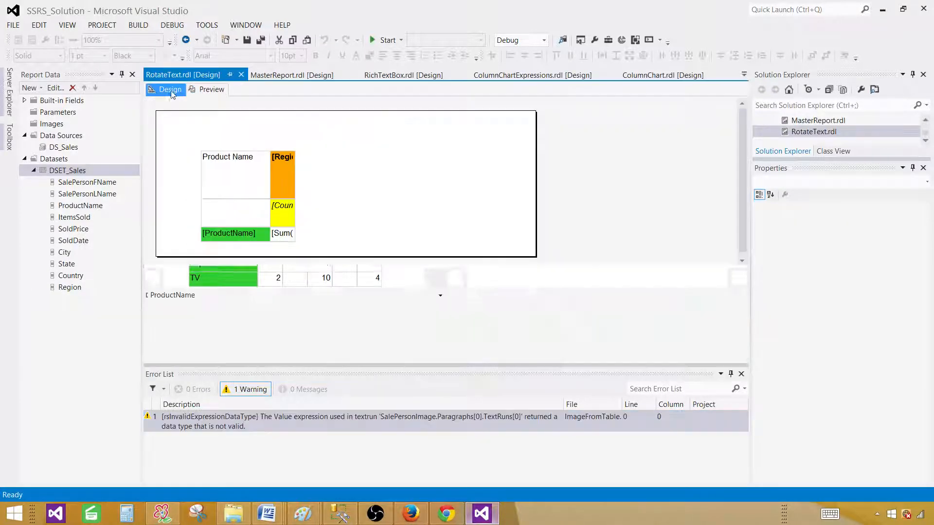
left_click(282, 156)
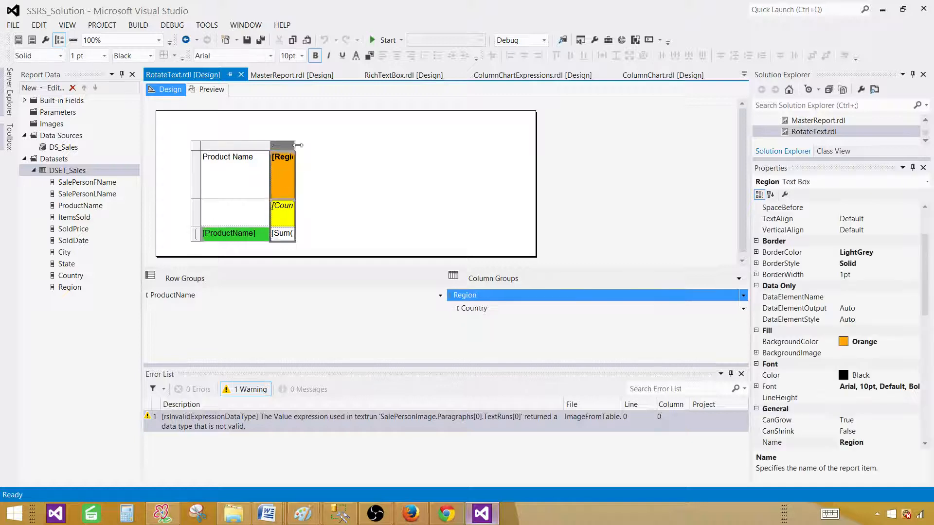
left_click_drag(296, 145, 357, 145)
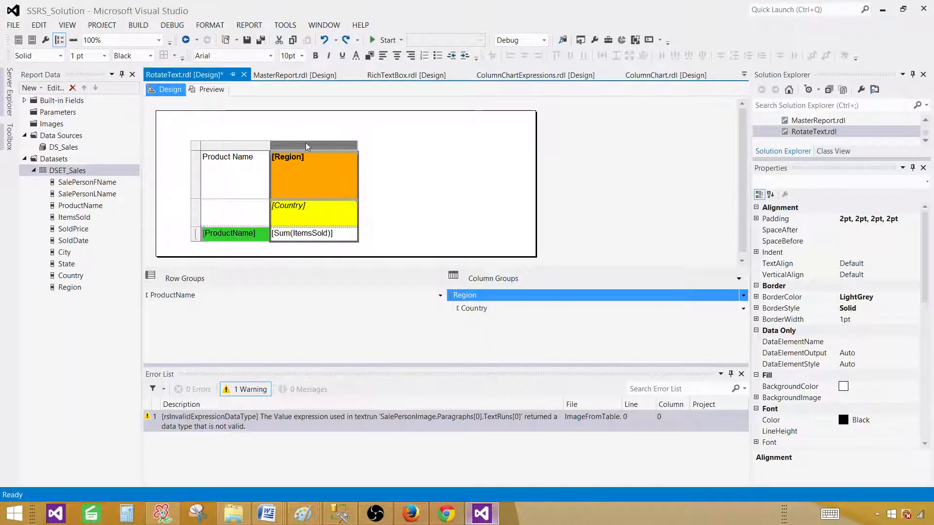
left_click(211, 90)
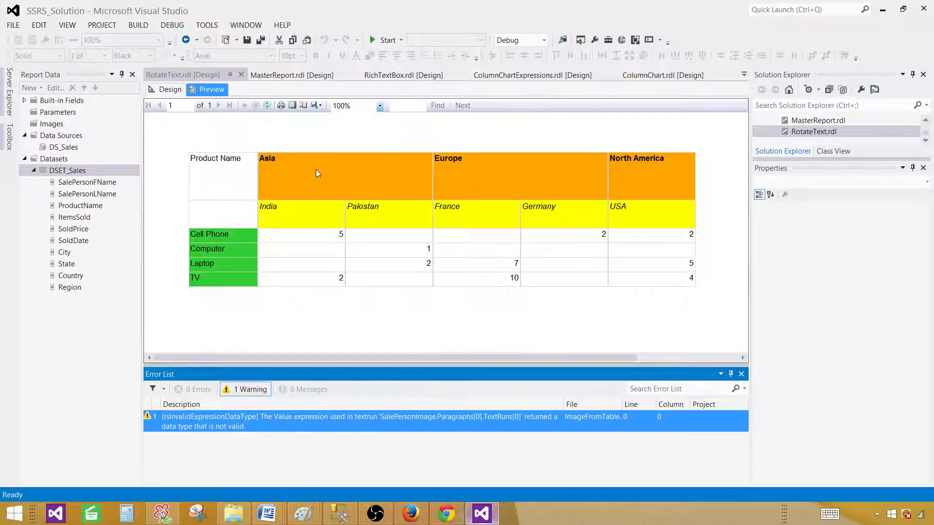
mouse_move(482, 198)
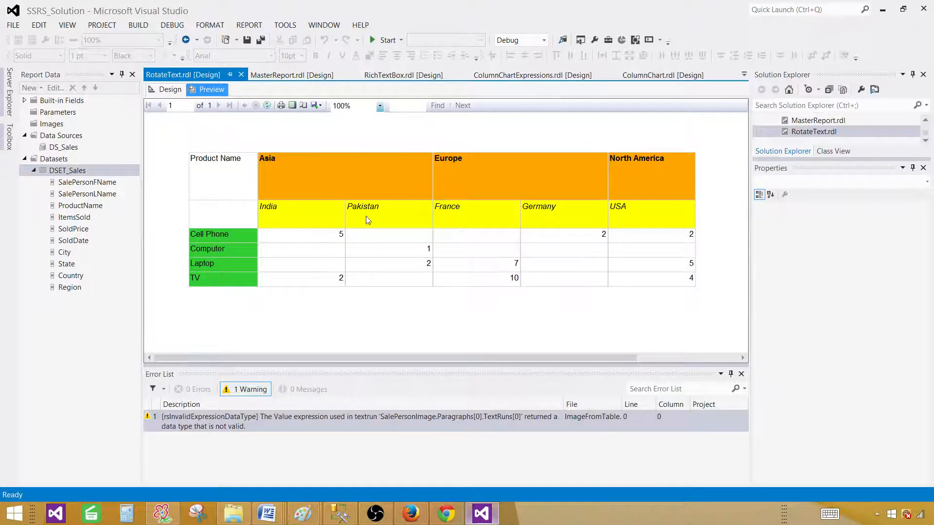
mouse_move(385, 213)
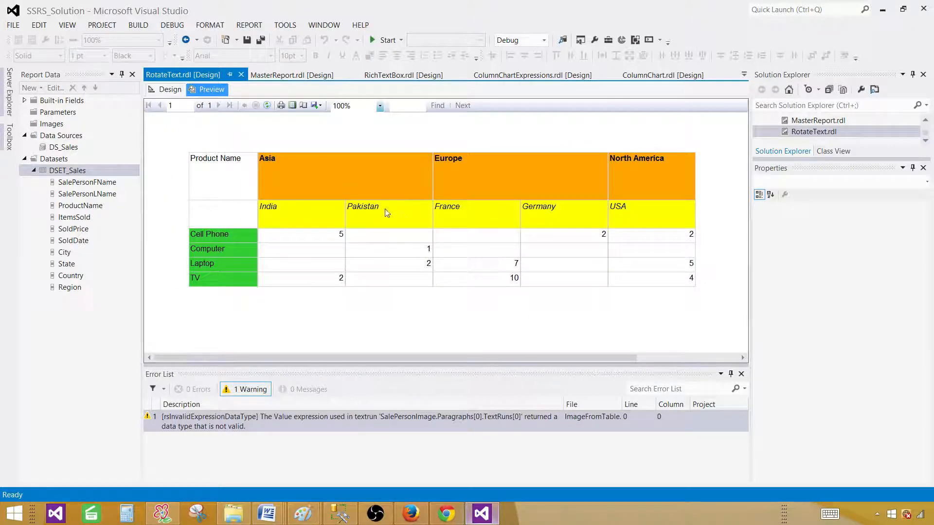
mouse_move(315, 210)
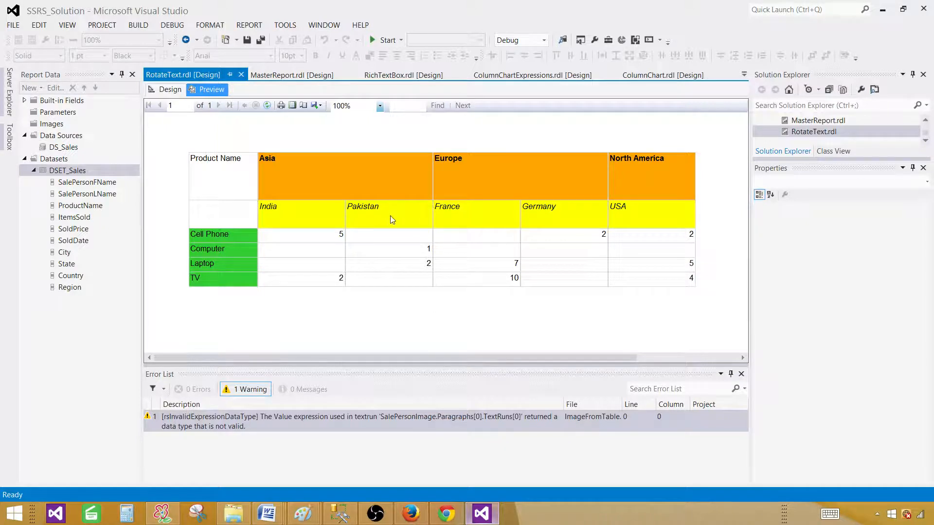
mouse_move(357, 217)
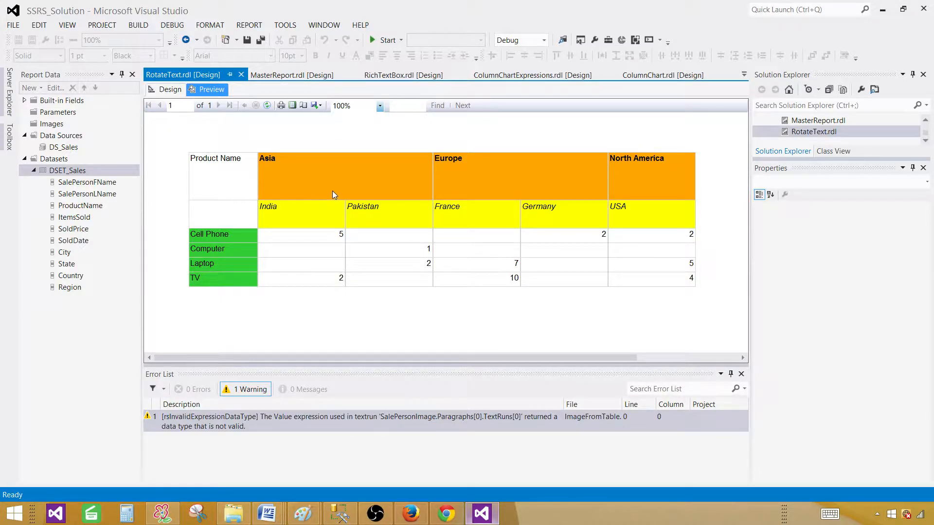
mouse_move(368, 245)
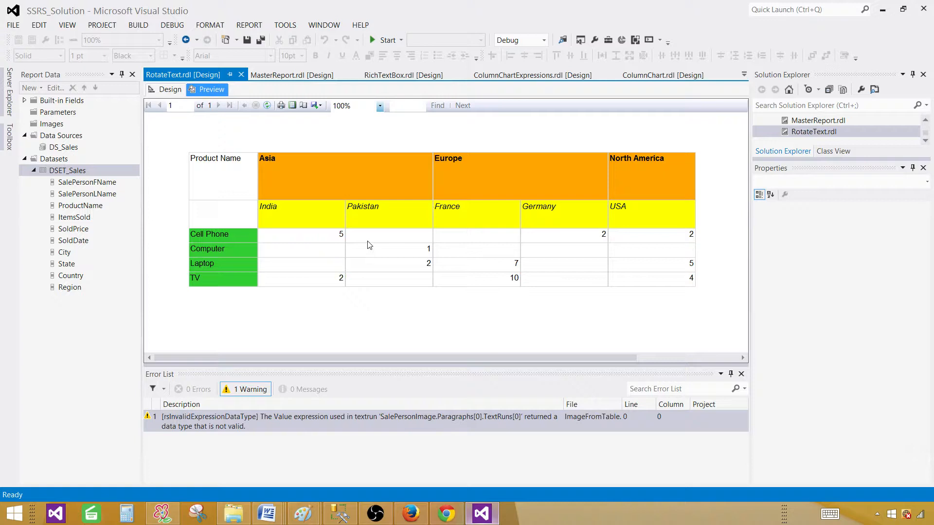